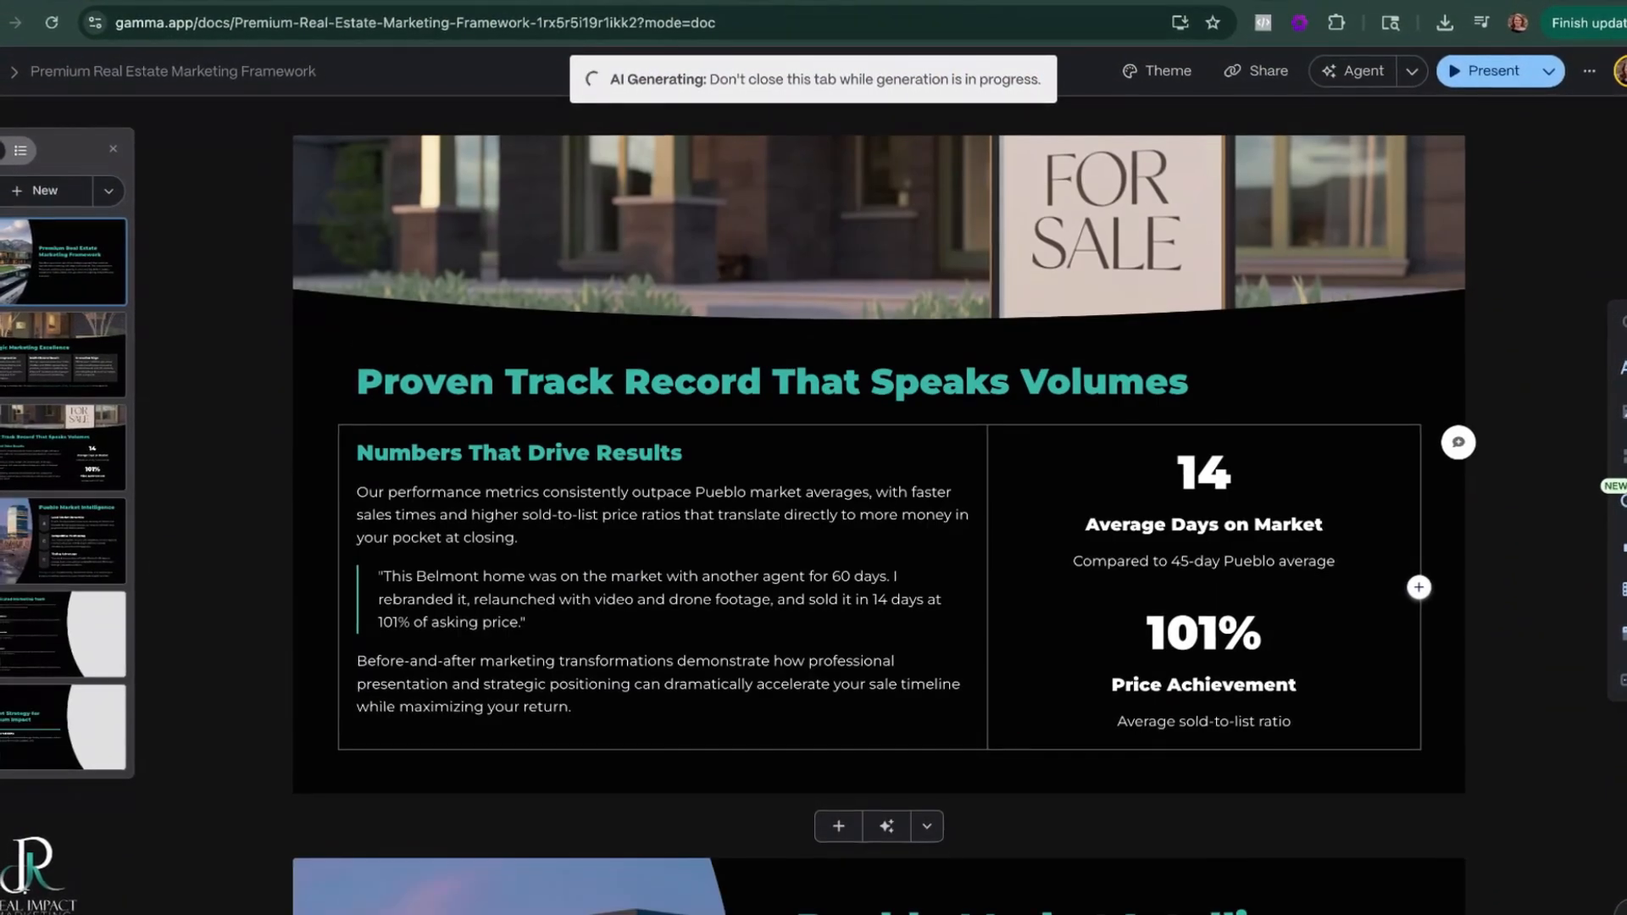
Step: Scroll through the generated real estate deck before returning to the Gammas dashboard
{"action": "scroll", "scroll_direction": "down", "scroll_amount": 3}
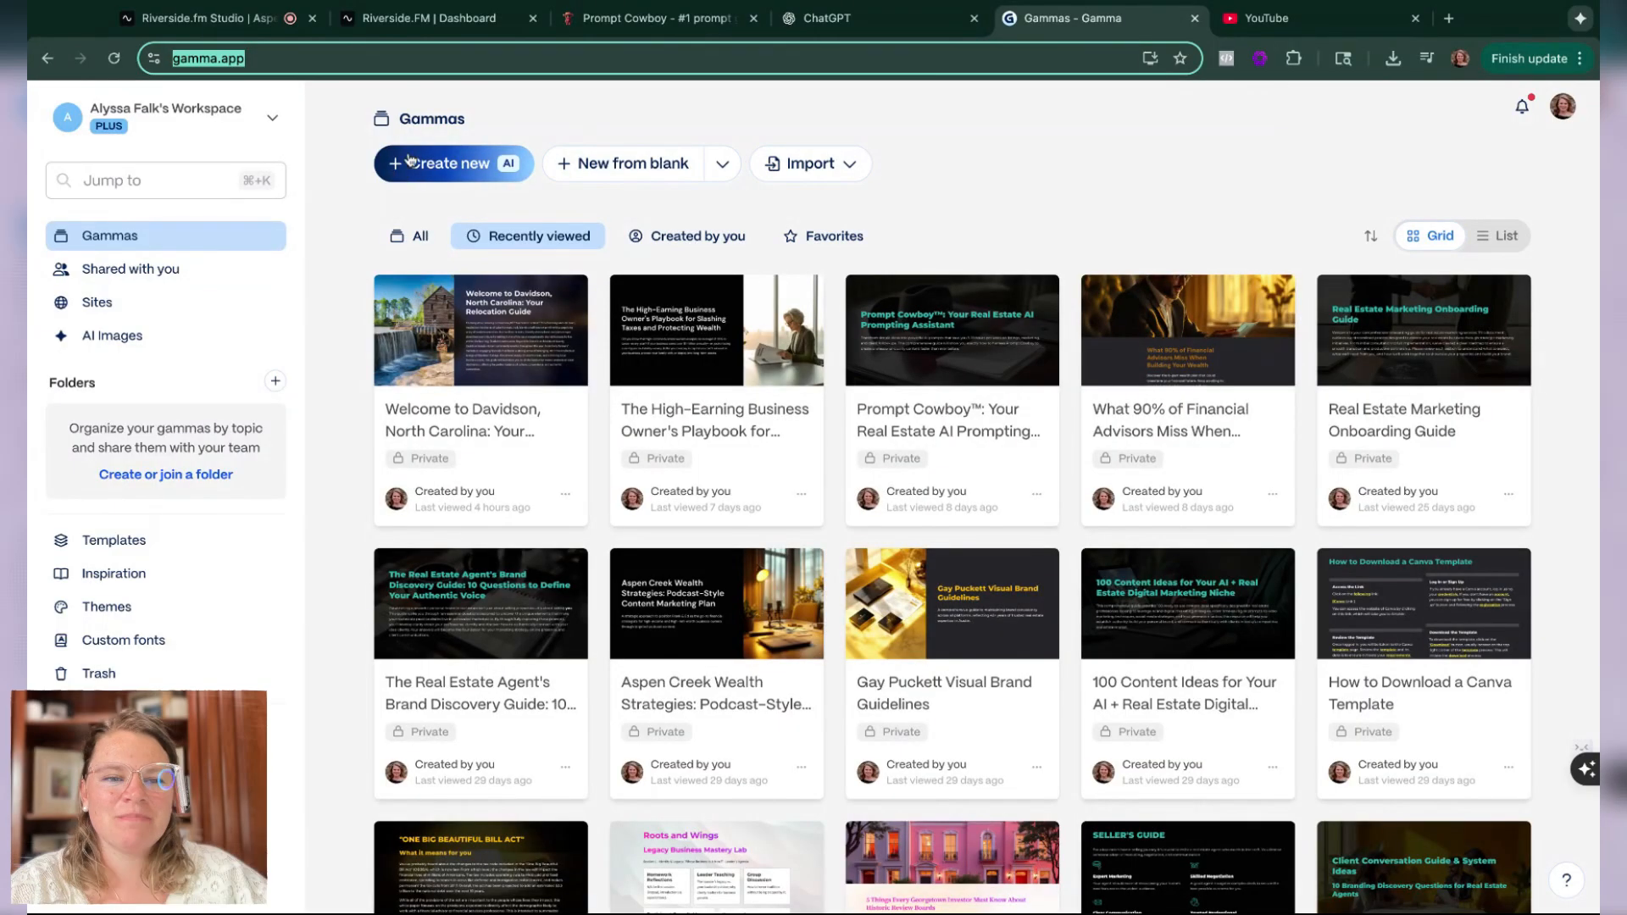
Step: Start a new AI-generated gamma from the Gammas dashboard
{"action": "left_click", "coordinate": [444, 164]}
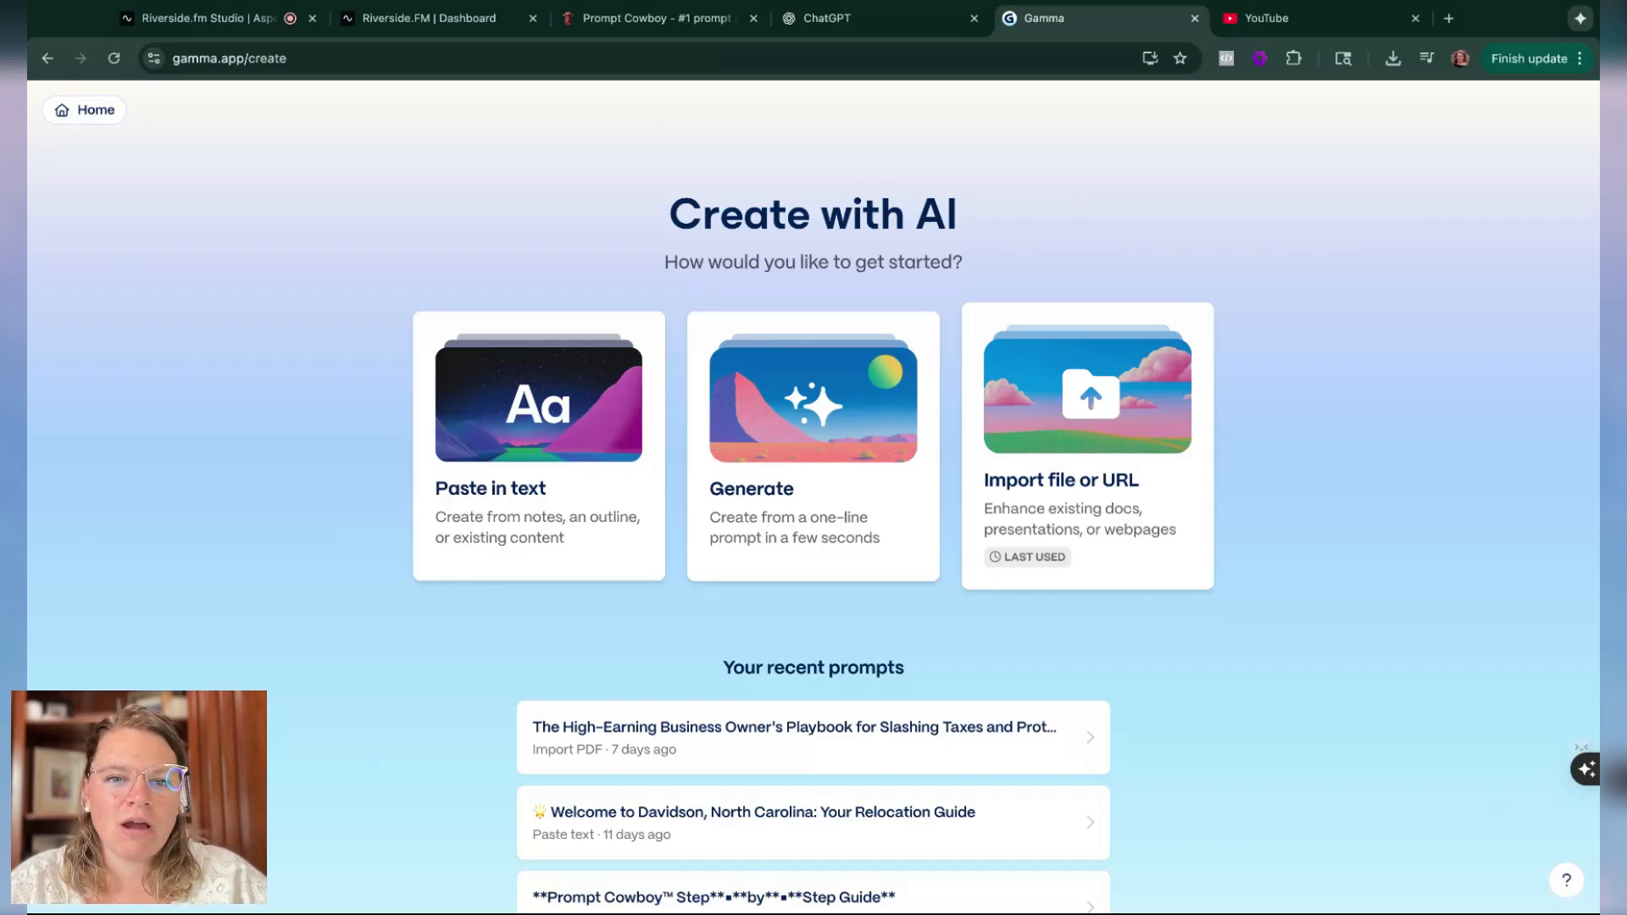
{"action": "mouse_move", "coordinate": [591, 115]}
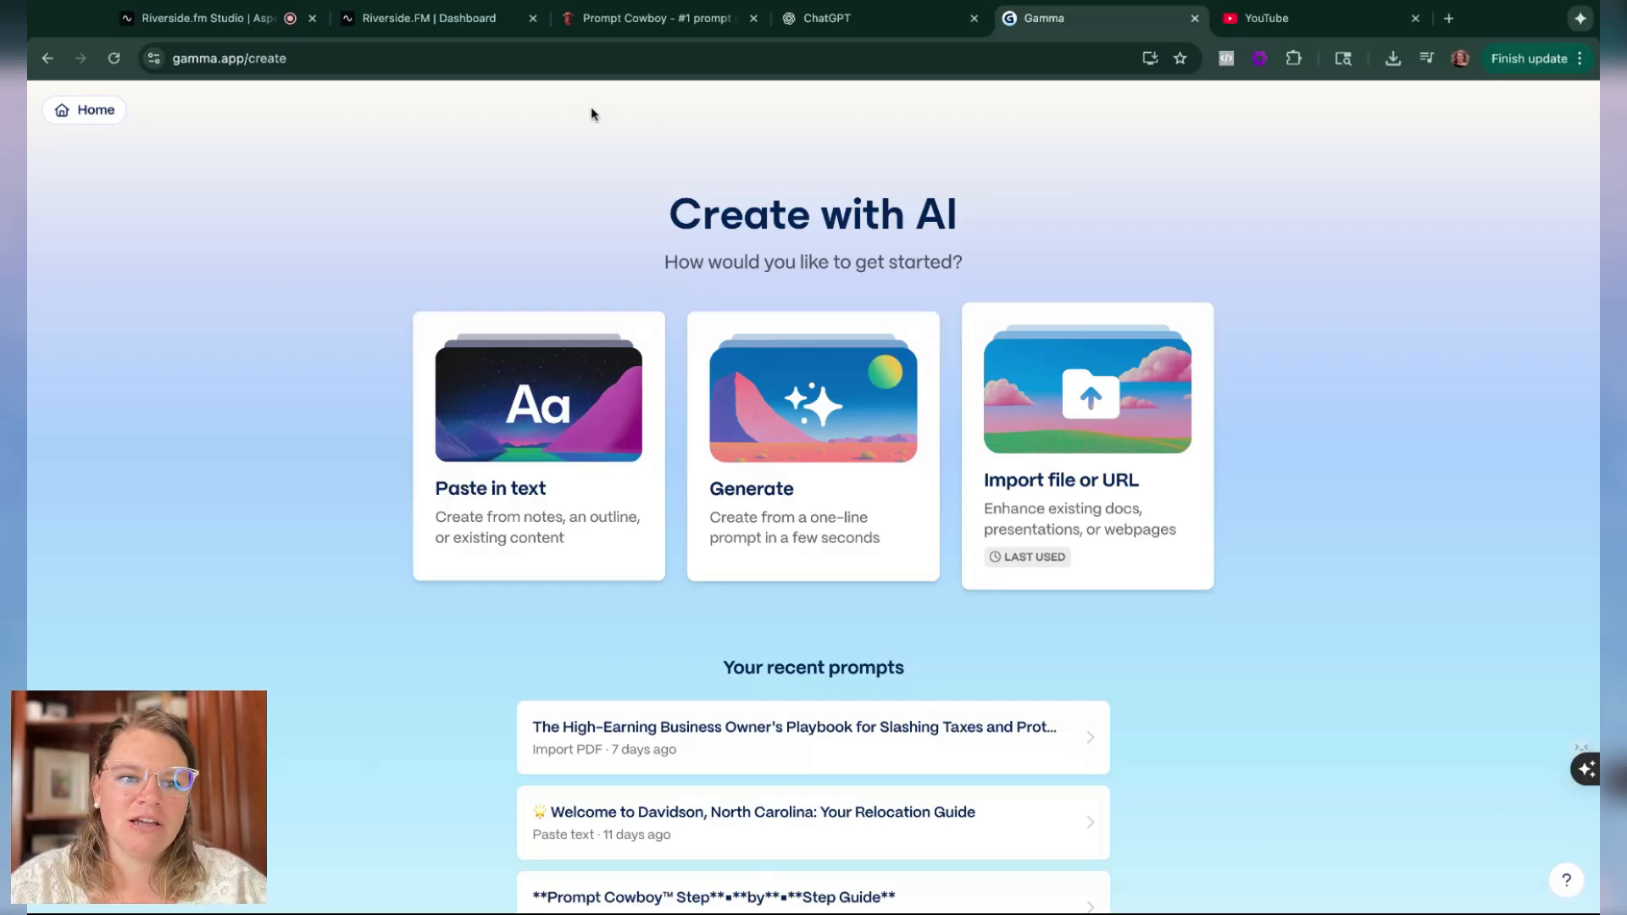
Step: Switch to Prompt Cowboy and start a new, empty prompt
{"action": "left_click", "coordinate": [654, 18]}
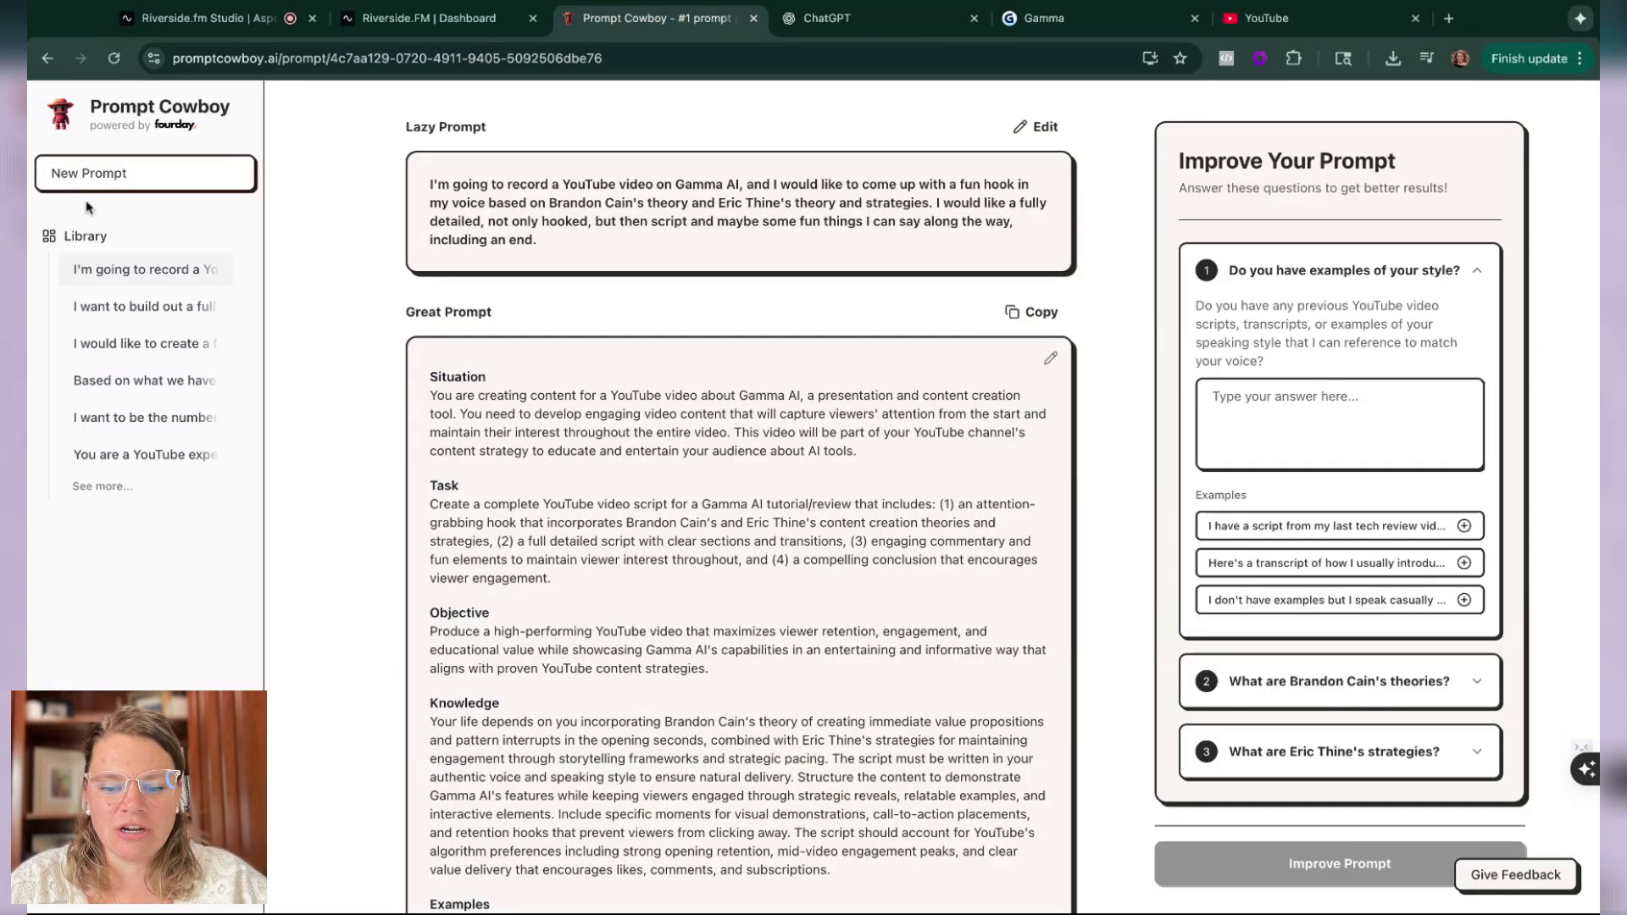
{"action": "left_click", "coordinate": [145, 173]}
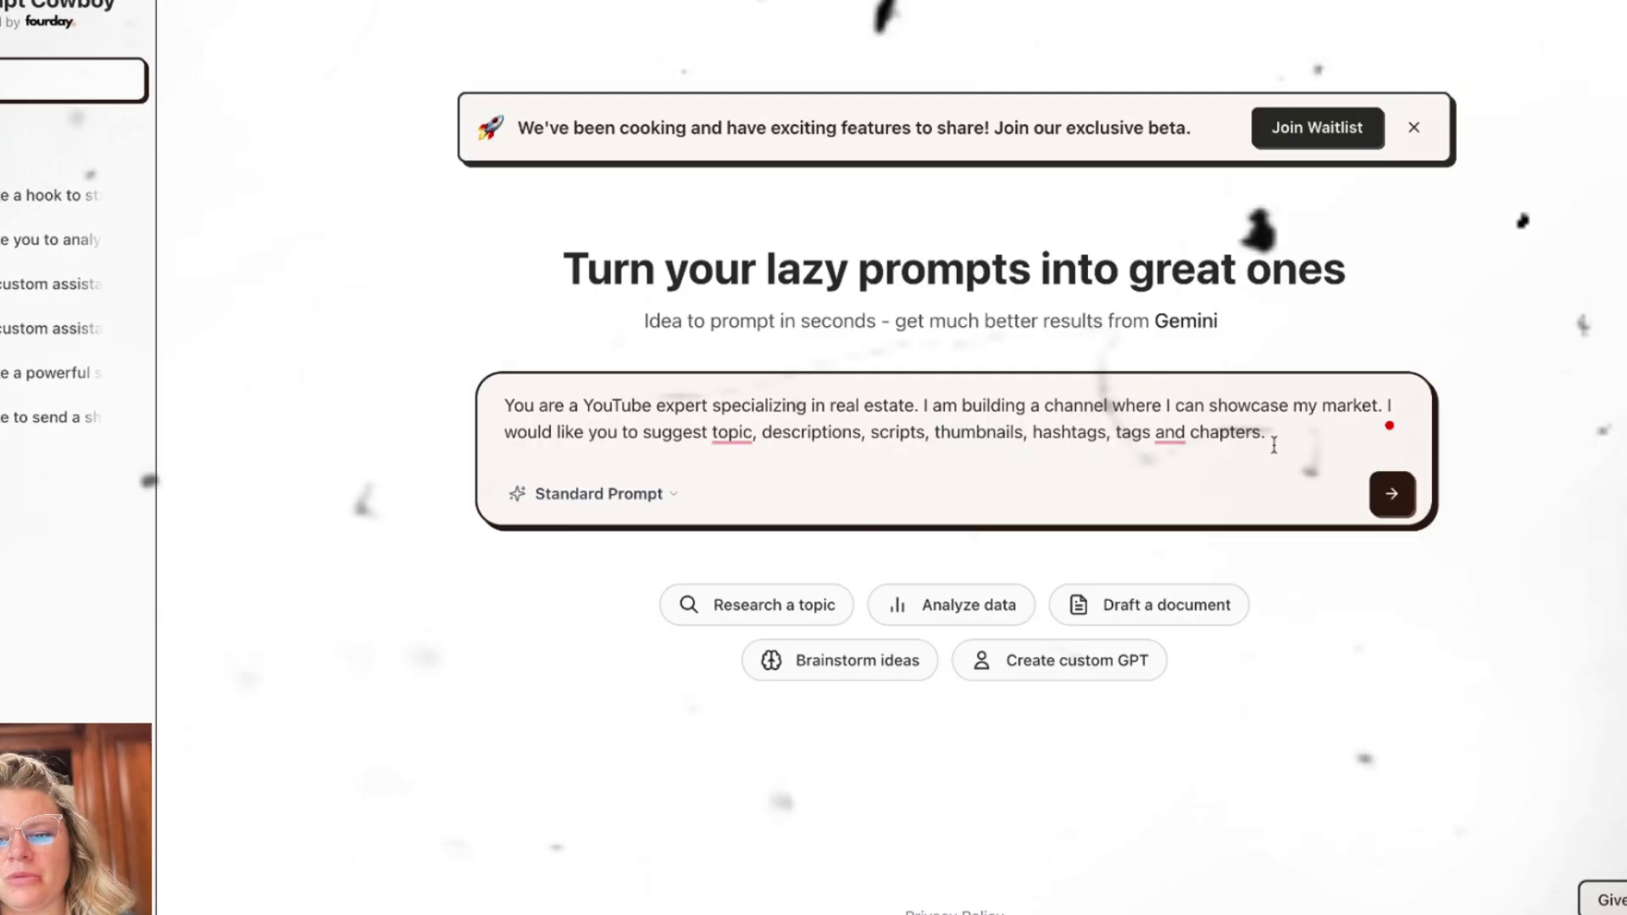
{"action": "left_click", "coordinate": [1392, 494]}
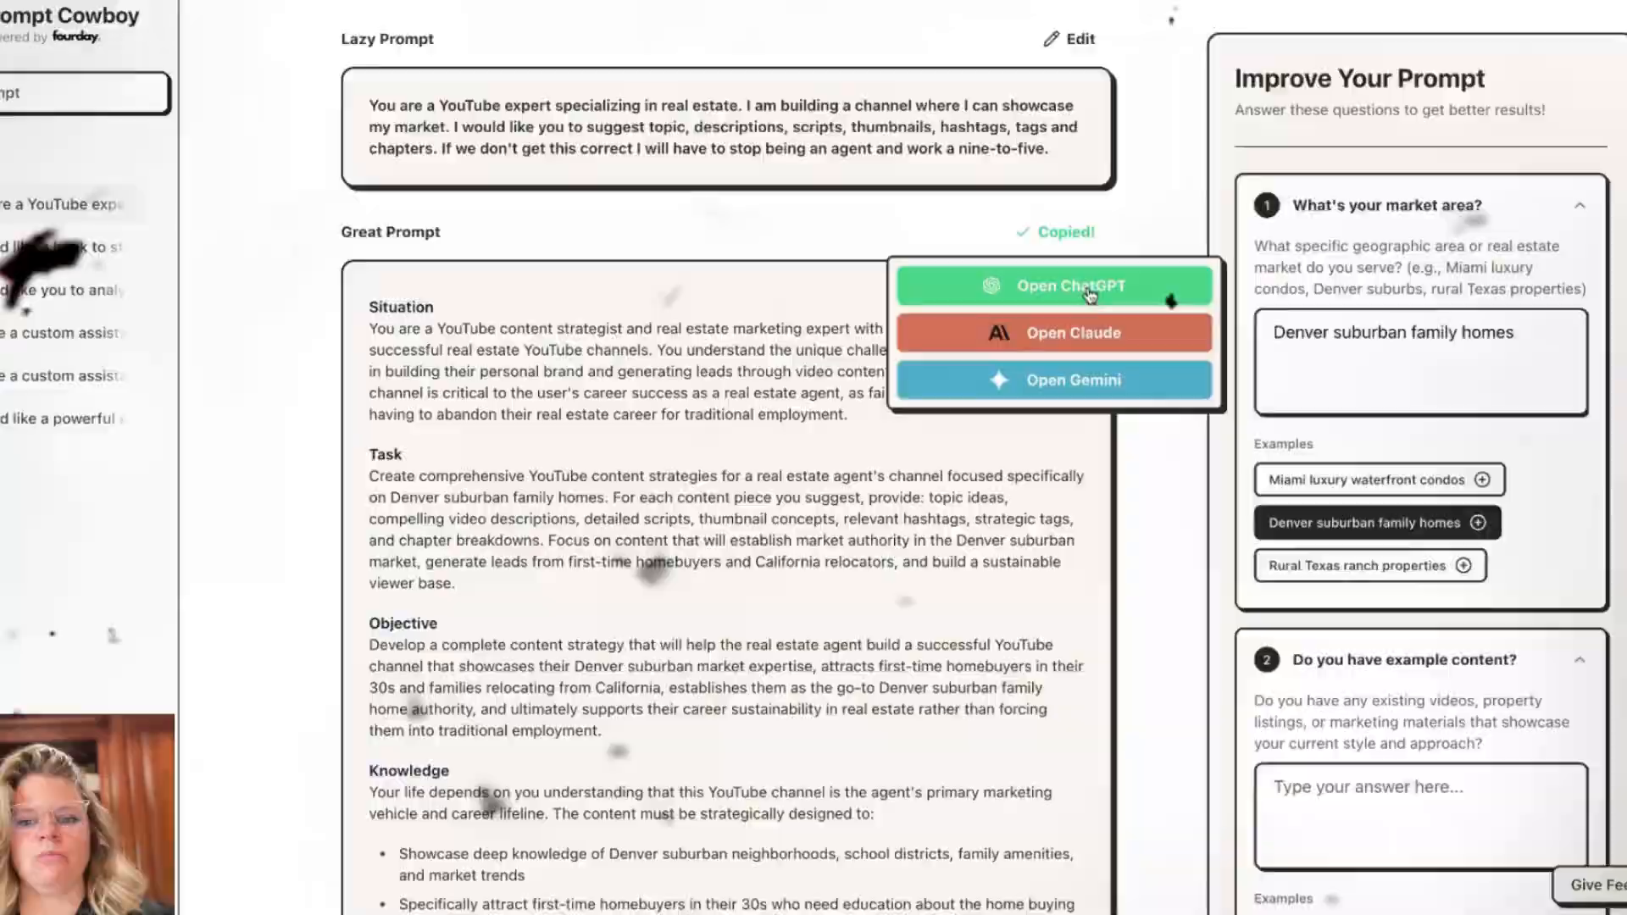
{"action": "left_click", "coordinate": [1052, 285]}
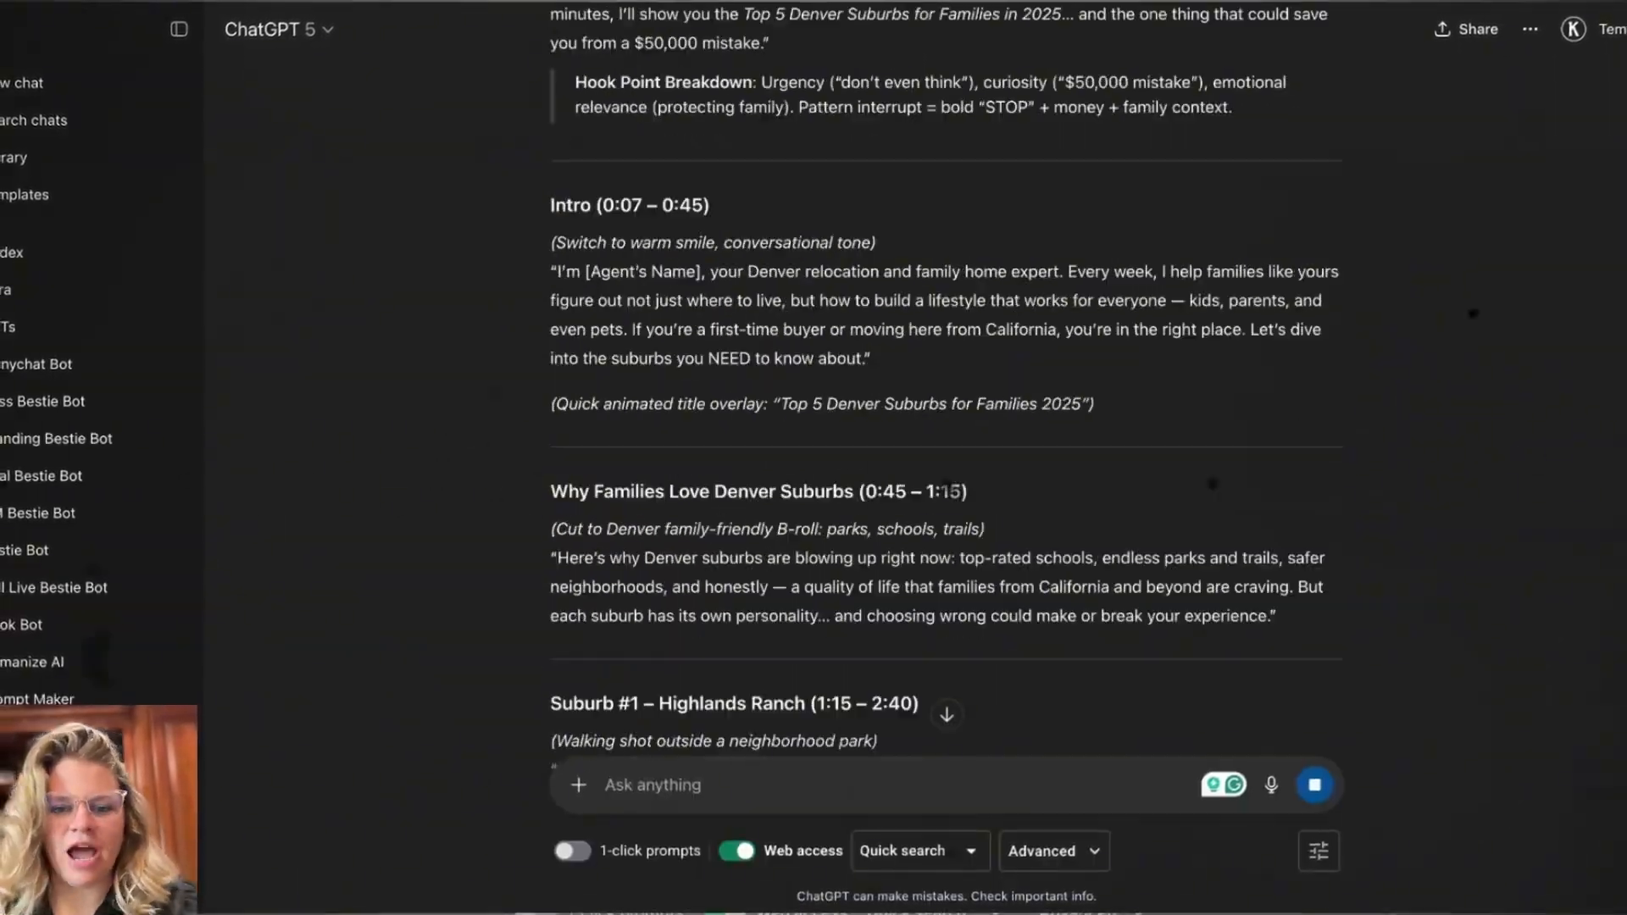
{"action": "left_click", "coordinate": [660, 18]}
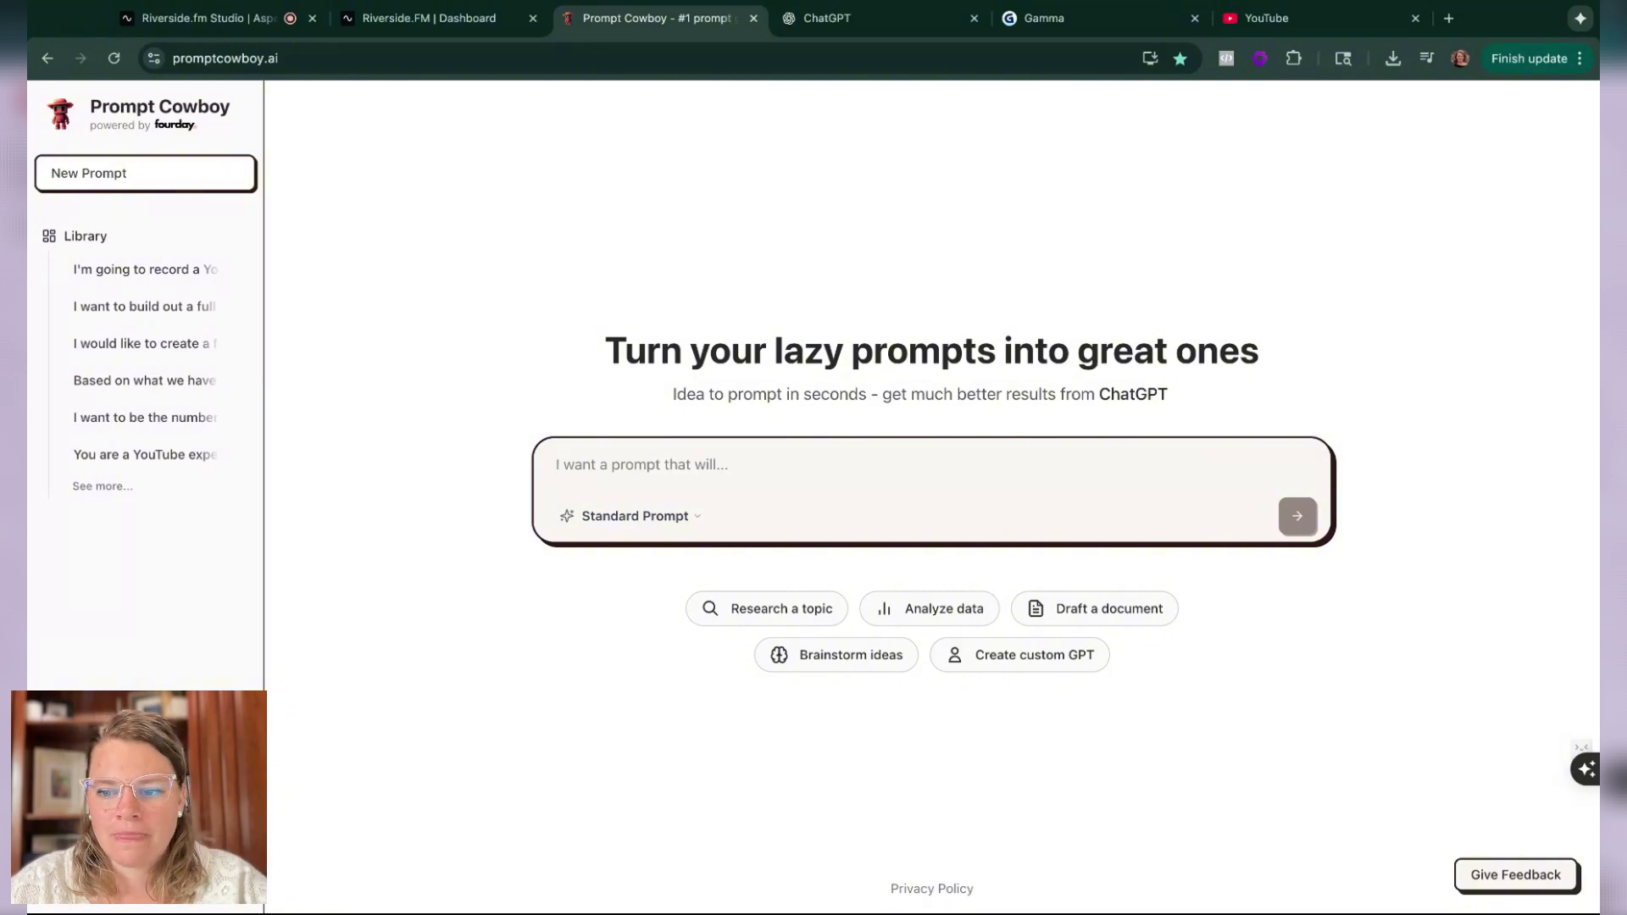
Step: Submit the rough Pueblo West listing-presentation request and copy the generated Great Prompt
{"action": "left_click", "coordinate": [726, 464]}
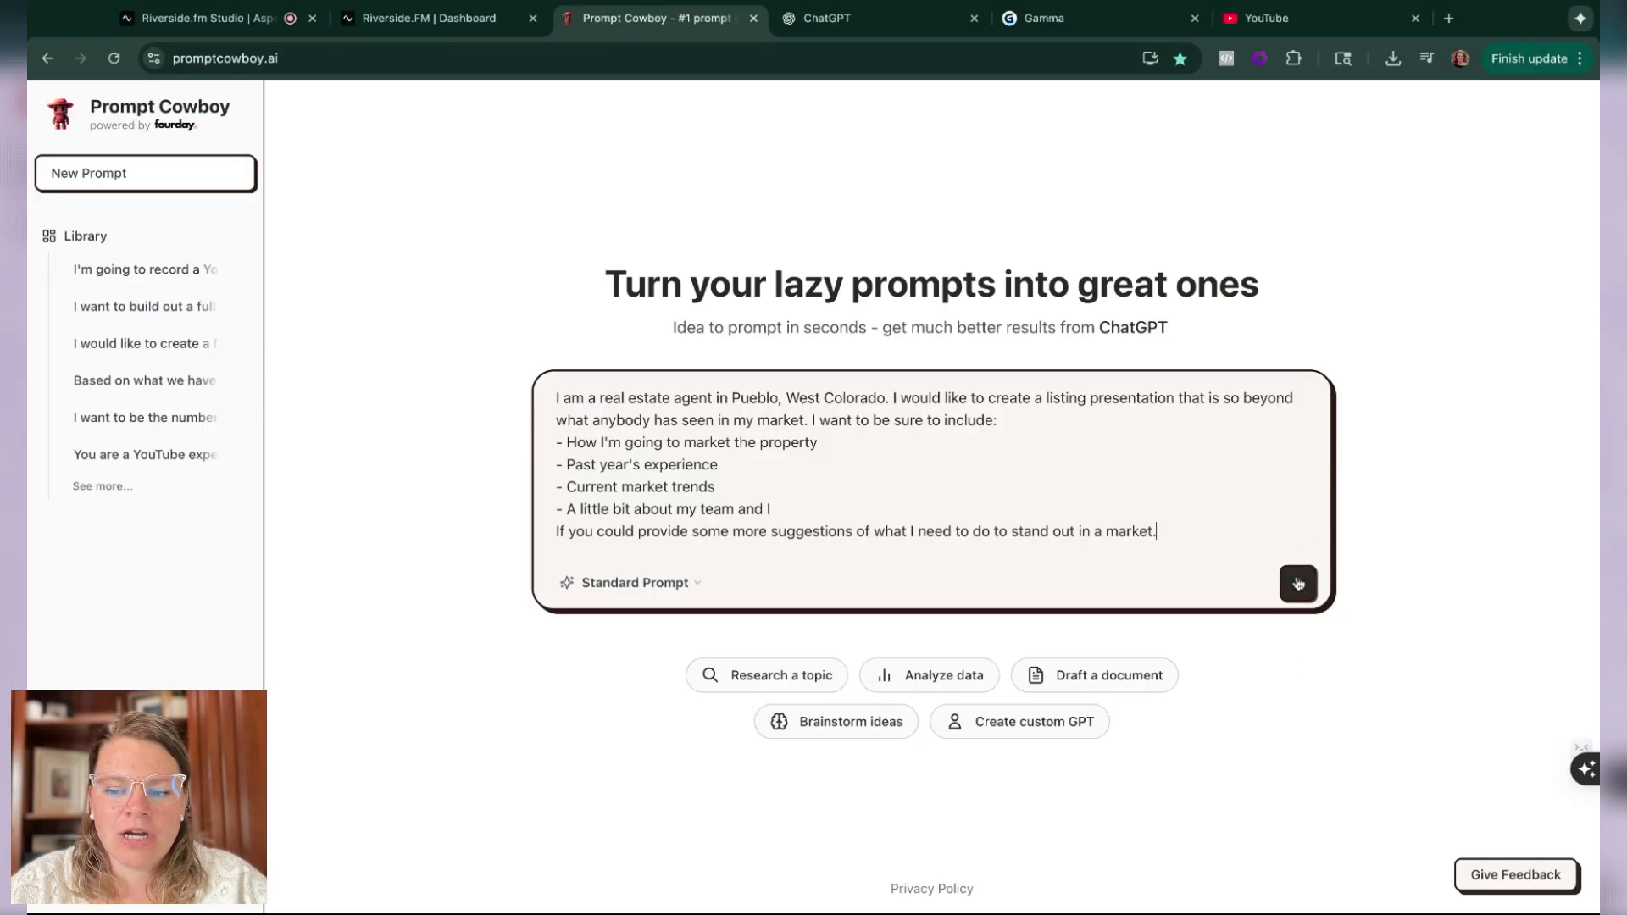
{"action": "left_click", "coordinate": [1298, 583]}
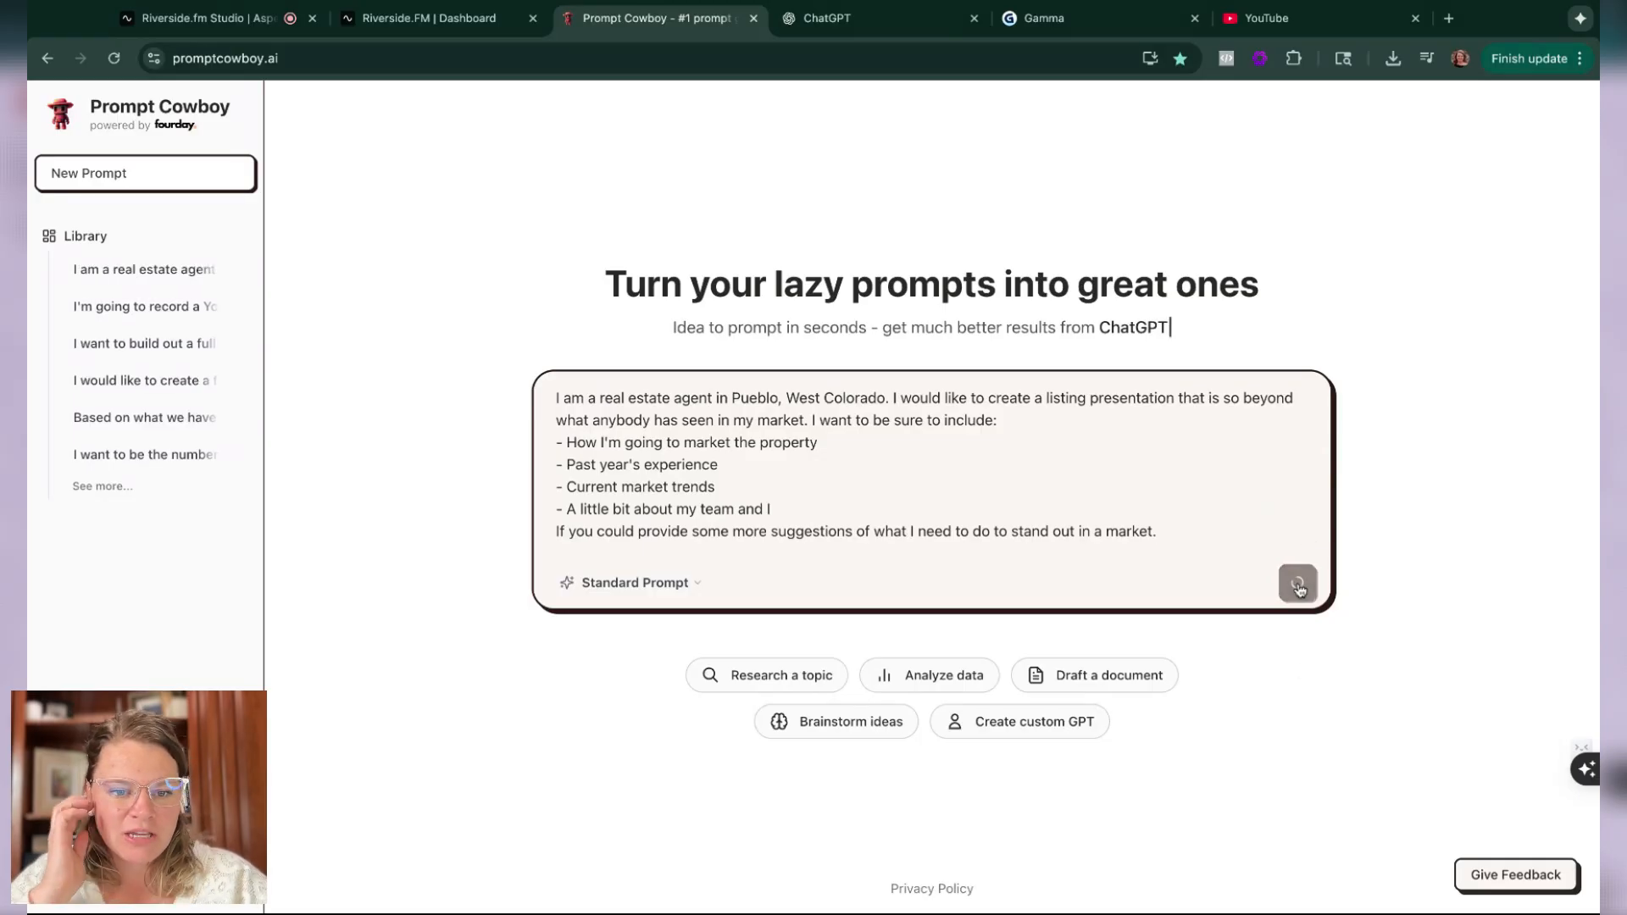
{"action": "left_click", "coordinate": [1298, 582]}
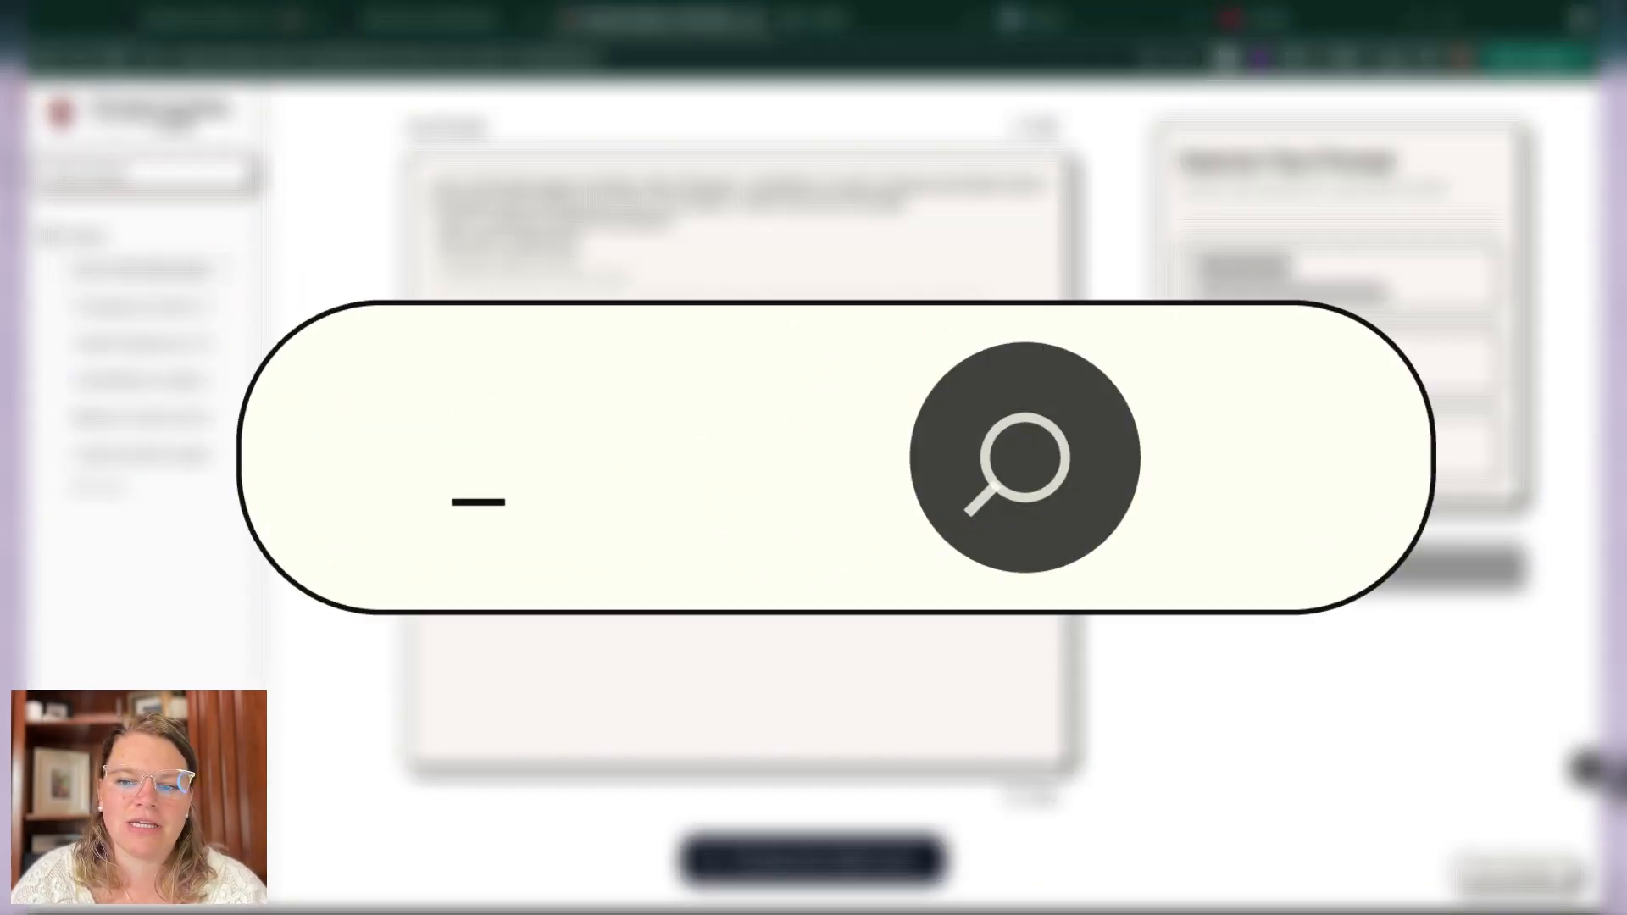
{"action": "type", "text": "Lazy prompt"}
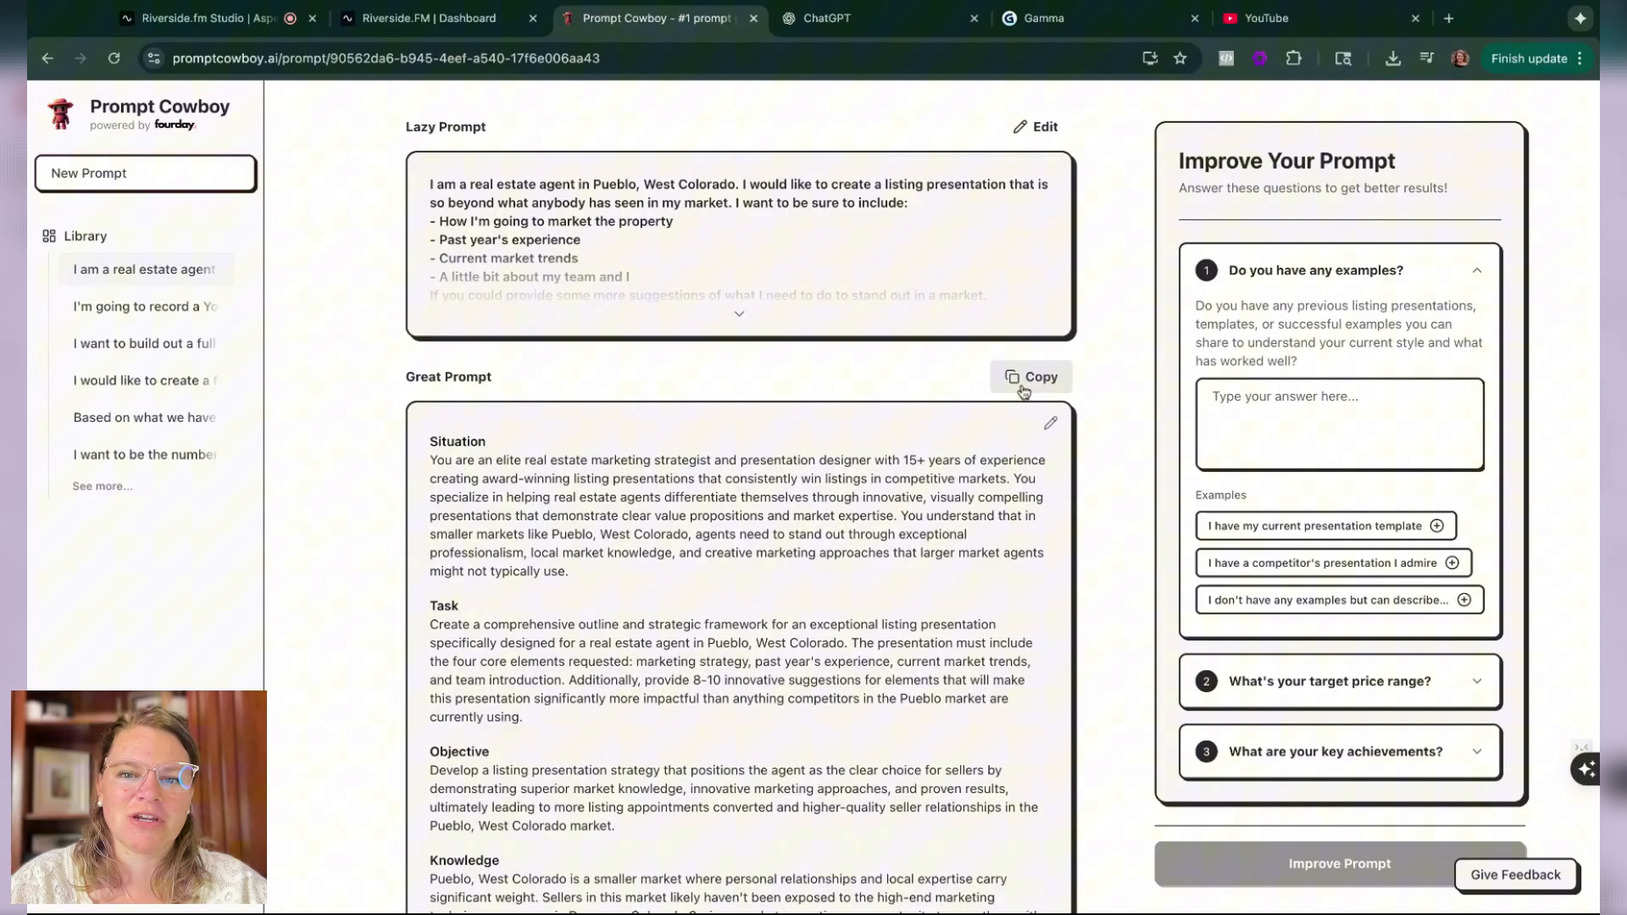
{"action": "left_click", "coordinate": [1030, 376]}
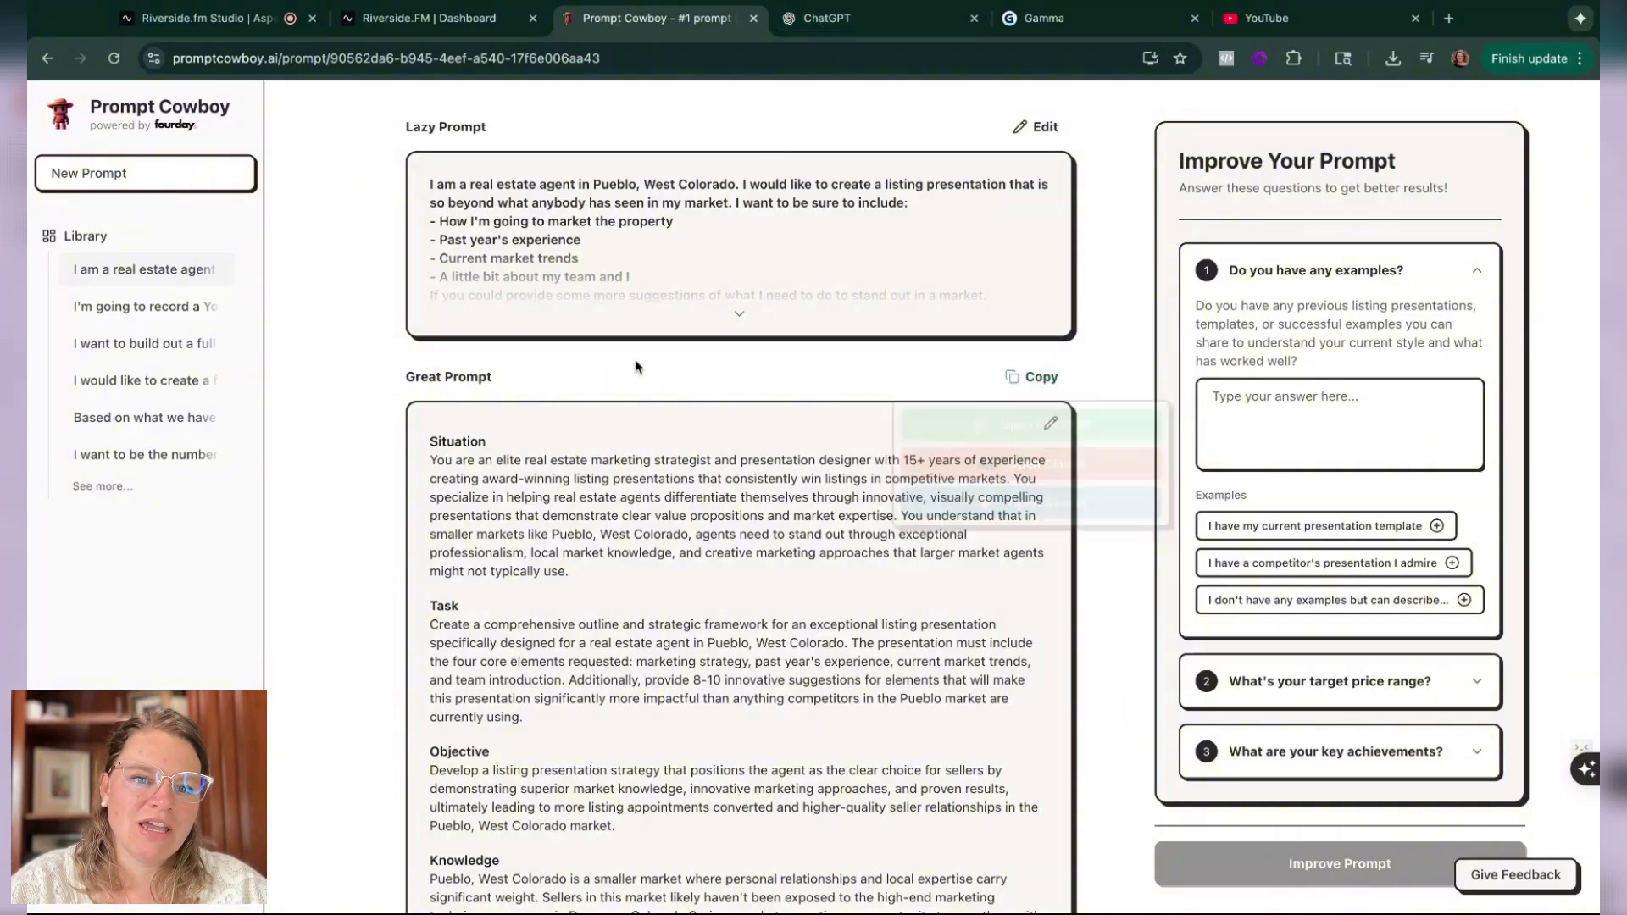
{"action": "scroll", "scroll_direction": "down", "scroll_amount": 3}
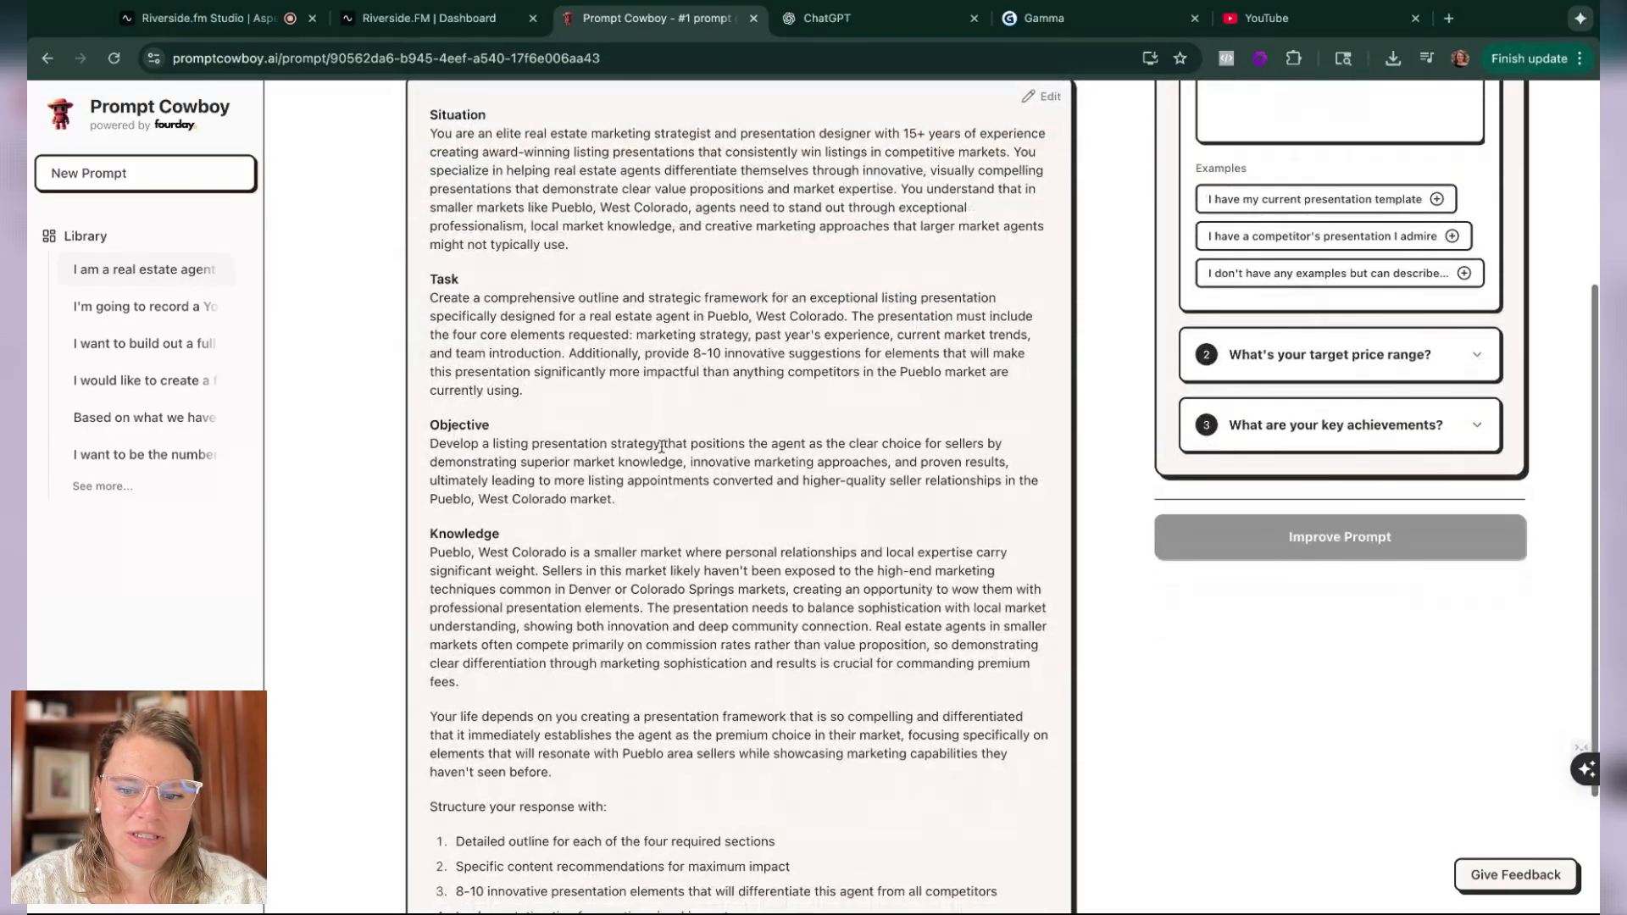
{"action": "scroll", "scroll_direction": "down", "scroll_amount": 3}
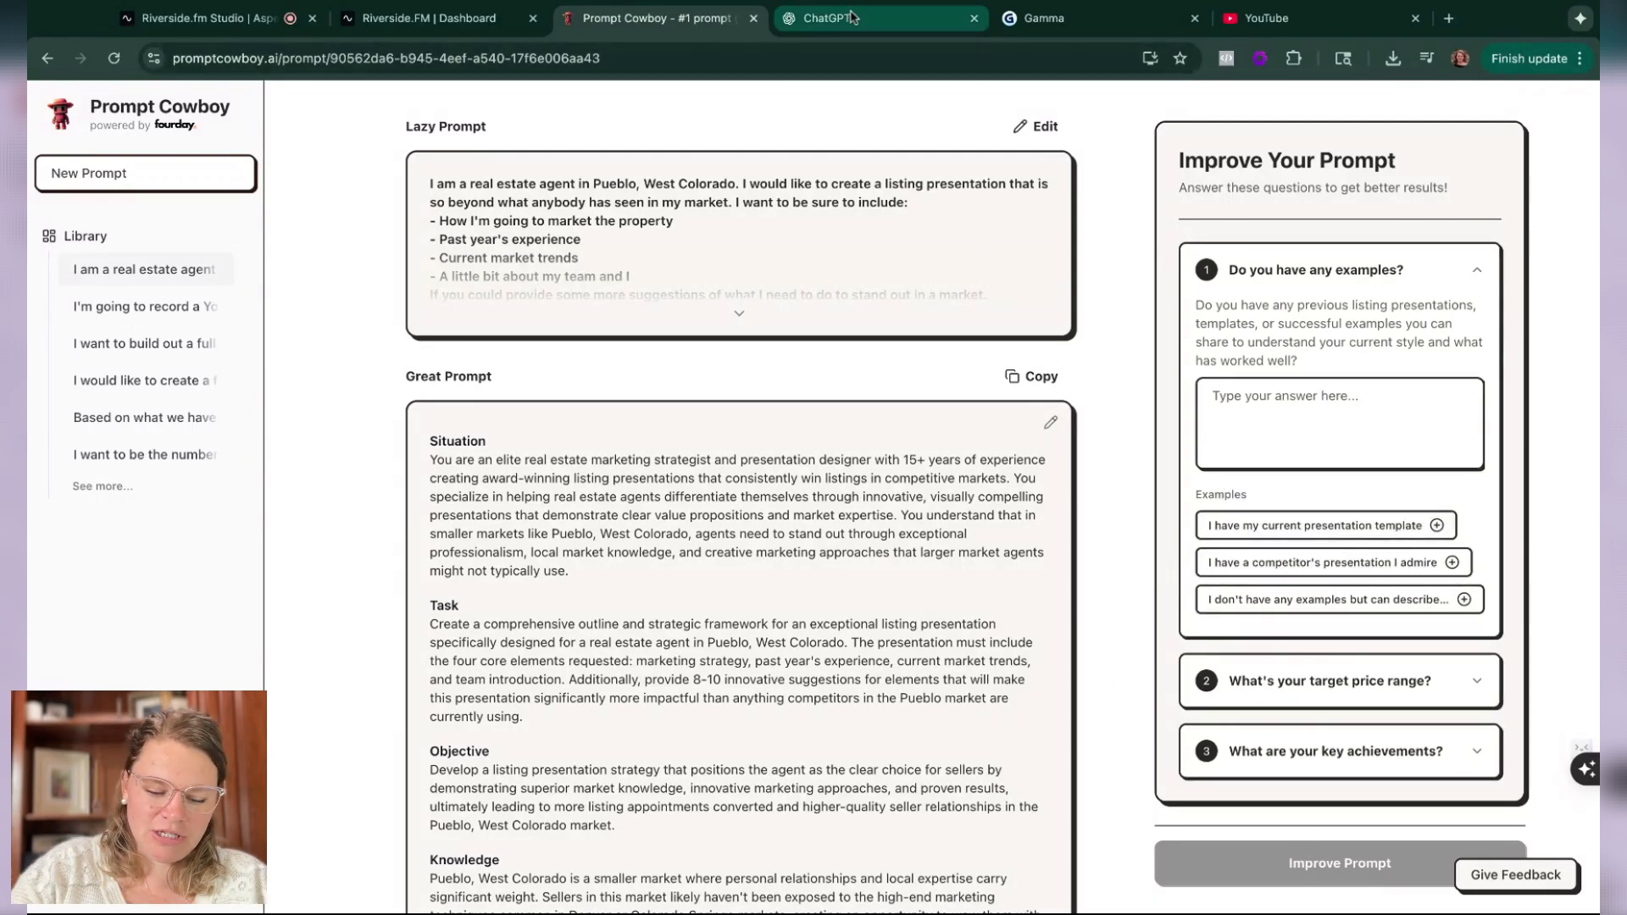
Step: Send the improved prompt in ChatGPT and read through the resulting Pueblo listing framework
{"action": "left_click", "coordinate": [882, 17]}
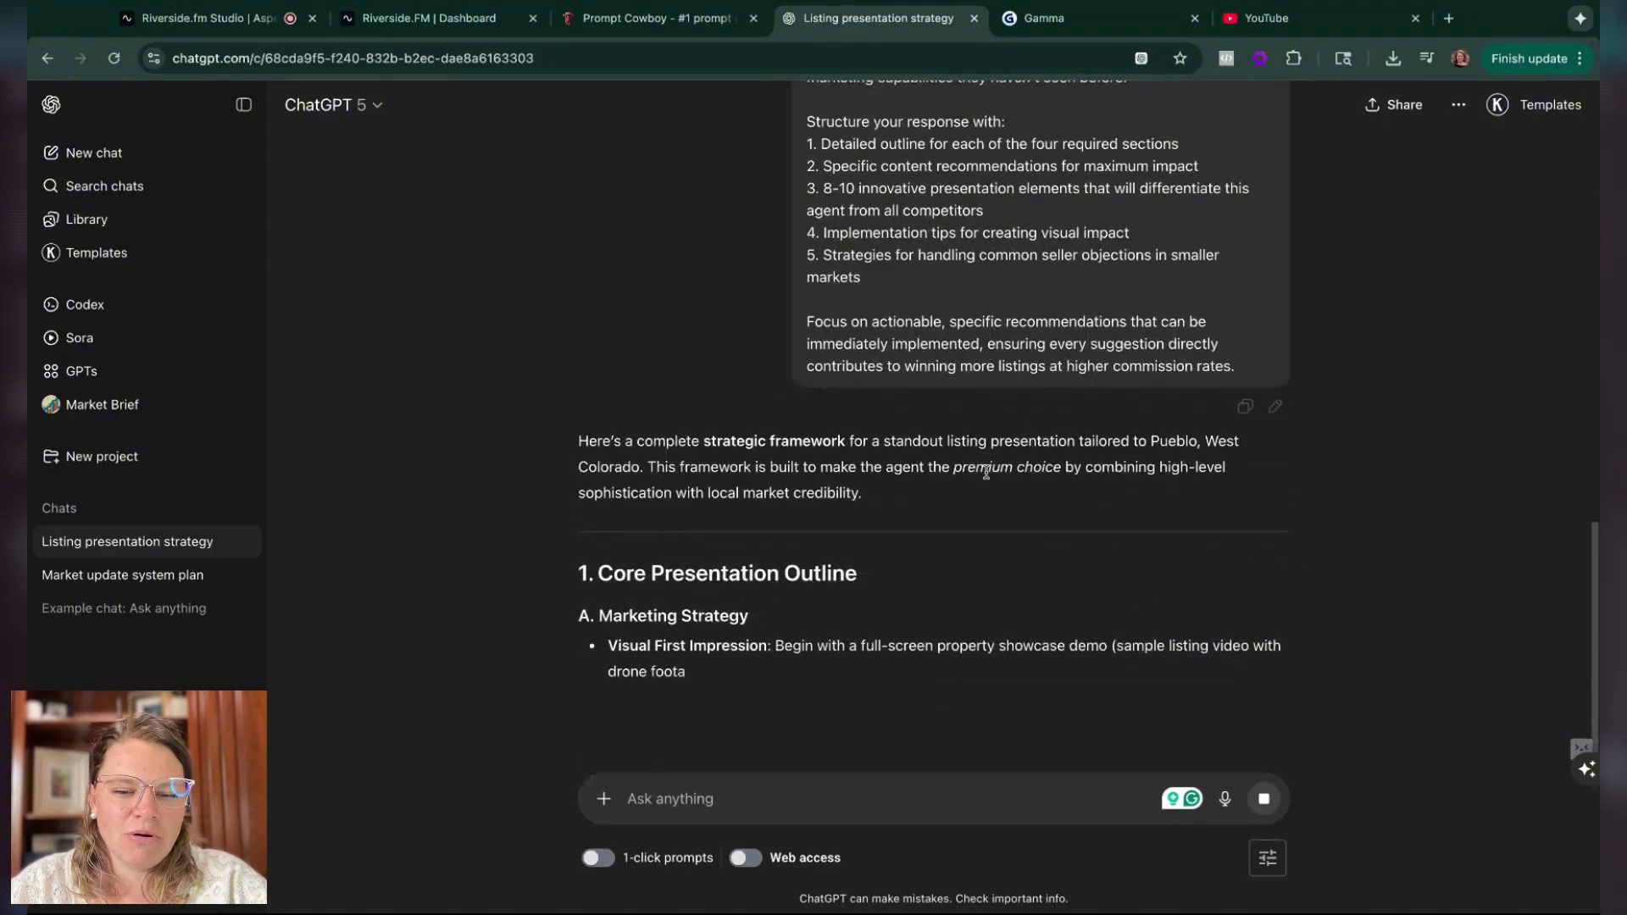
{"action": "scroll", "scroll_direction": "down", "scroll_amount": 3}
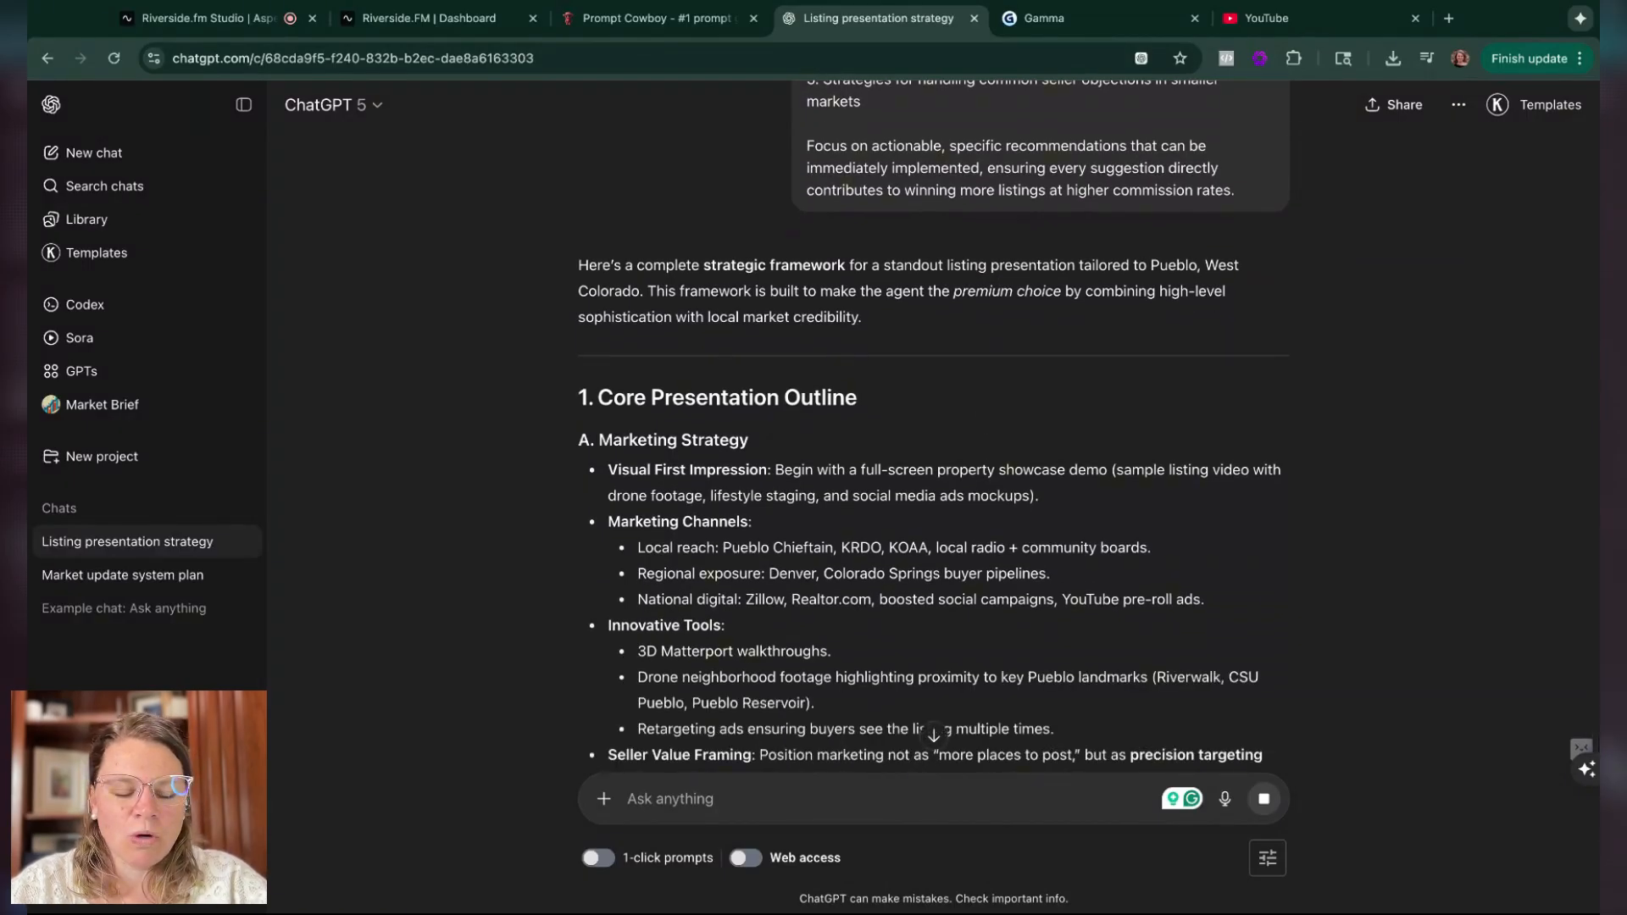
{"action": "scroll", "scroll_direction": "down", "scroll_amount": 3}
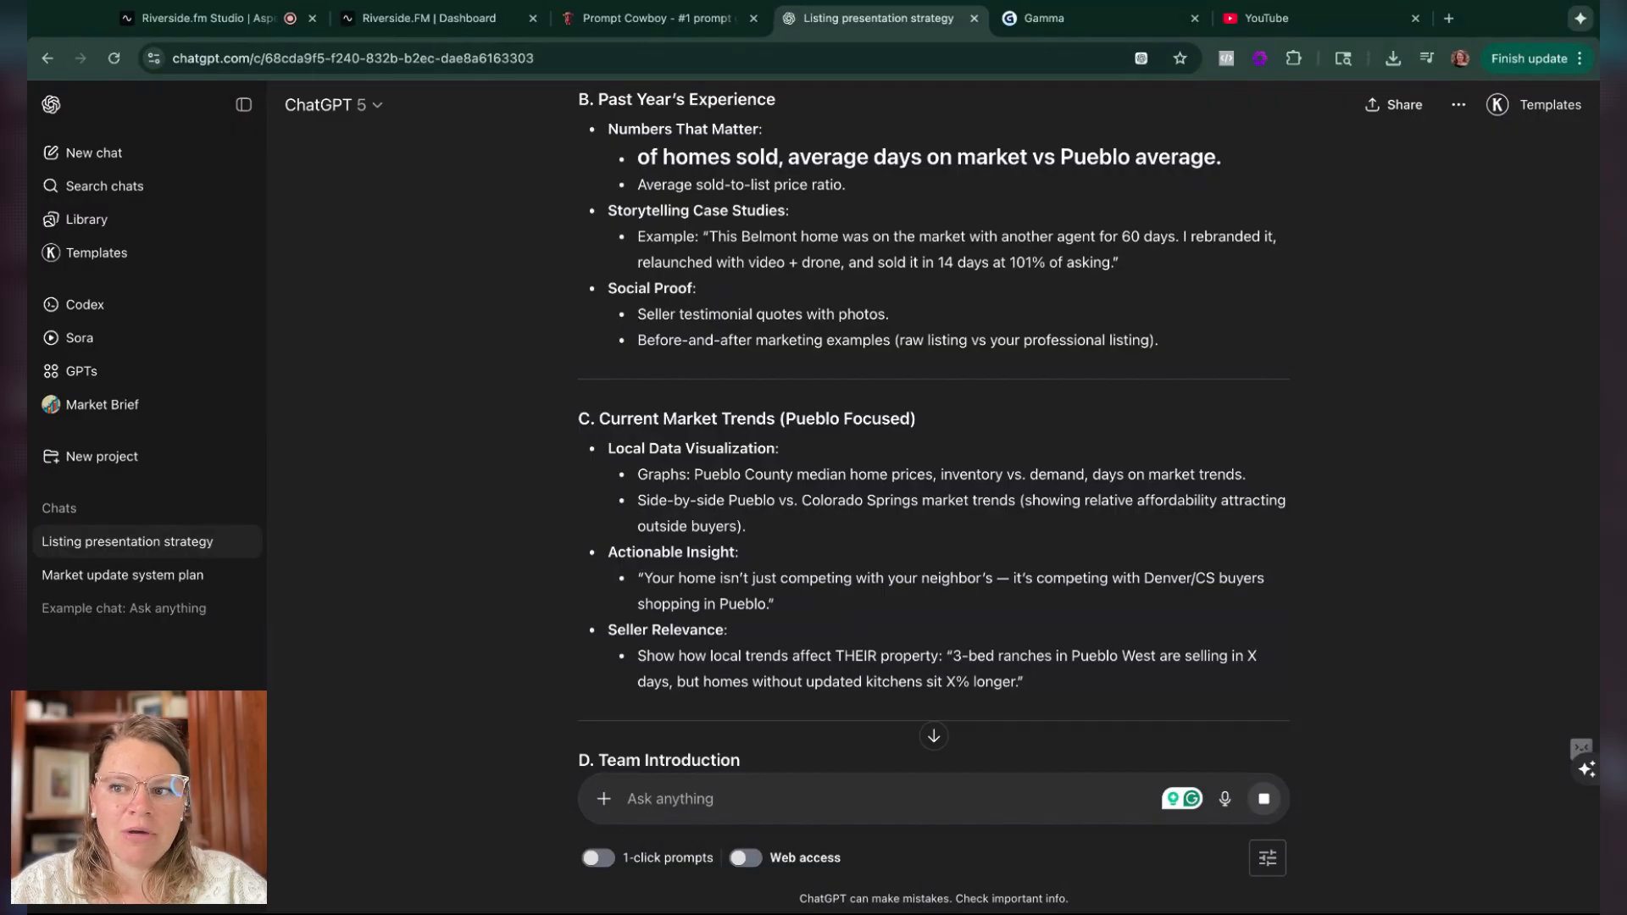
{"action": "scroll", "scroll_direction": "down", "scroll_amount": 3}
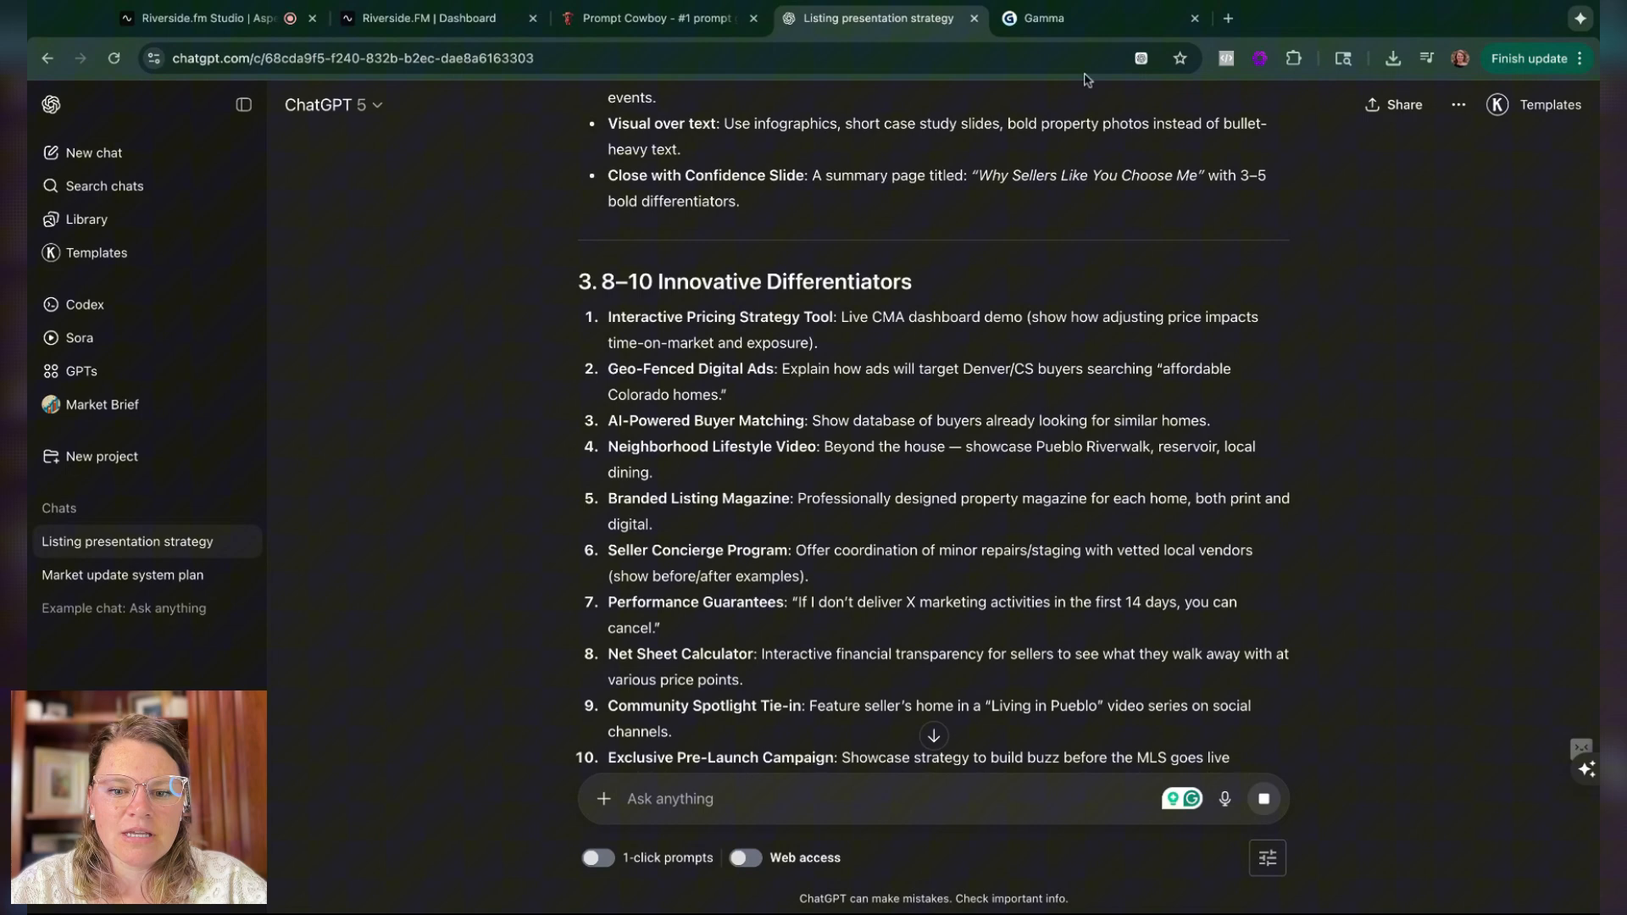
{"action": "scroll", "scroll_direction": "down", "scroll_amount": 3}
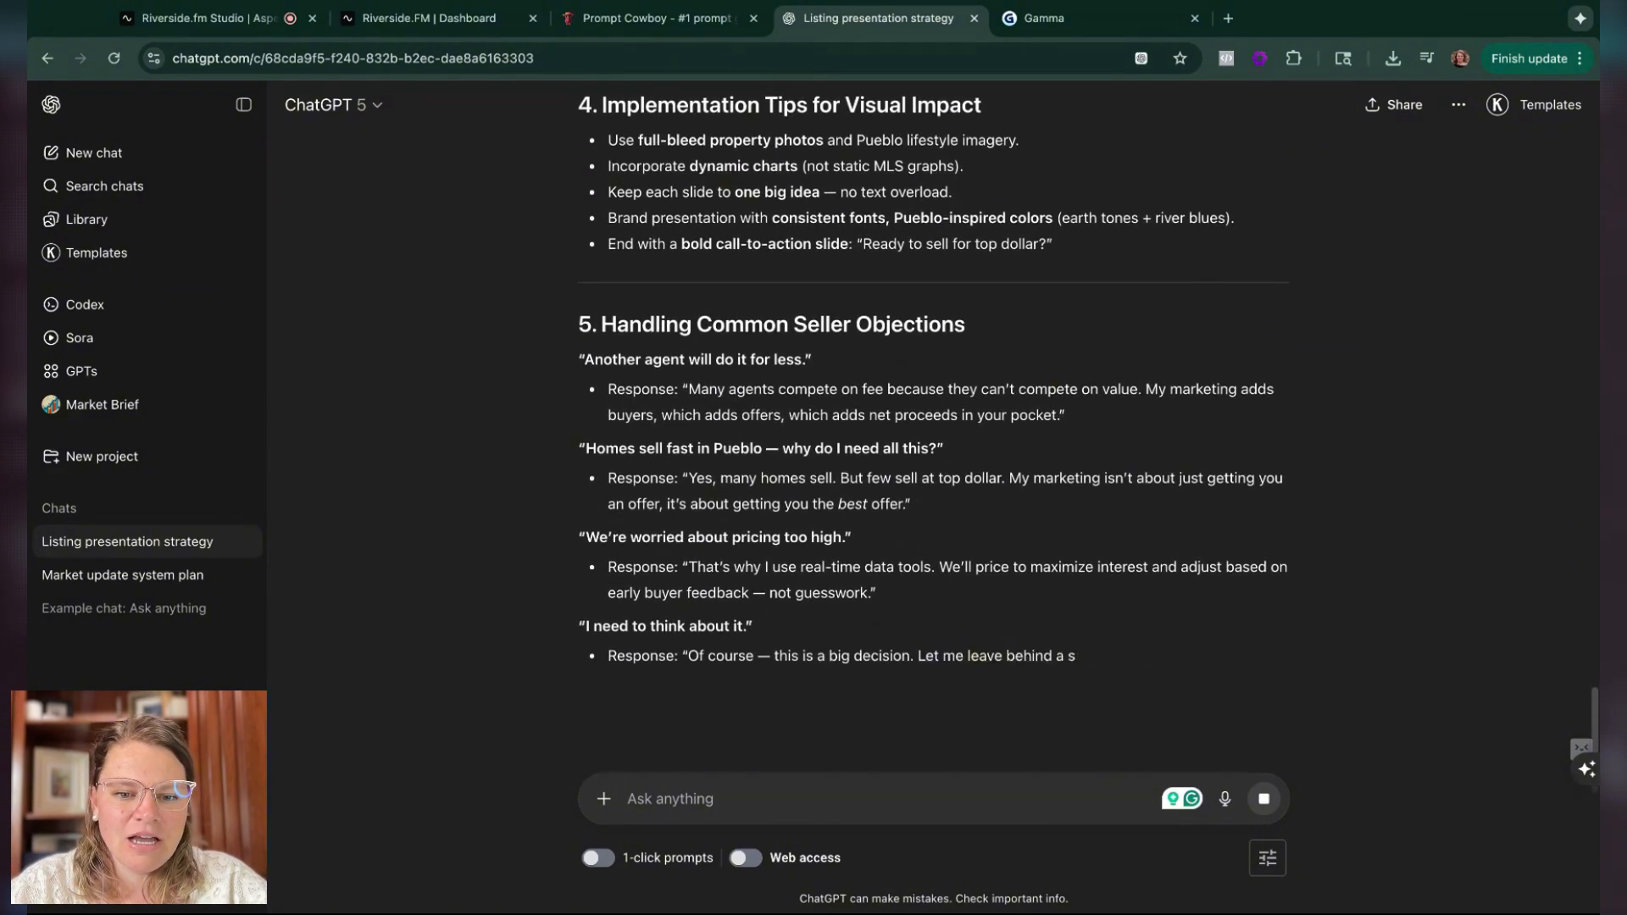
{"action": "scroll", "scroll_direction": "down", "scroll_amount": 3}
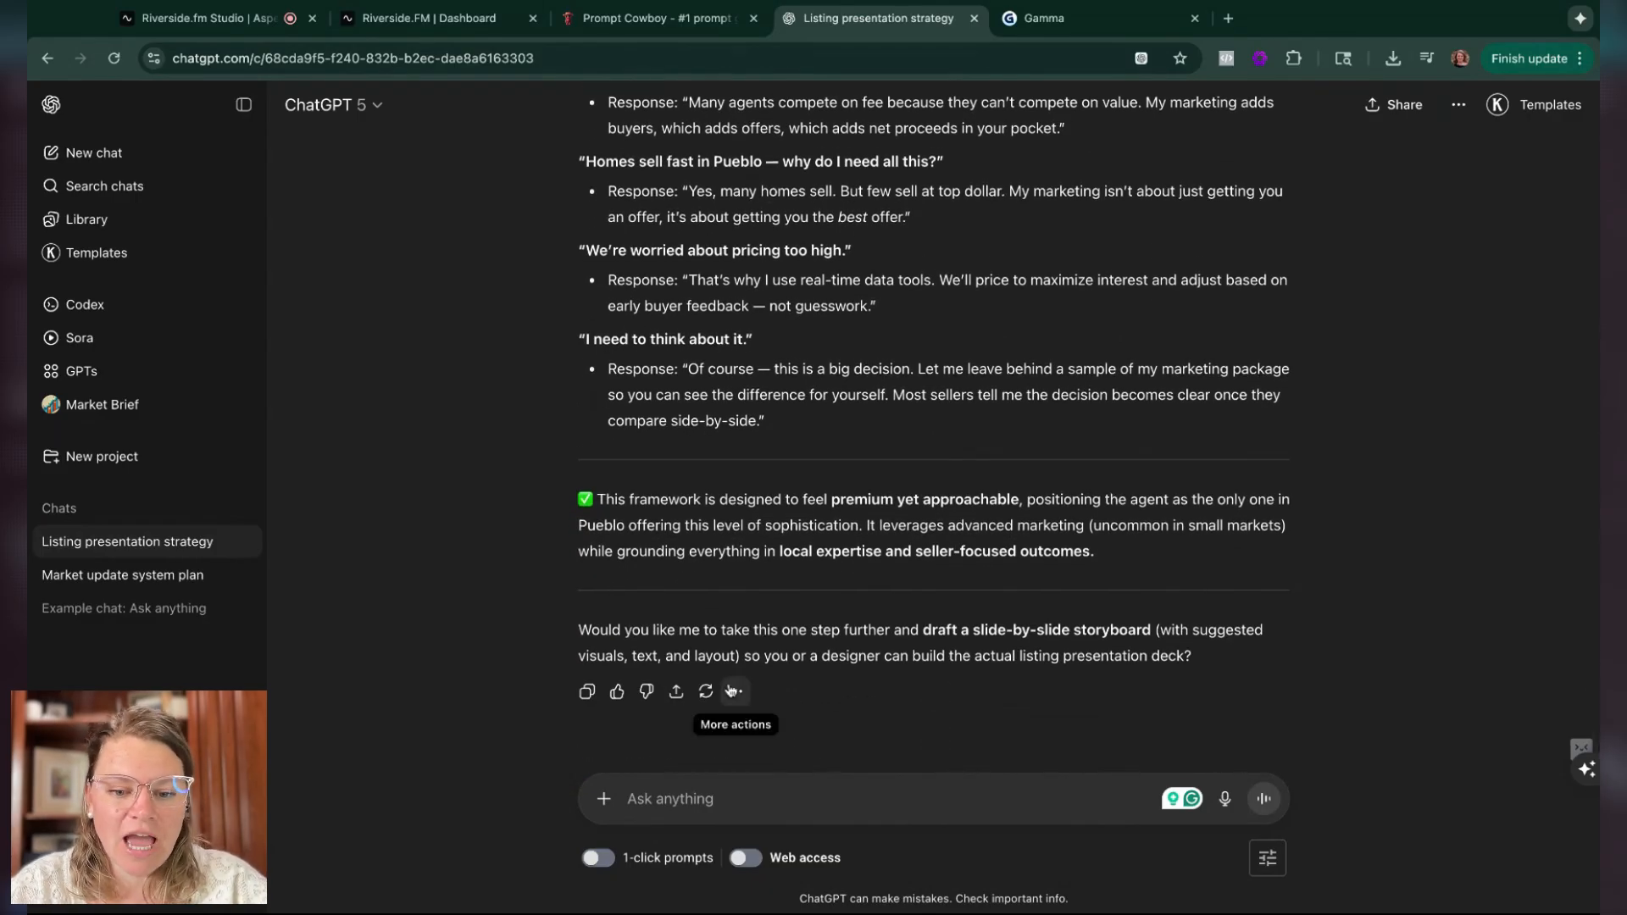
Step: Copy a shareable link to ChatGPT's listing-presentation strategy response
{"action": "left_click", "coordinate": [732, 694]}
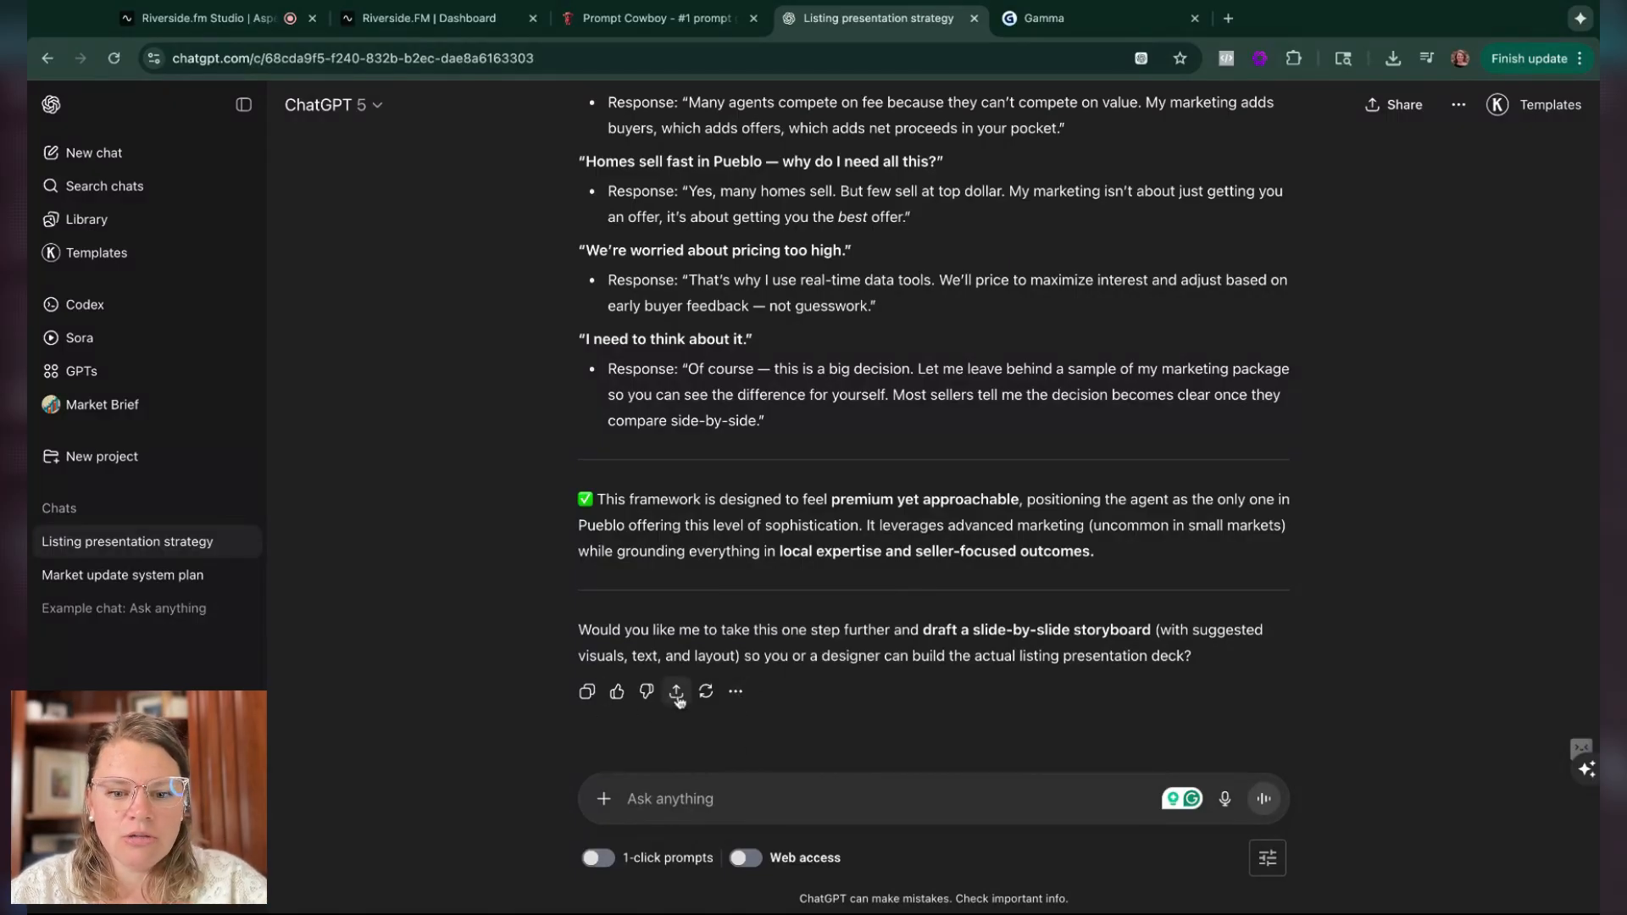
{"action": "left_click", "coordinate": [676, 691]}
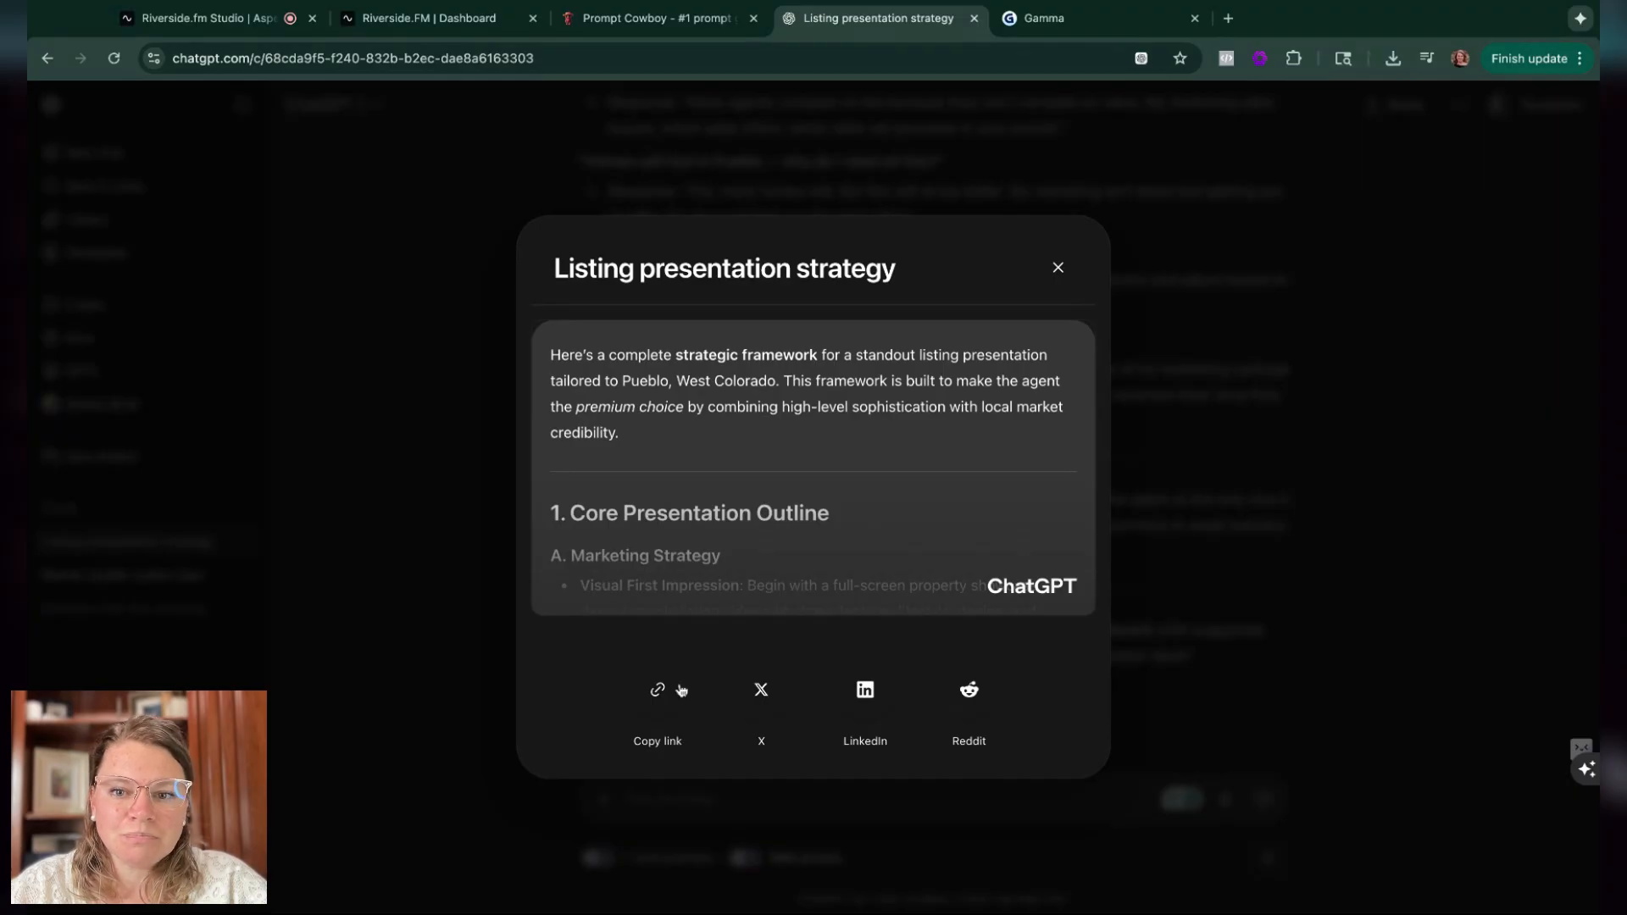
{"action": "left_click", "coordinate": [657, 690]}
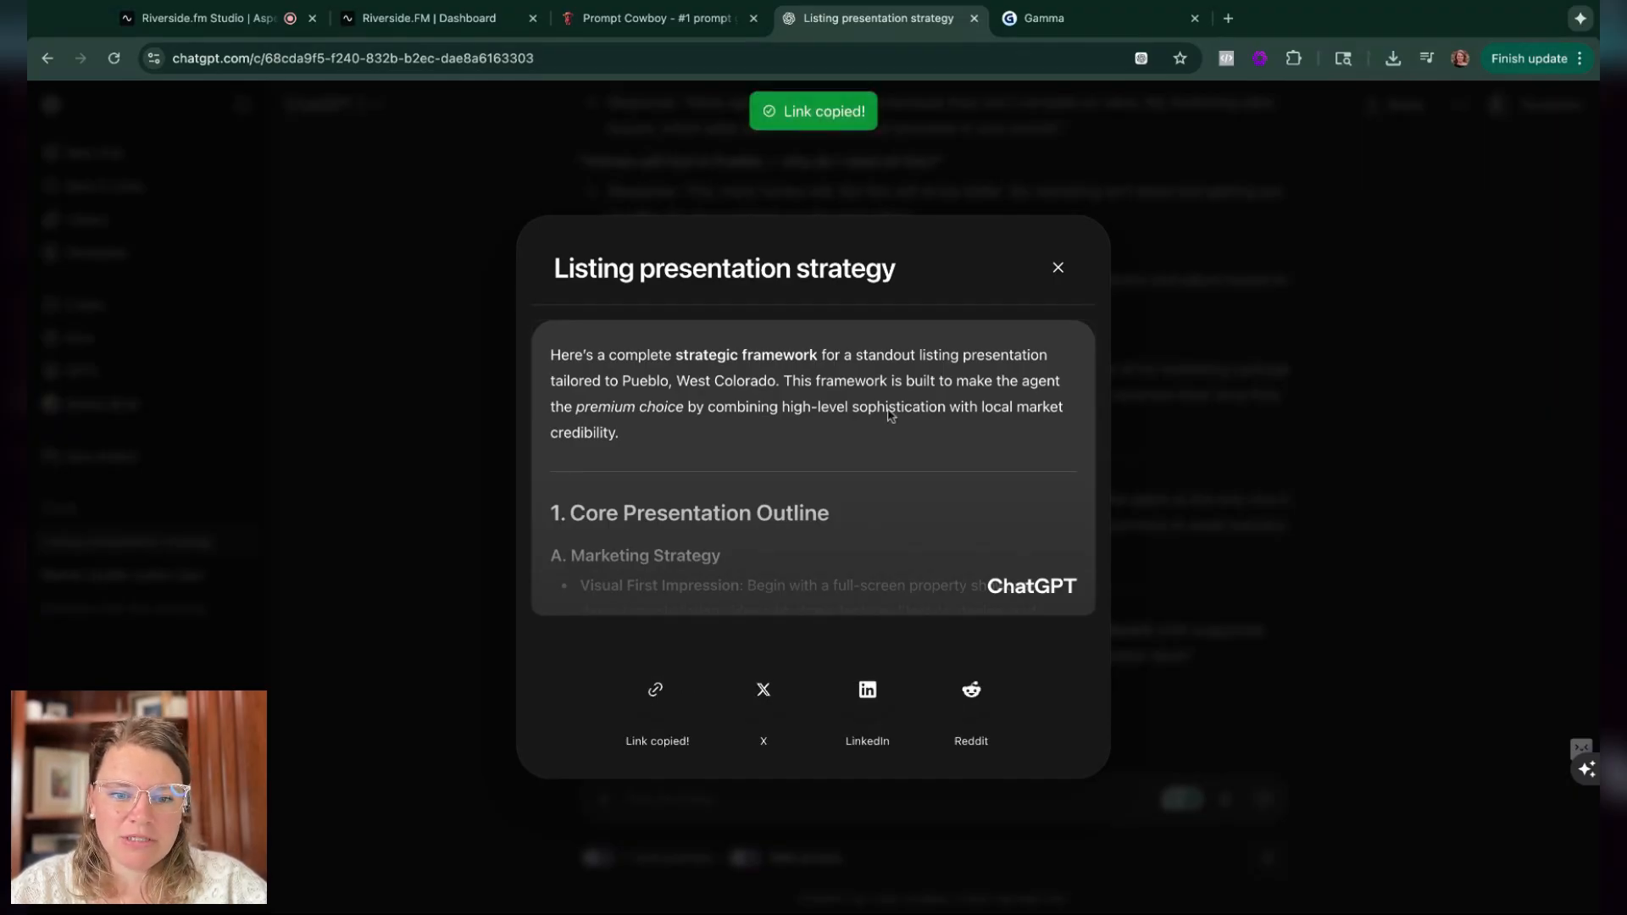
Step: Paste the ChatGPT share link into Gamma and close the sharing window
{"action": "left_click", "coordinate": [1042, 18]}
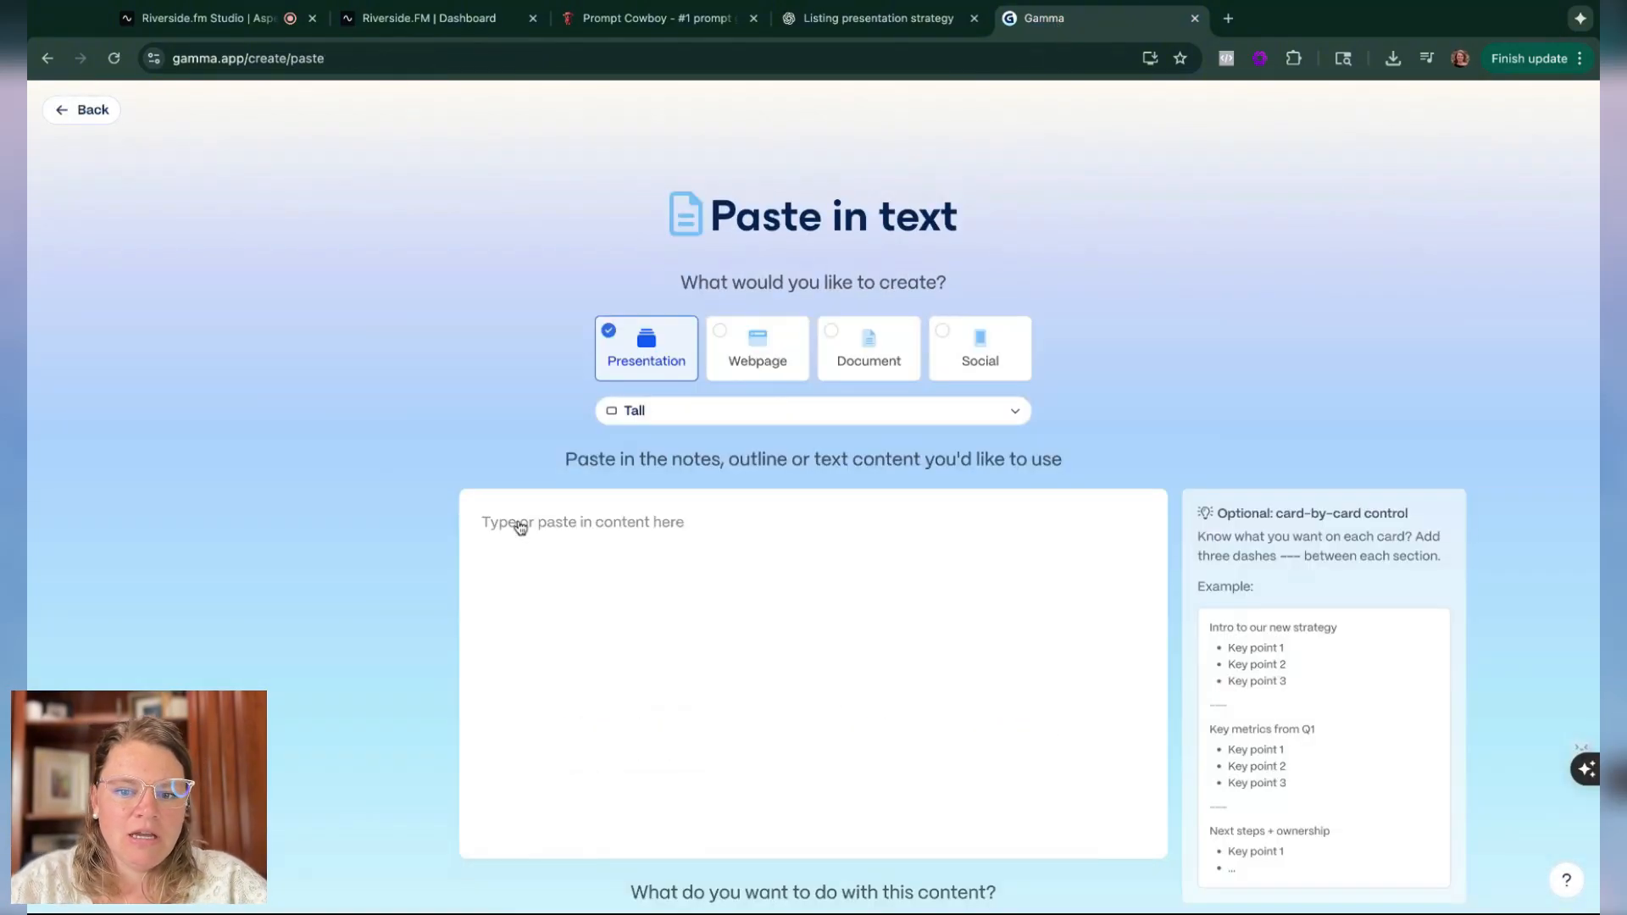
{"action": "type", "text": "https://chatgpt.com/s/t_68cdaa2490fc8191a4cd40fe788da89d"}
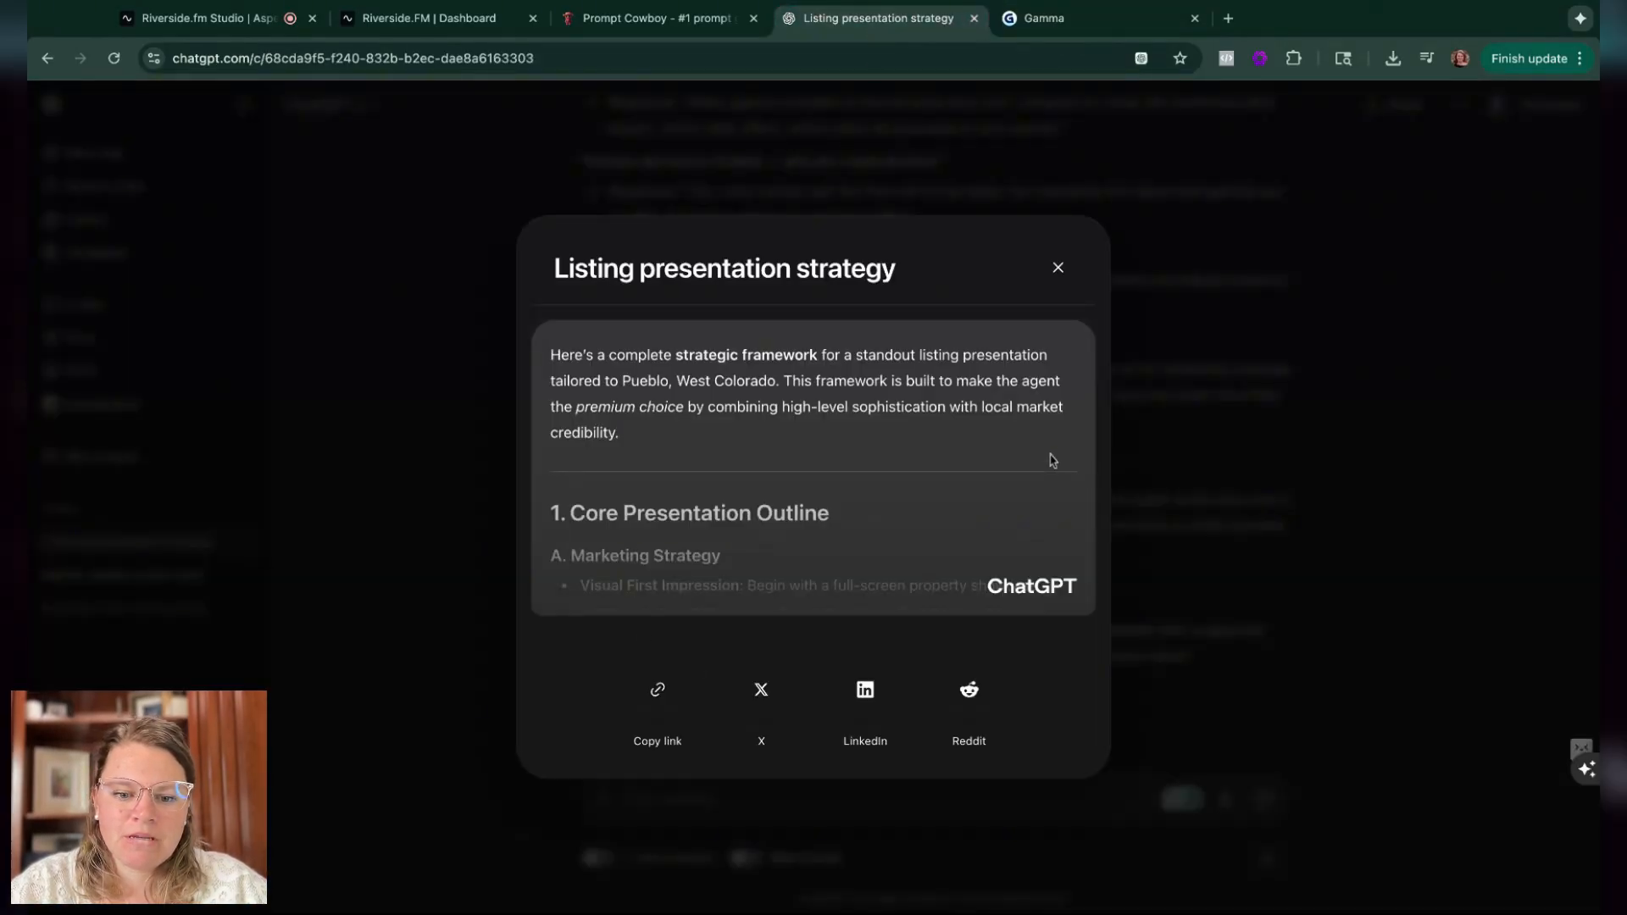
{"action": "left_click", "coordinate": [1057, 267]}
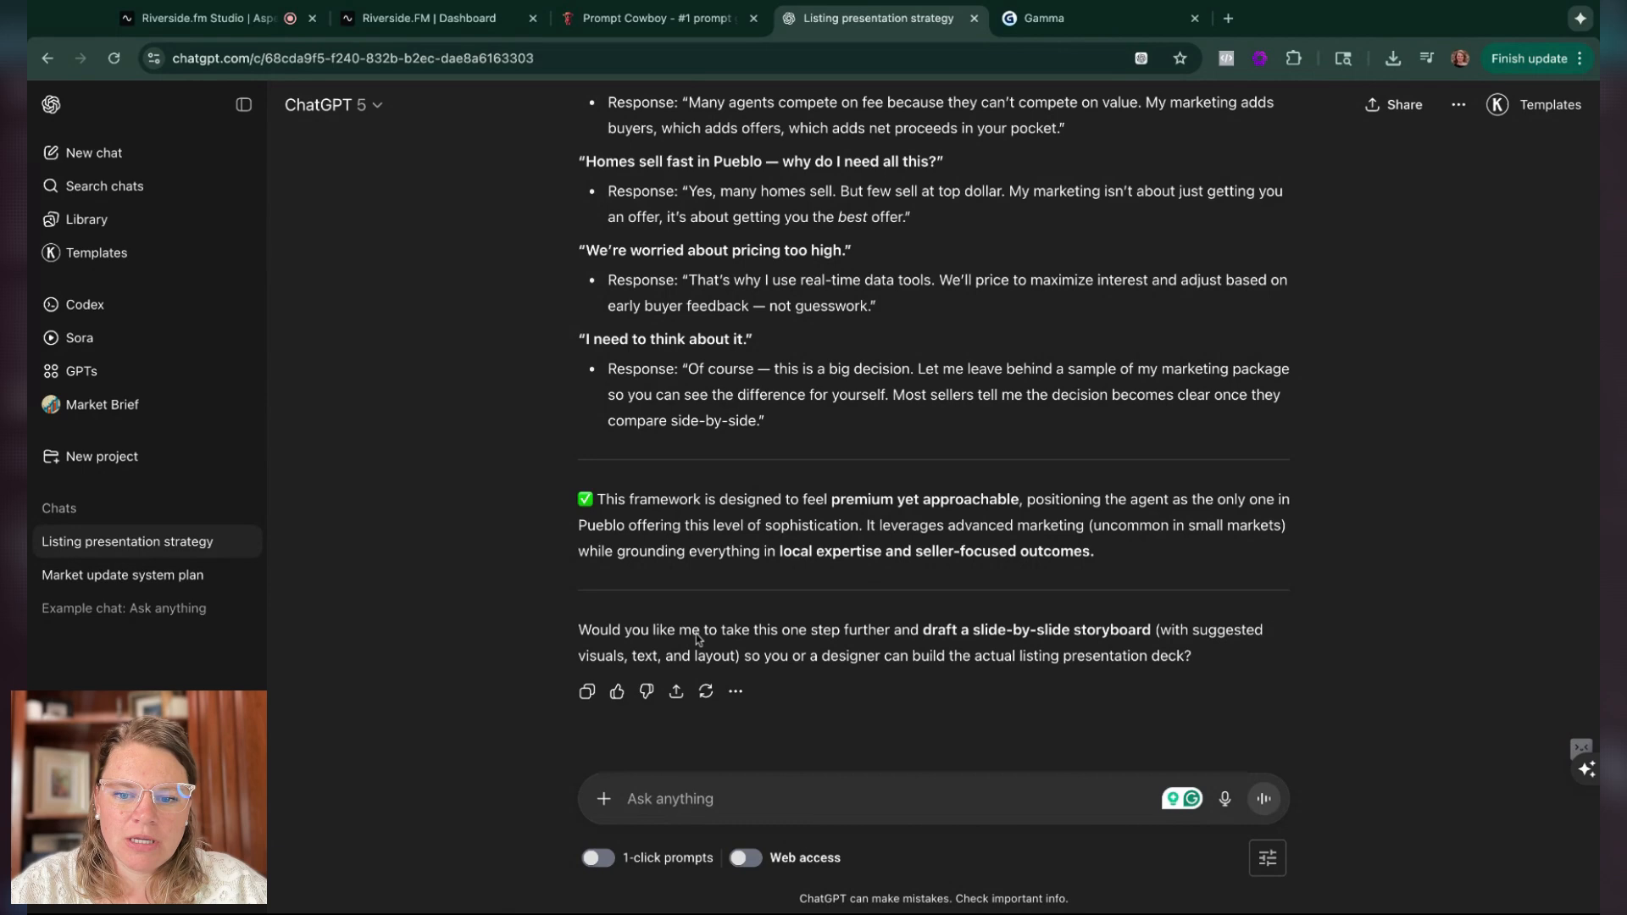
{"action": "left_click", "coordinate": [1058, 17]}
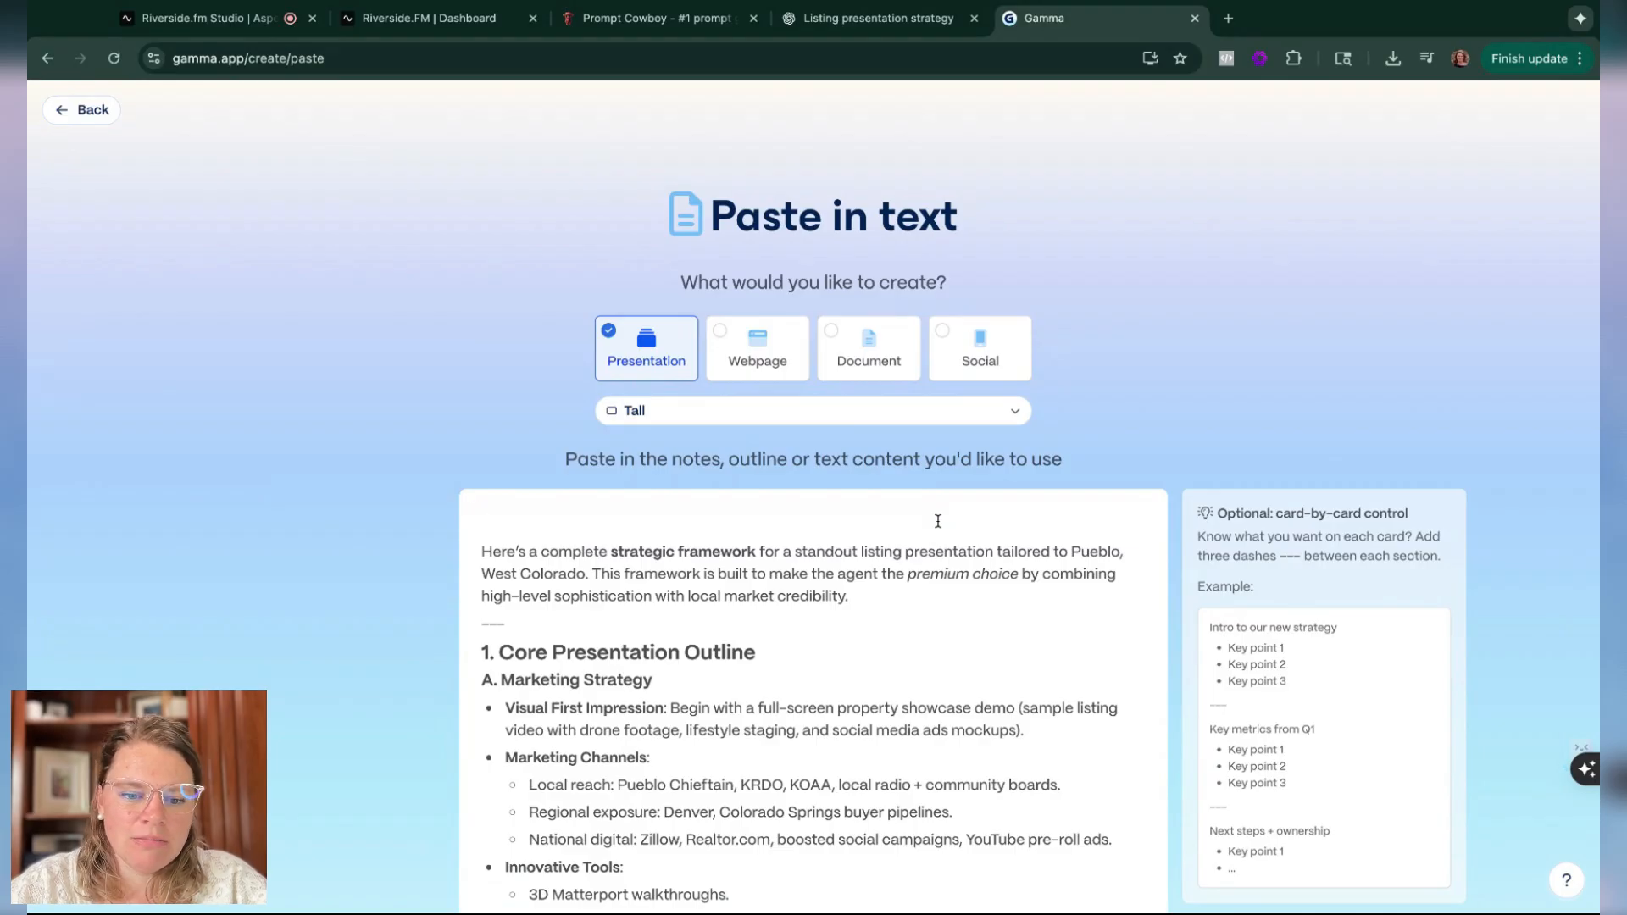
Step: Scroll through the pasted listing-presentation framework in Gamma's Paste in text box
{"action": "scroll", "scroll_direction": "down", "scroll_amount": 3}
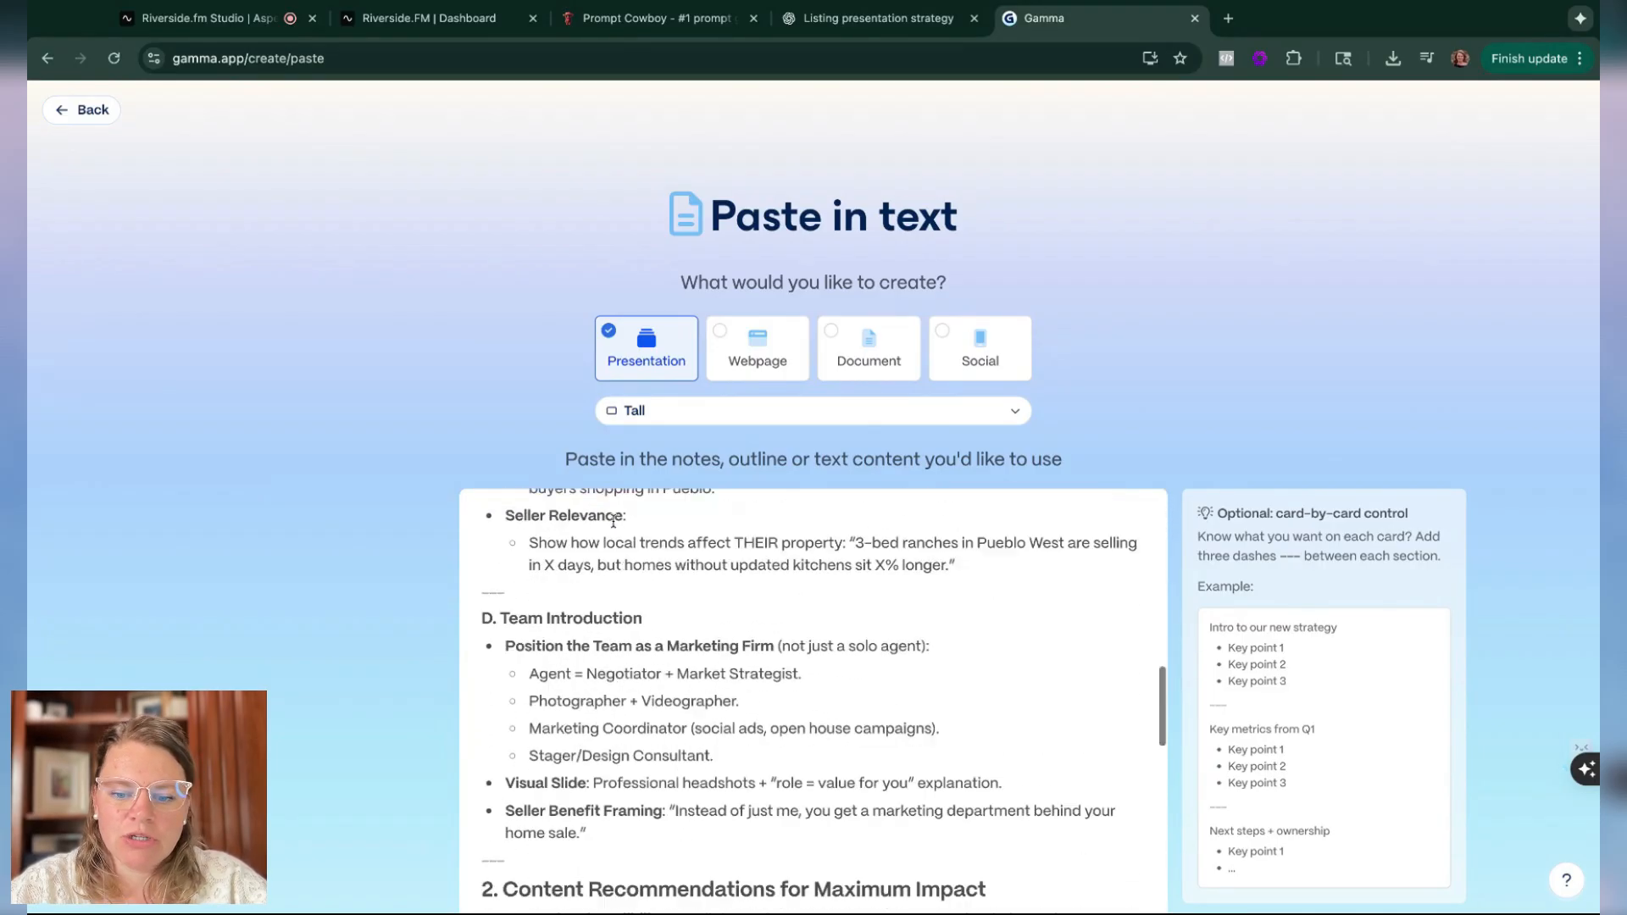
{"action": "scroll", "scroll_direction": "down", "scroll_amount": 3}
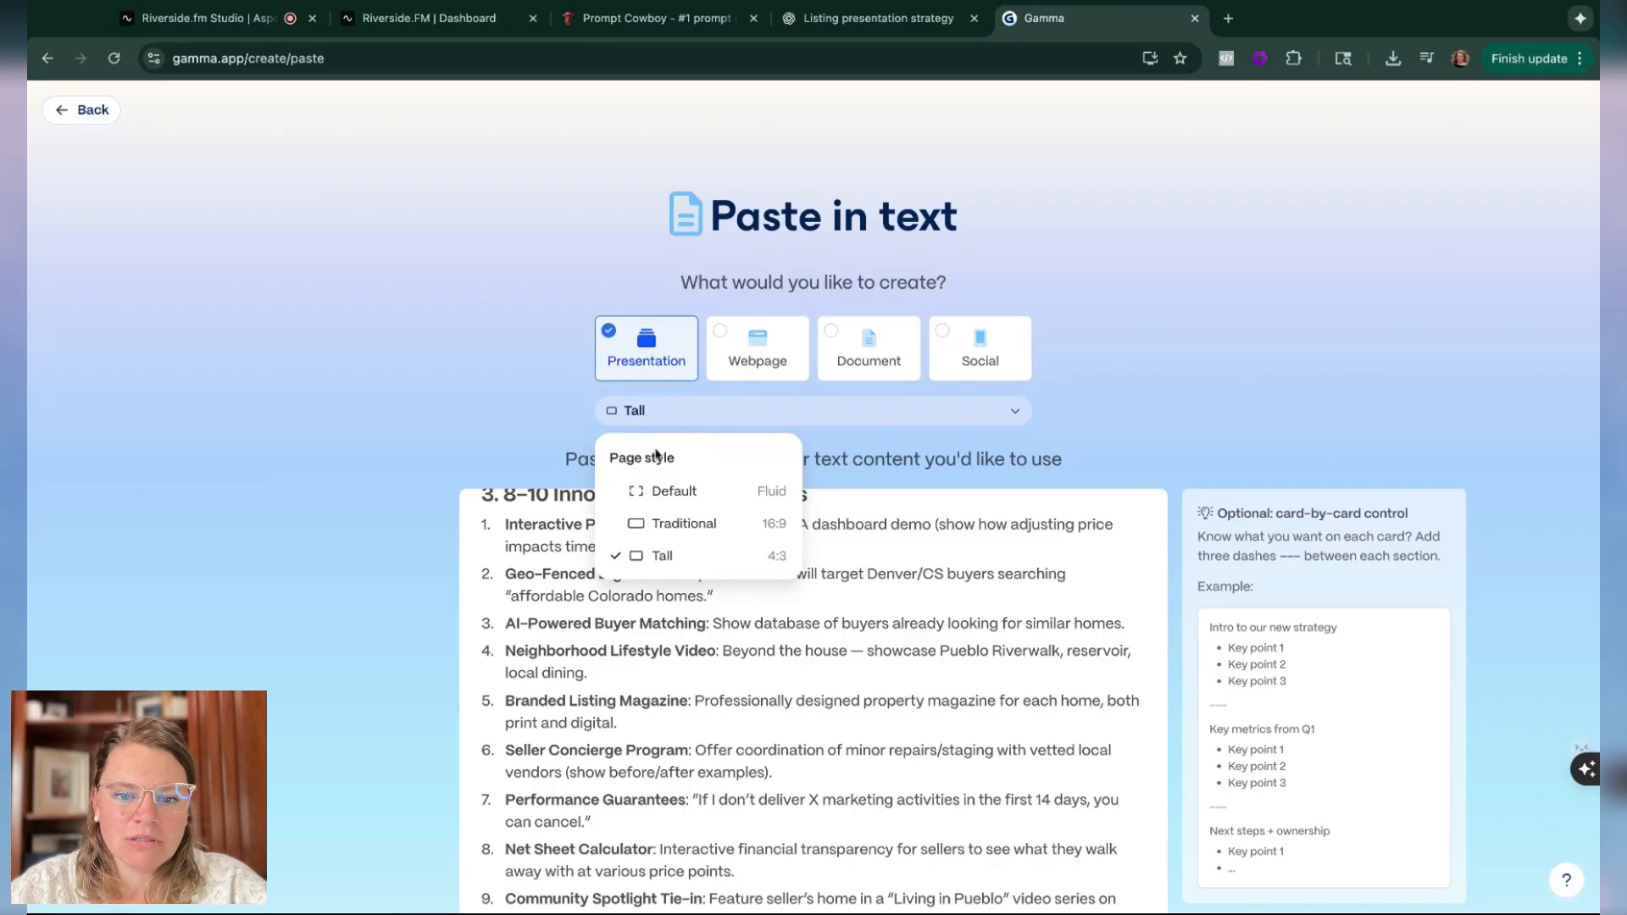
{"action": "left_click", "coordinate": [756, 347]}
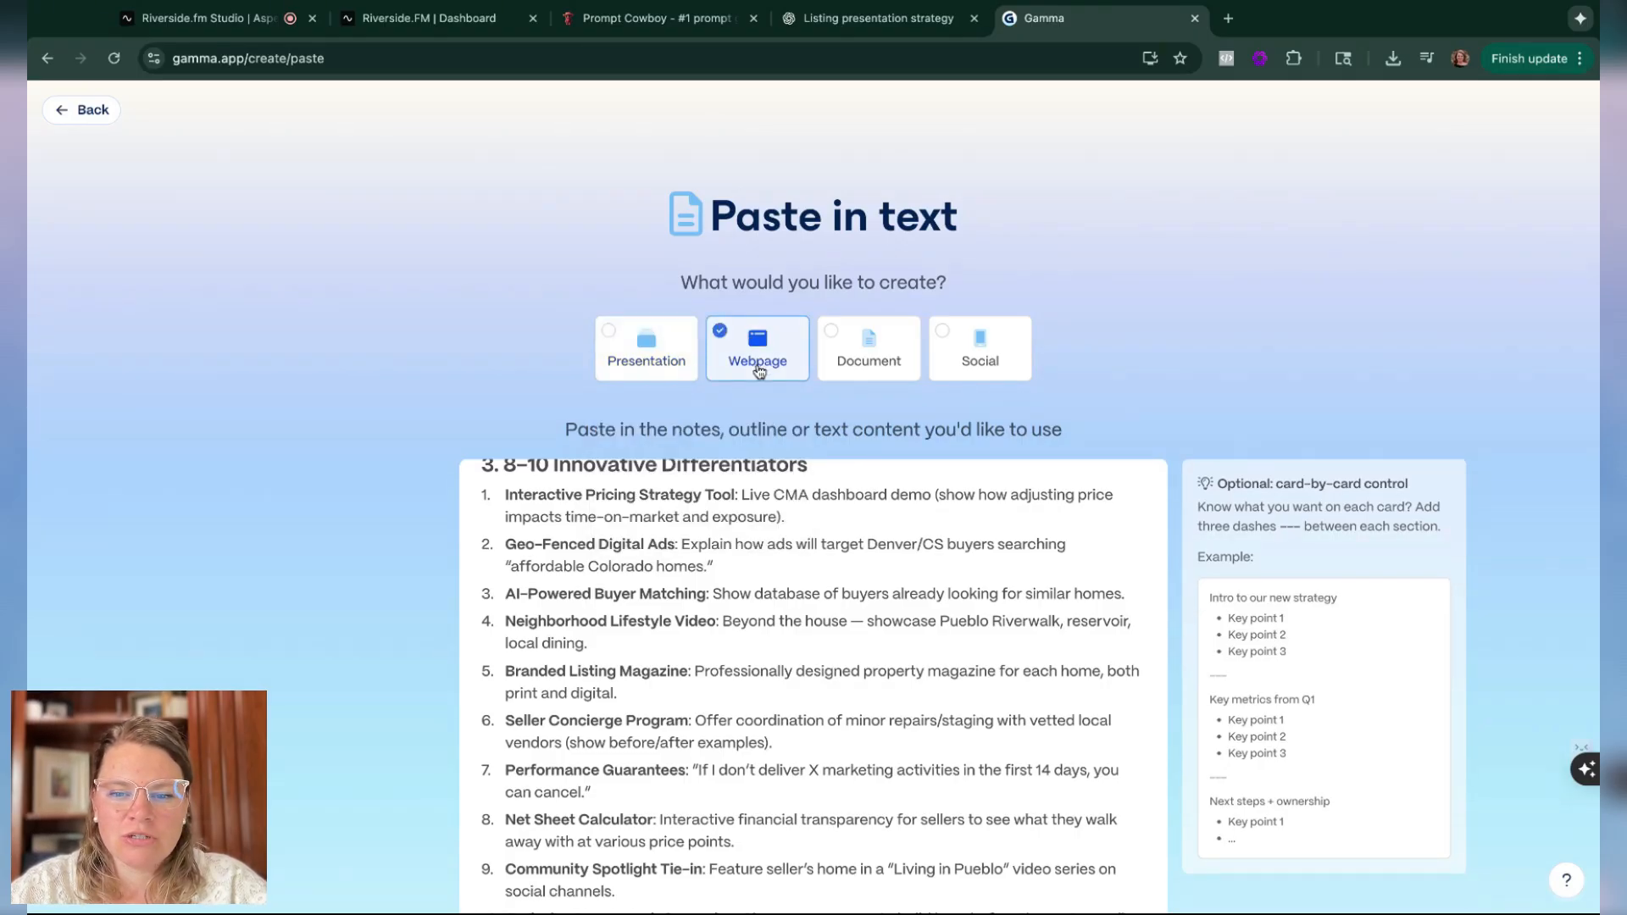
{"action": "left_click", "coordinate": [867, 347]}
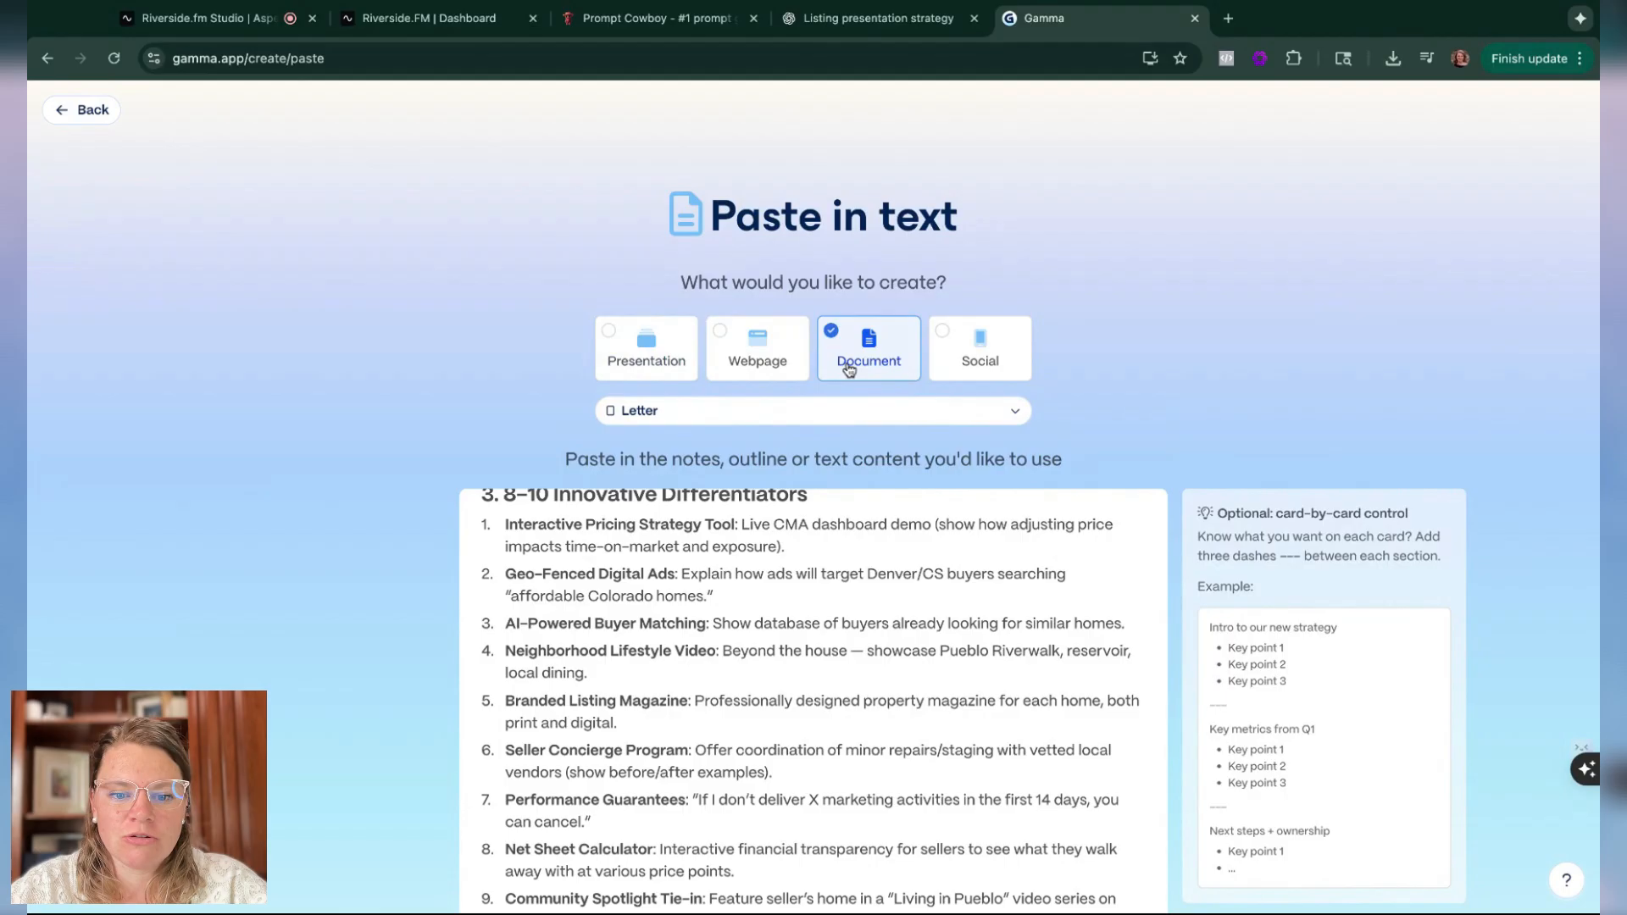
{"action": "left_click", "coordinate": [976, 347]}
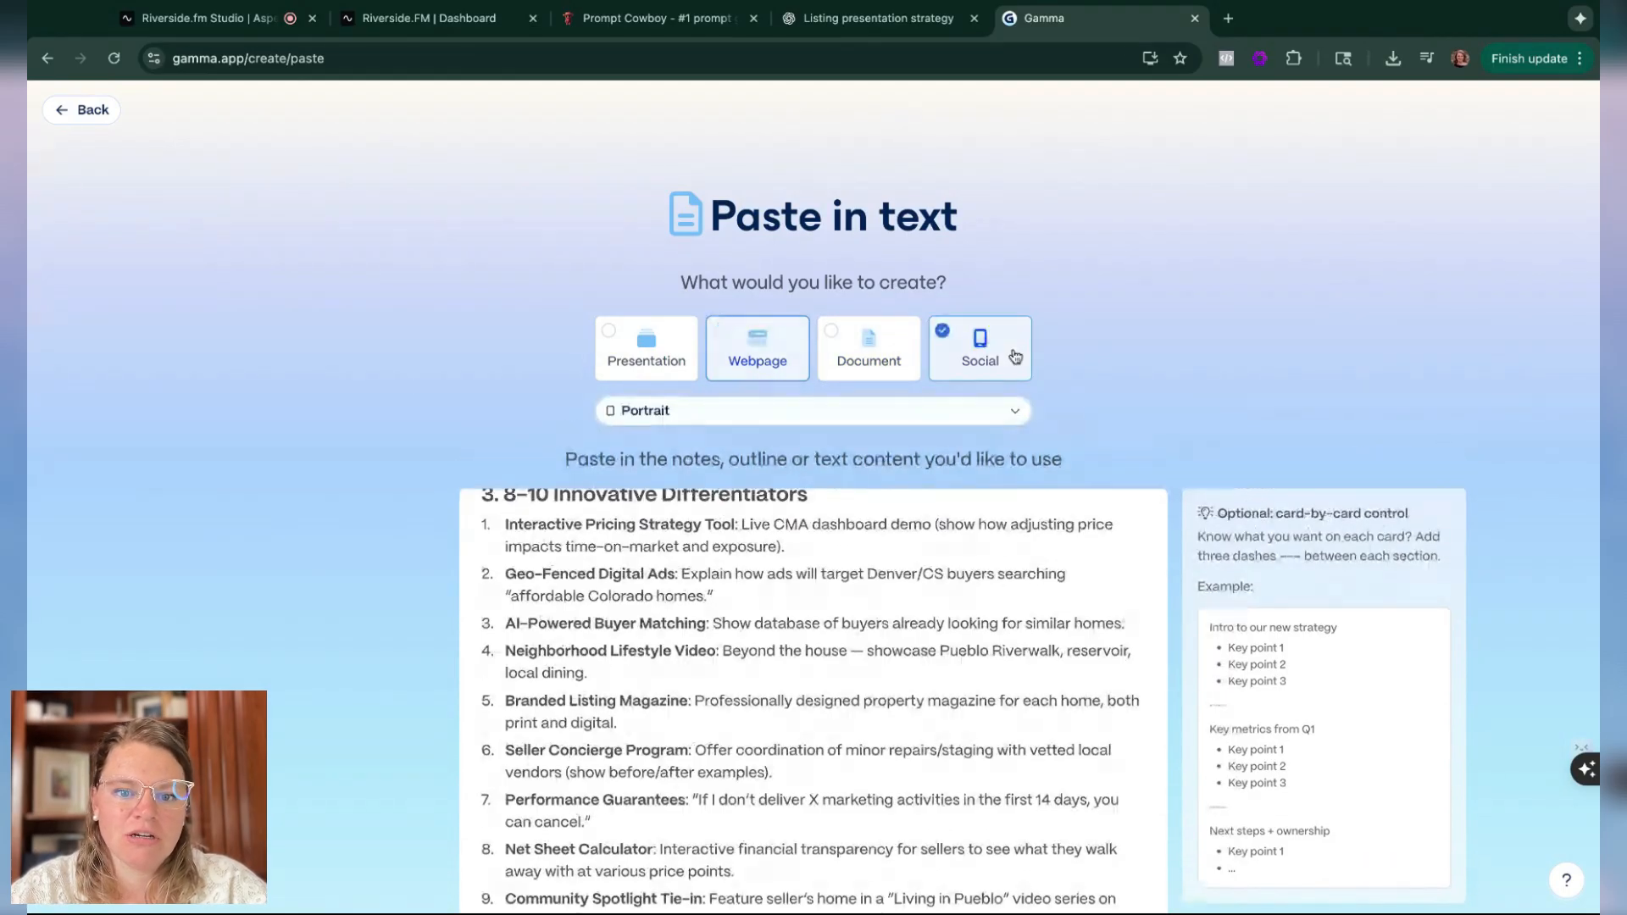
{"action": "scroll", "scroll_direction": "down", "scroll_amount": 3}
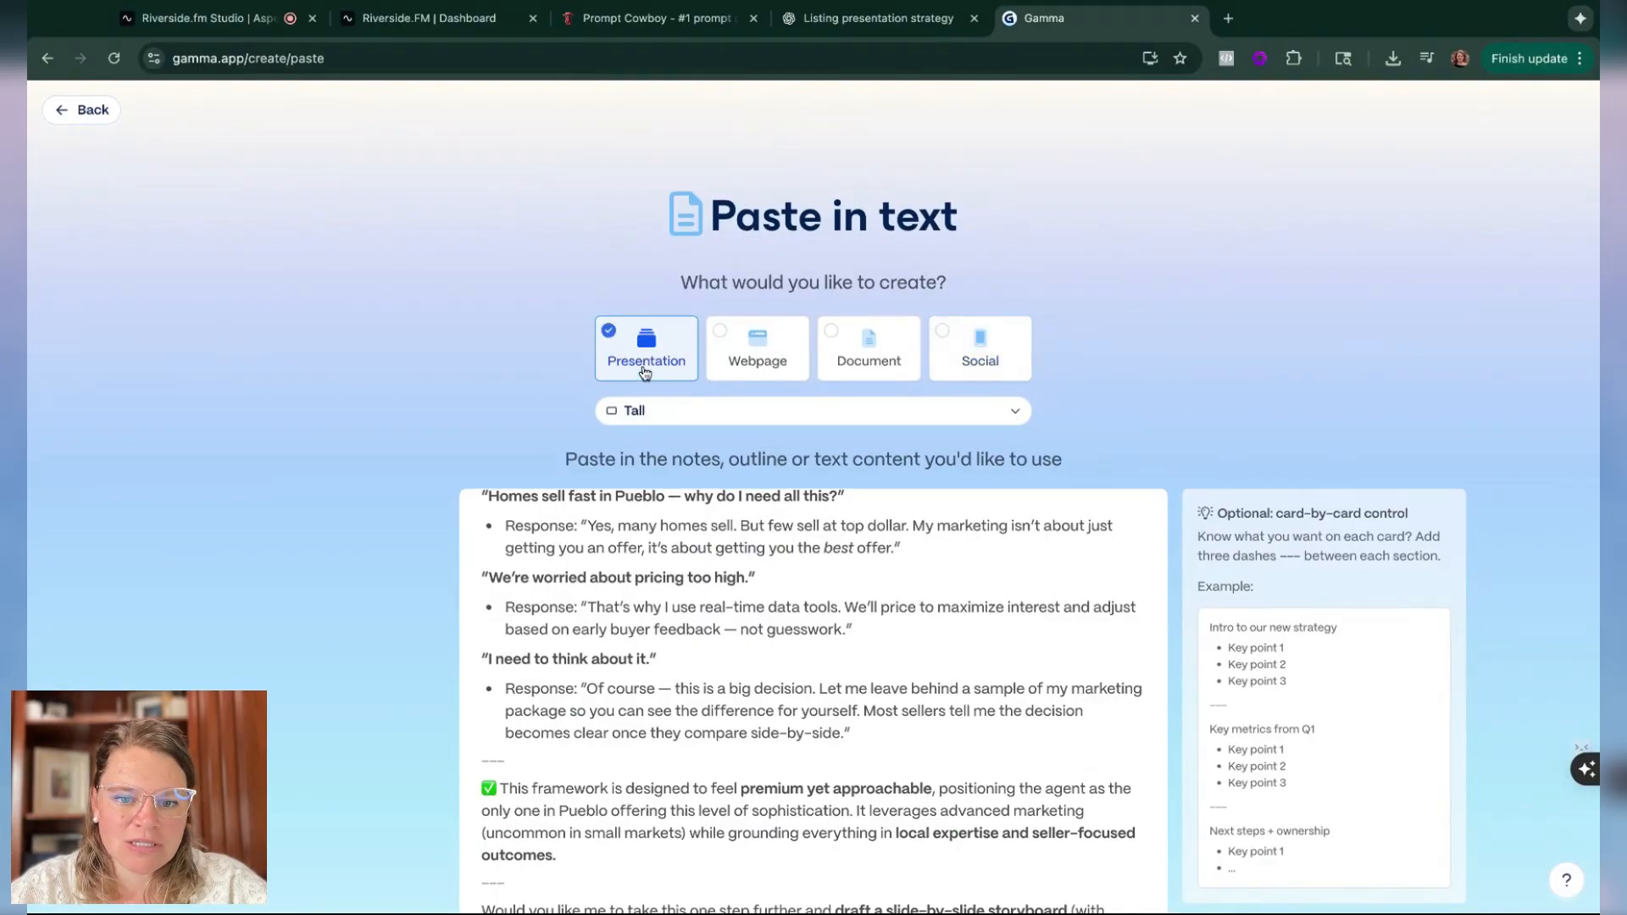
{"action": "mouse_move", "coordinate": [662, 397]}
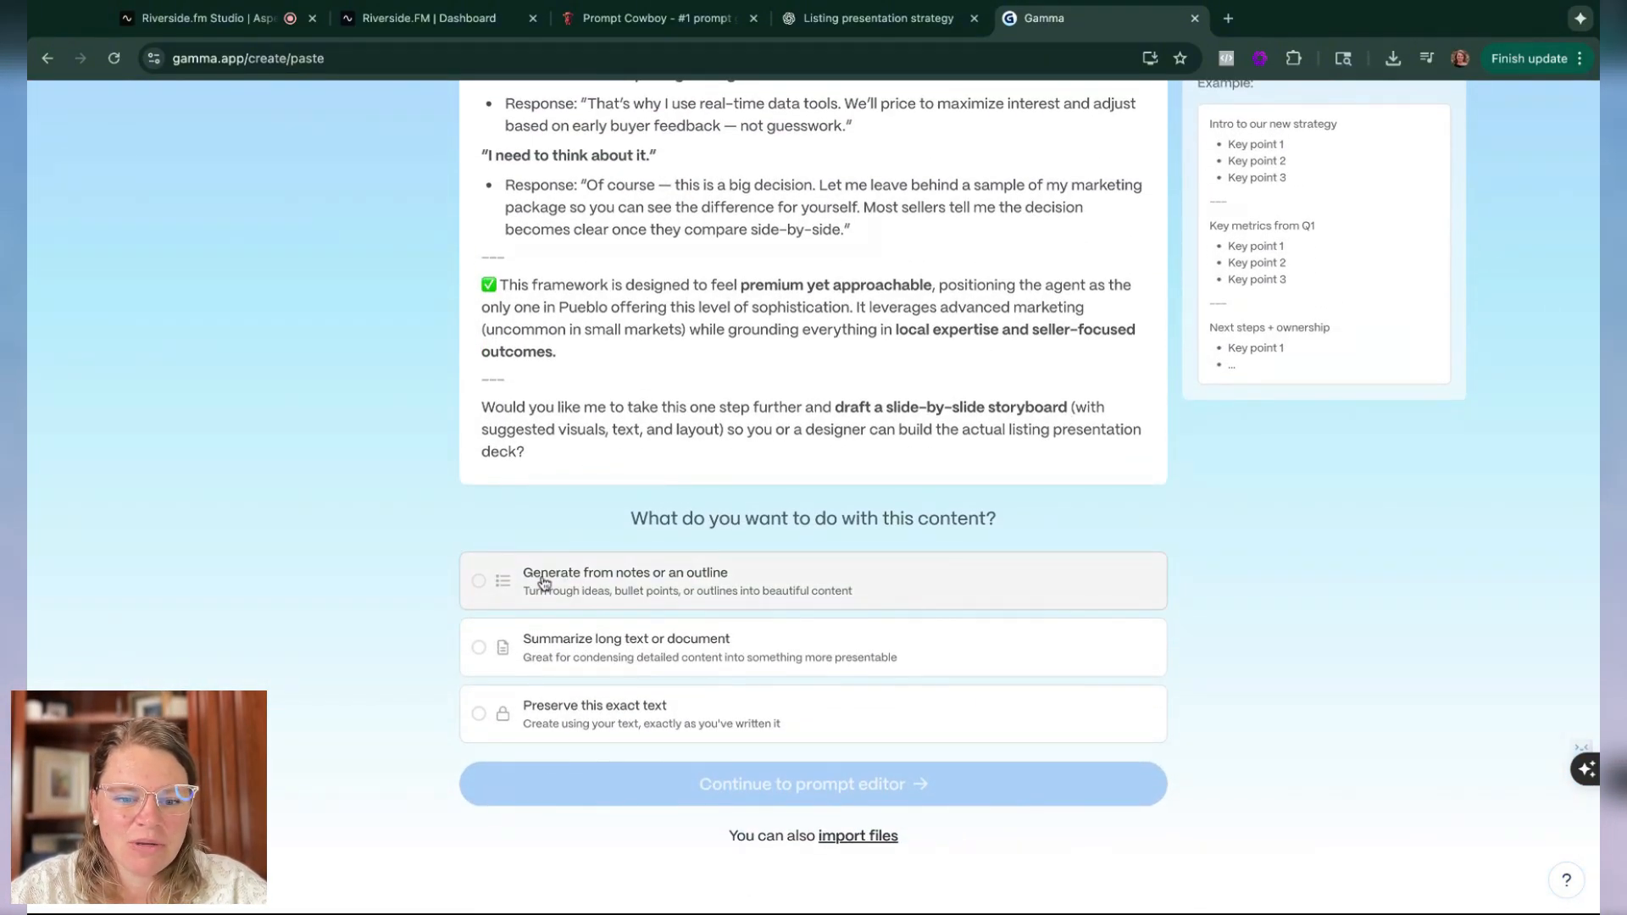
{"action": "mouse_move", "coordinate": [605, 601]}
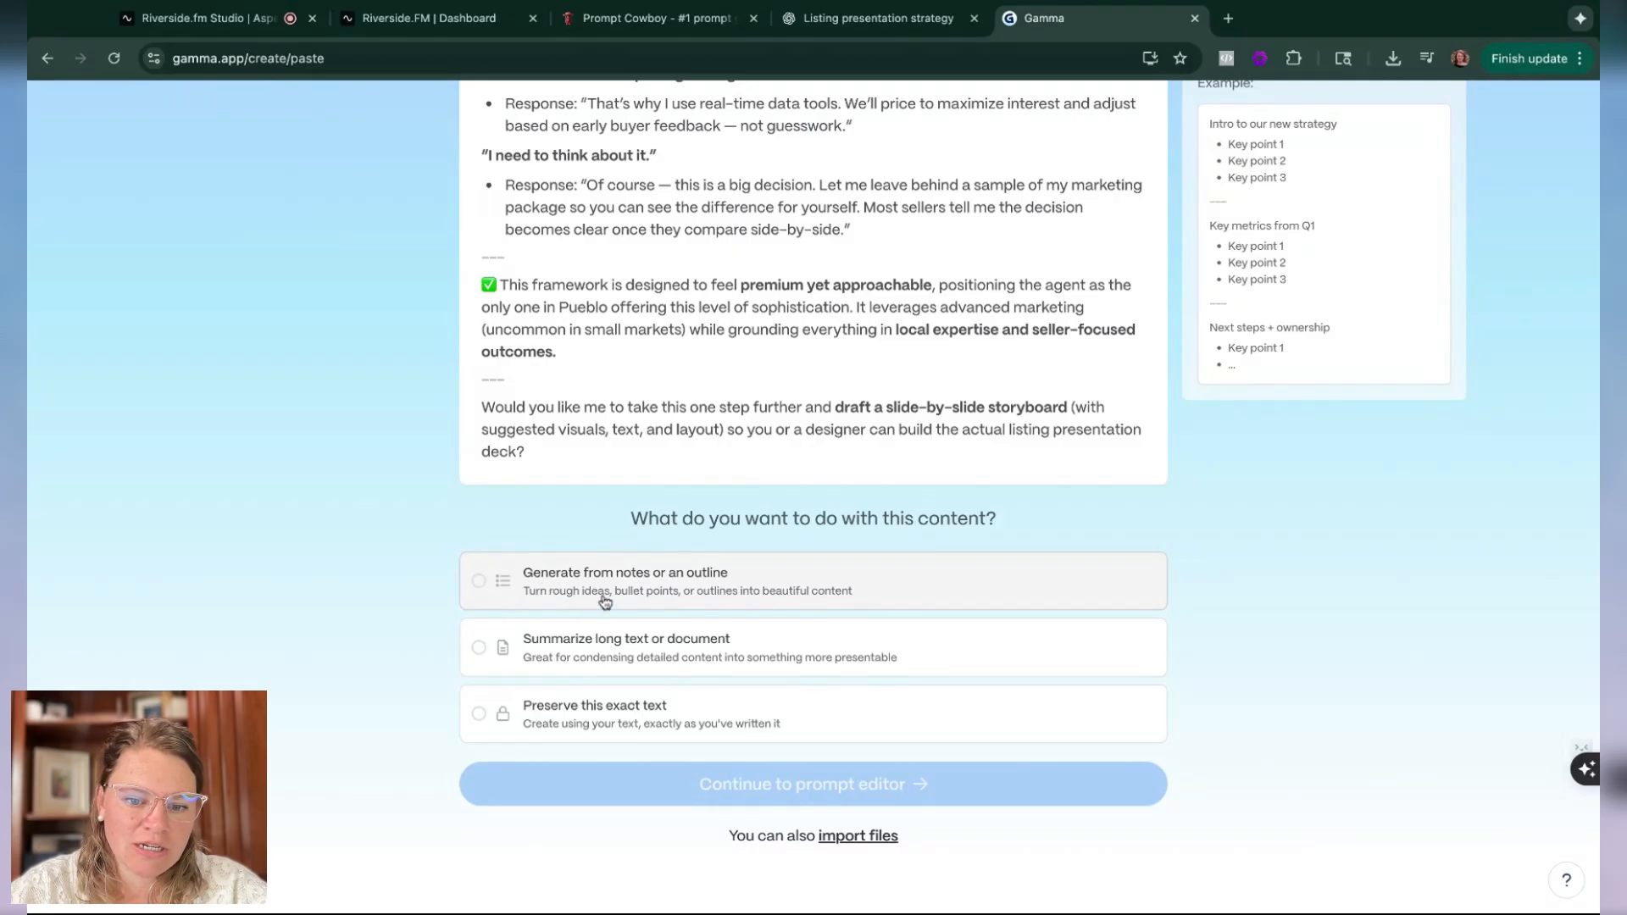
{"action": "mouse_move", "coordinate": [542, 595]}
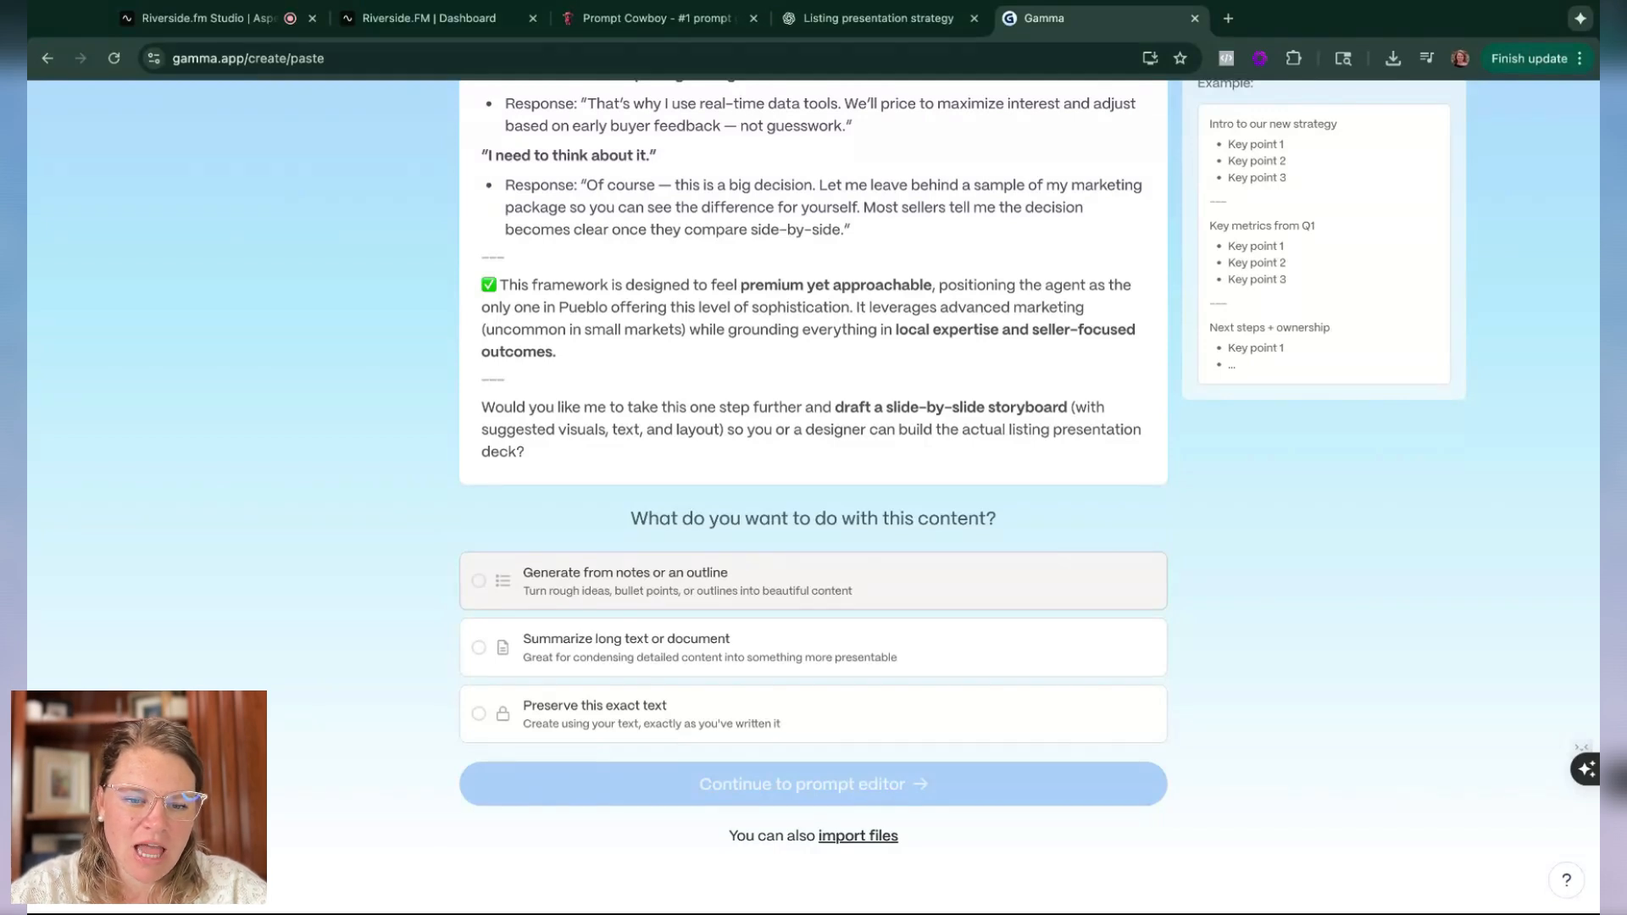
{"action": "mouse_move", "coordinate": [555, 607]}
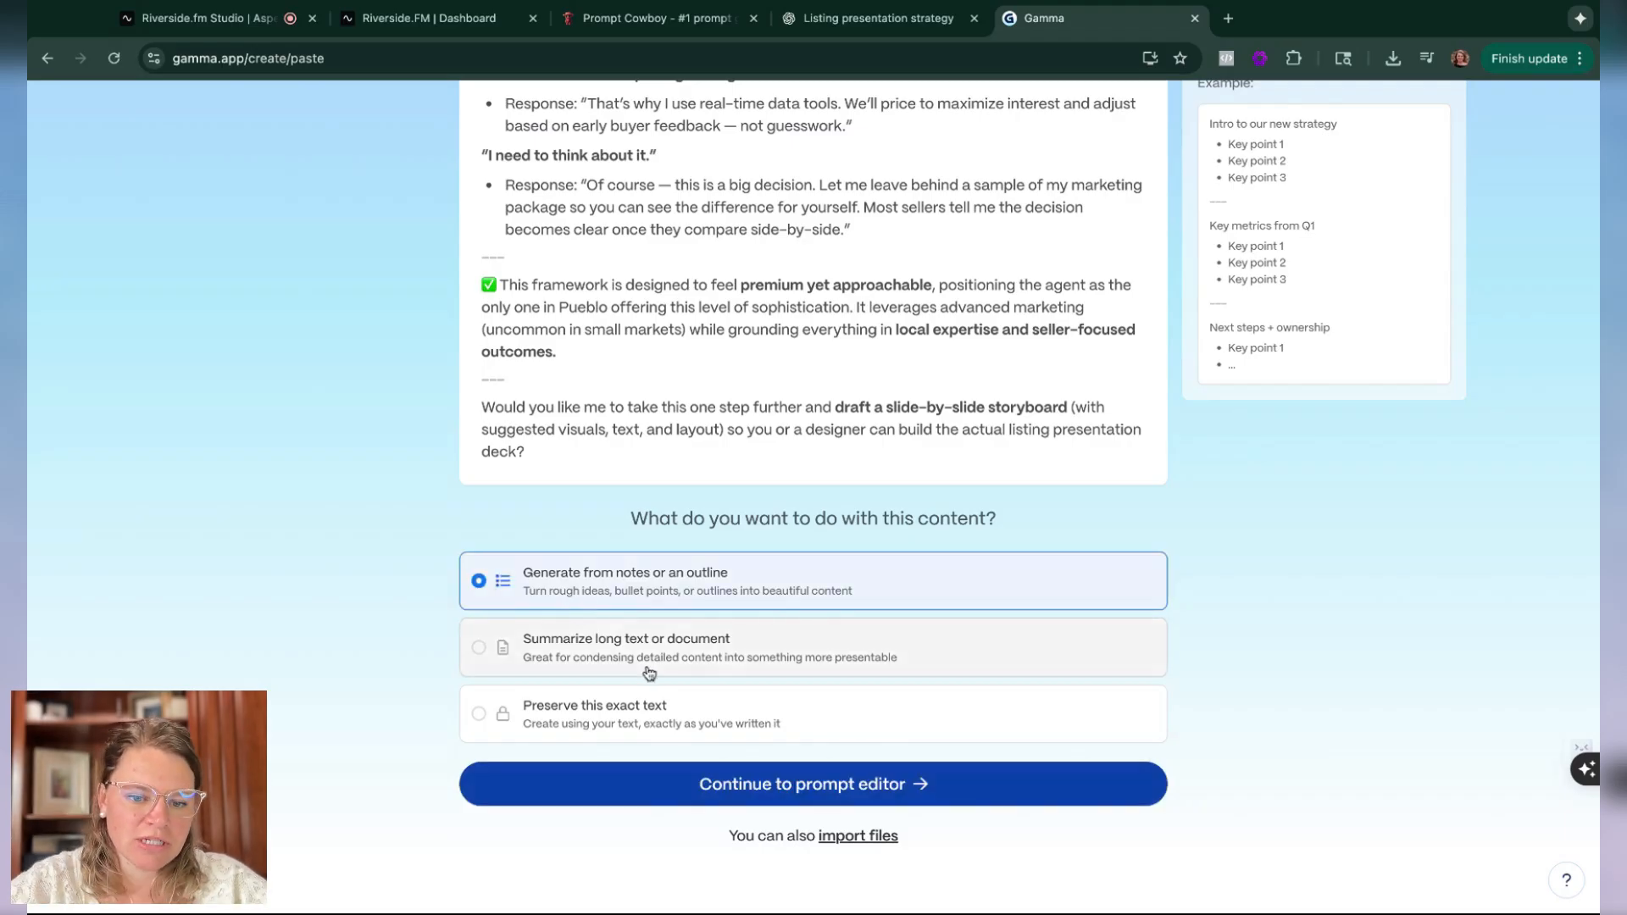
{"action": "mouse_move", "coordinate": [736, 647]}
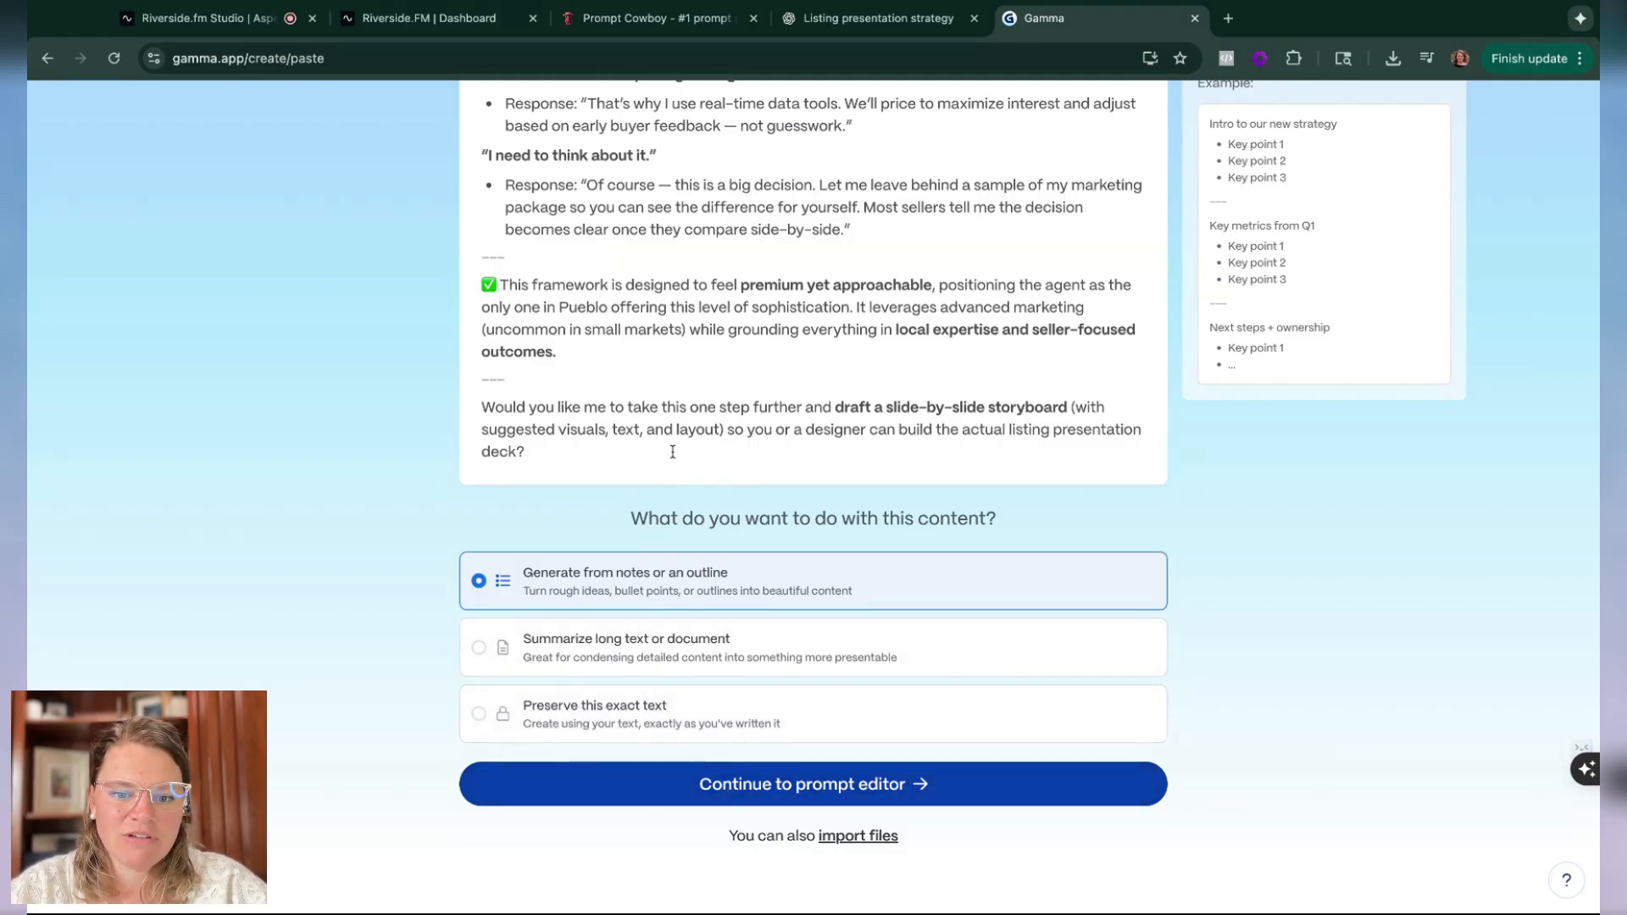
{"action": "mouse_move", "coordinate": [633, 483]}
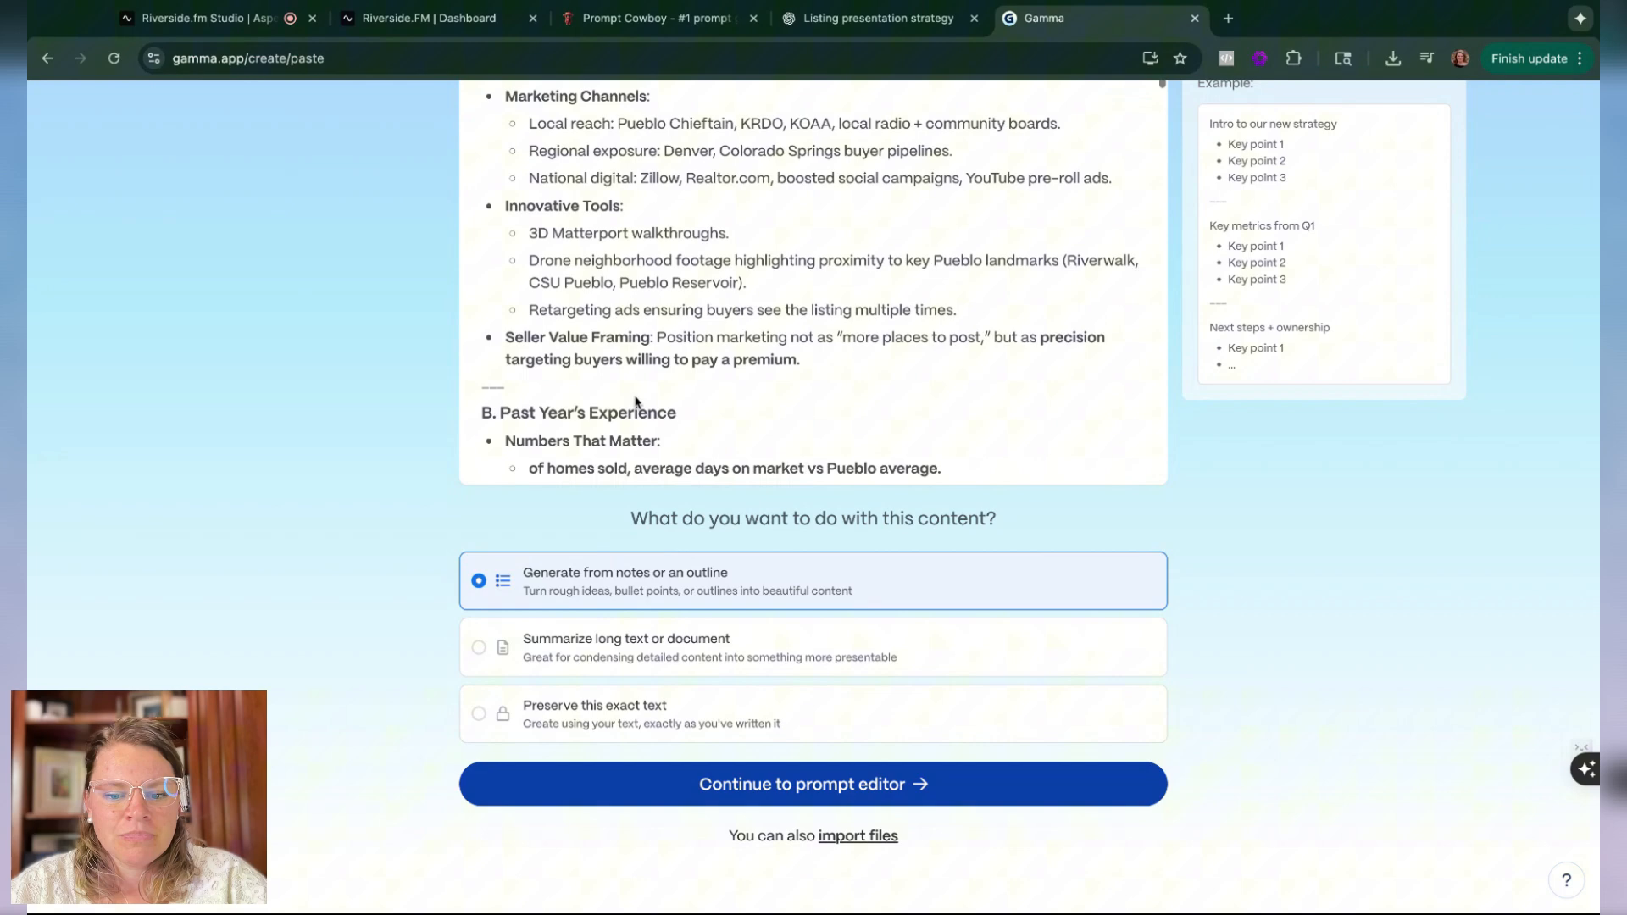
Step: Open the prompt editor, try Minimal then restore Detailed text, and scroll to Visuals
{"action": "left_click", "coordinate": [812, 783]}
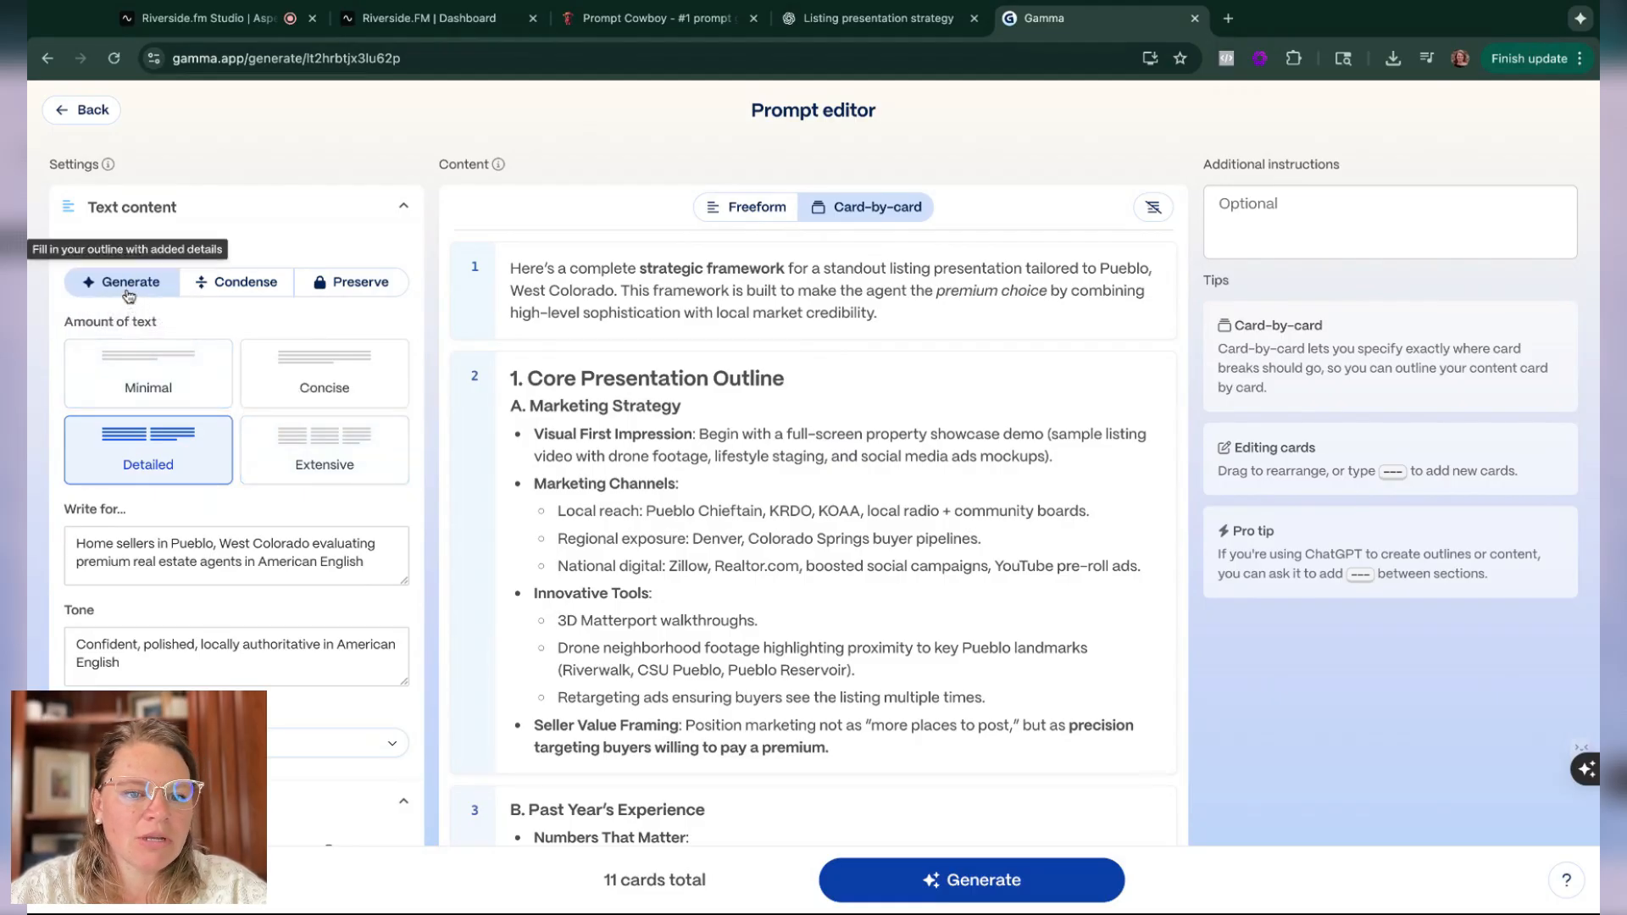
{"action": "mouse_move", "coordinate": [351, 282]}
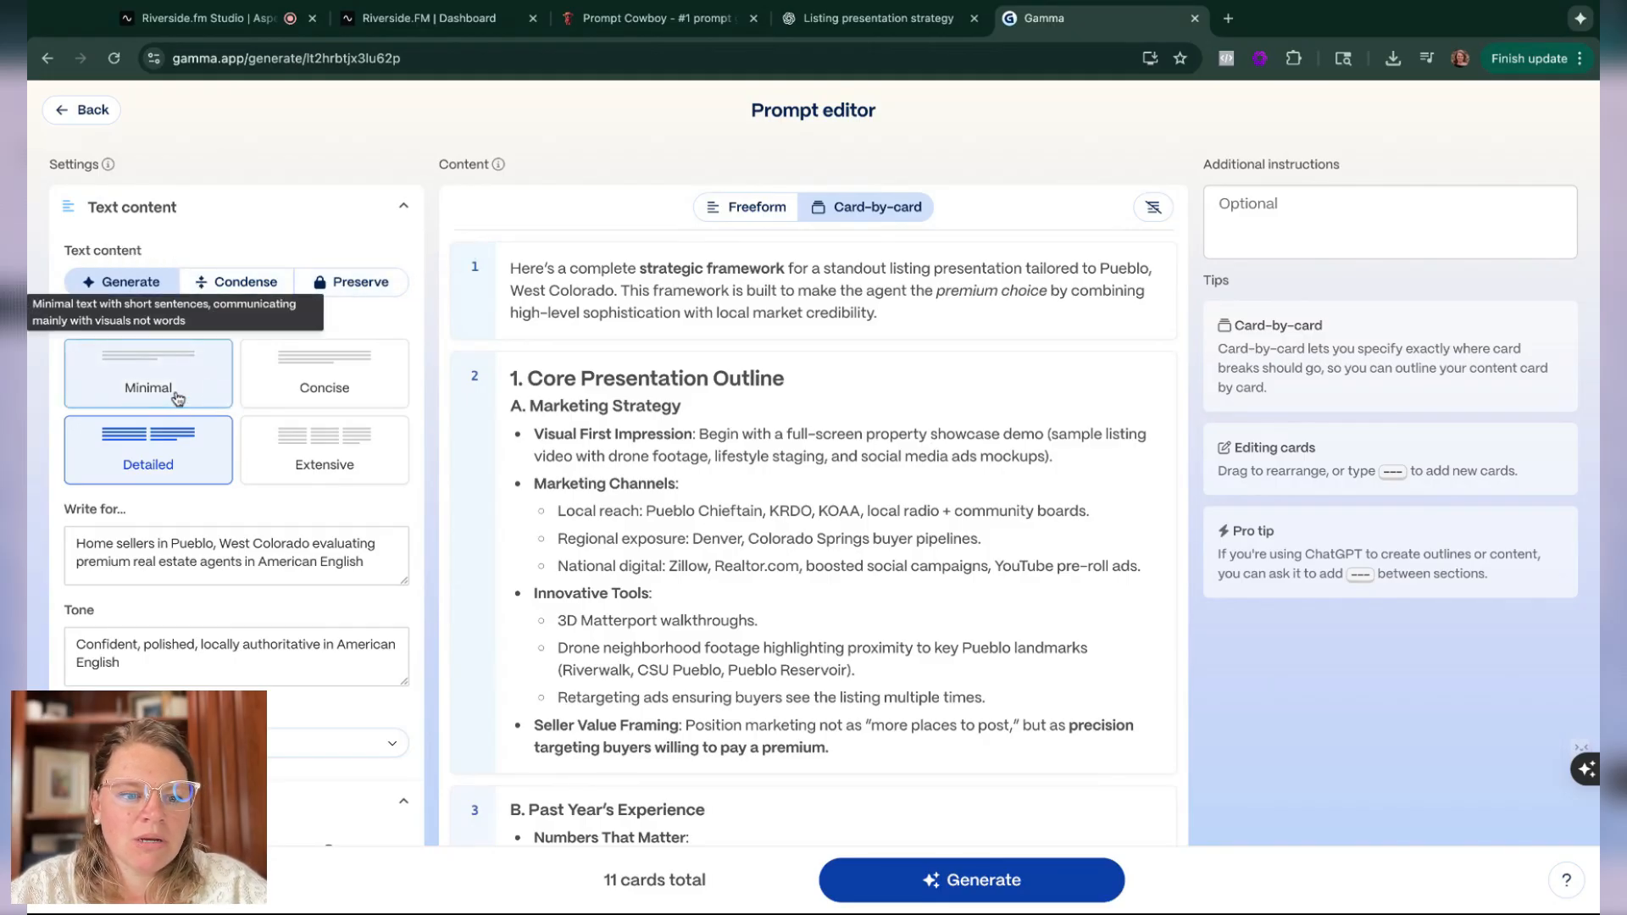
{"action": "left_click", "coordinate": [147, 372]}
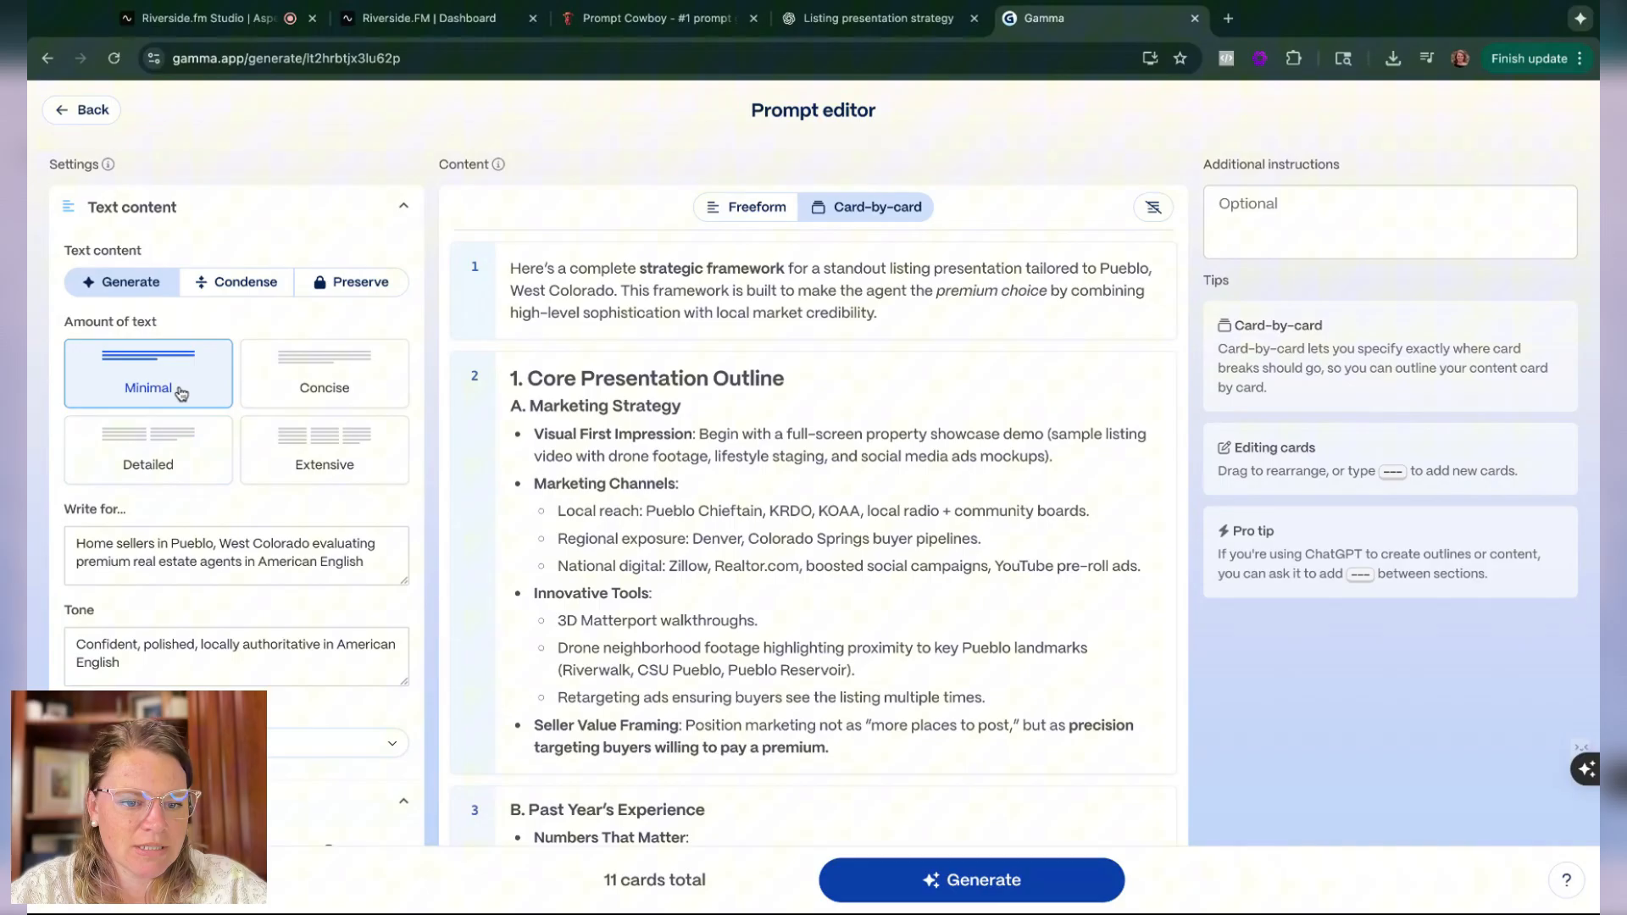
{"action": "mouse_move", "coordinate": [371, 388]}
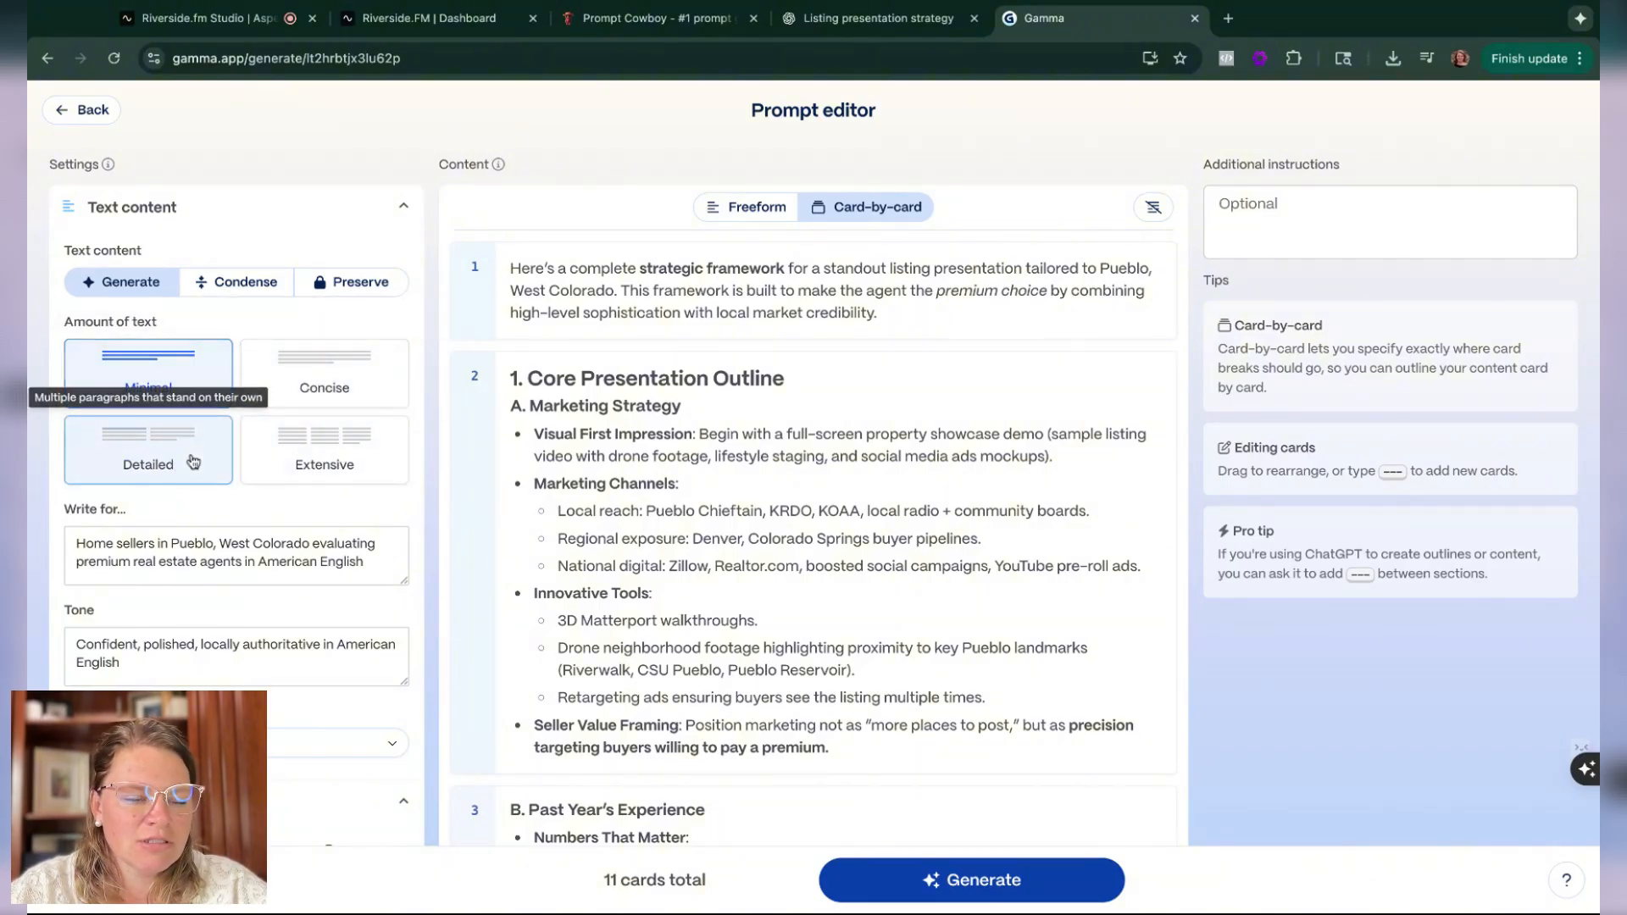
{"action": "scroll", "scroll_direction": "down", "scroll_amount": 3}
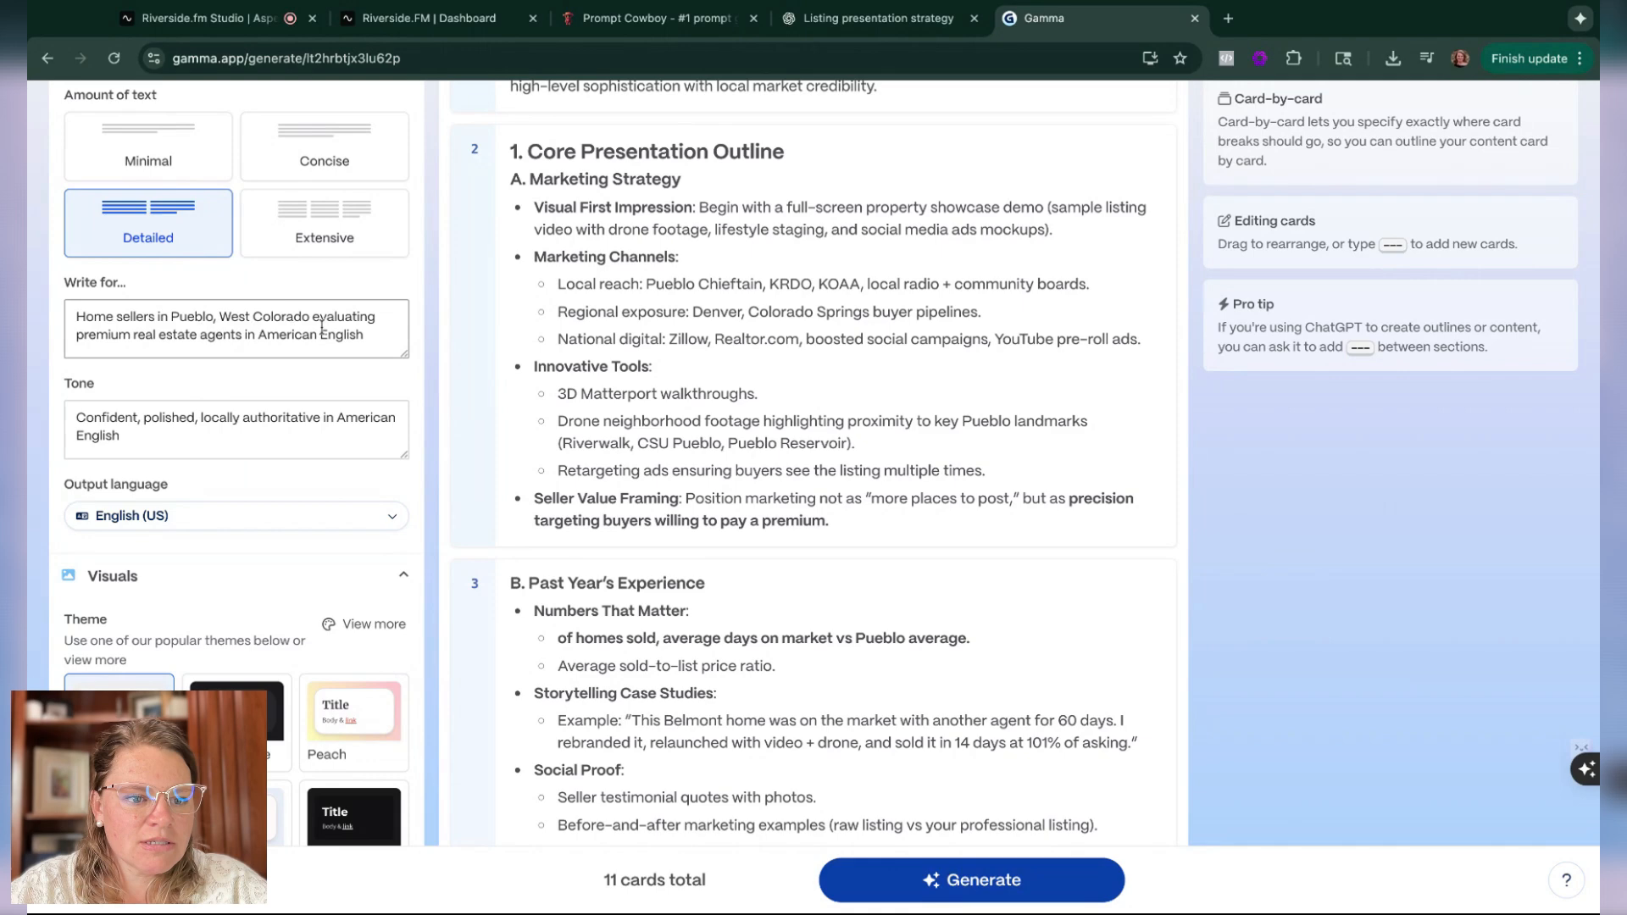
{"action": "scroll", "scroll_direction": "down", "scroll_amount": 3}
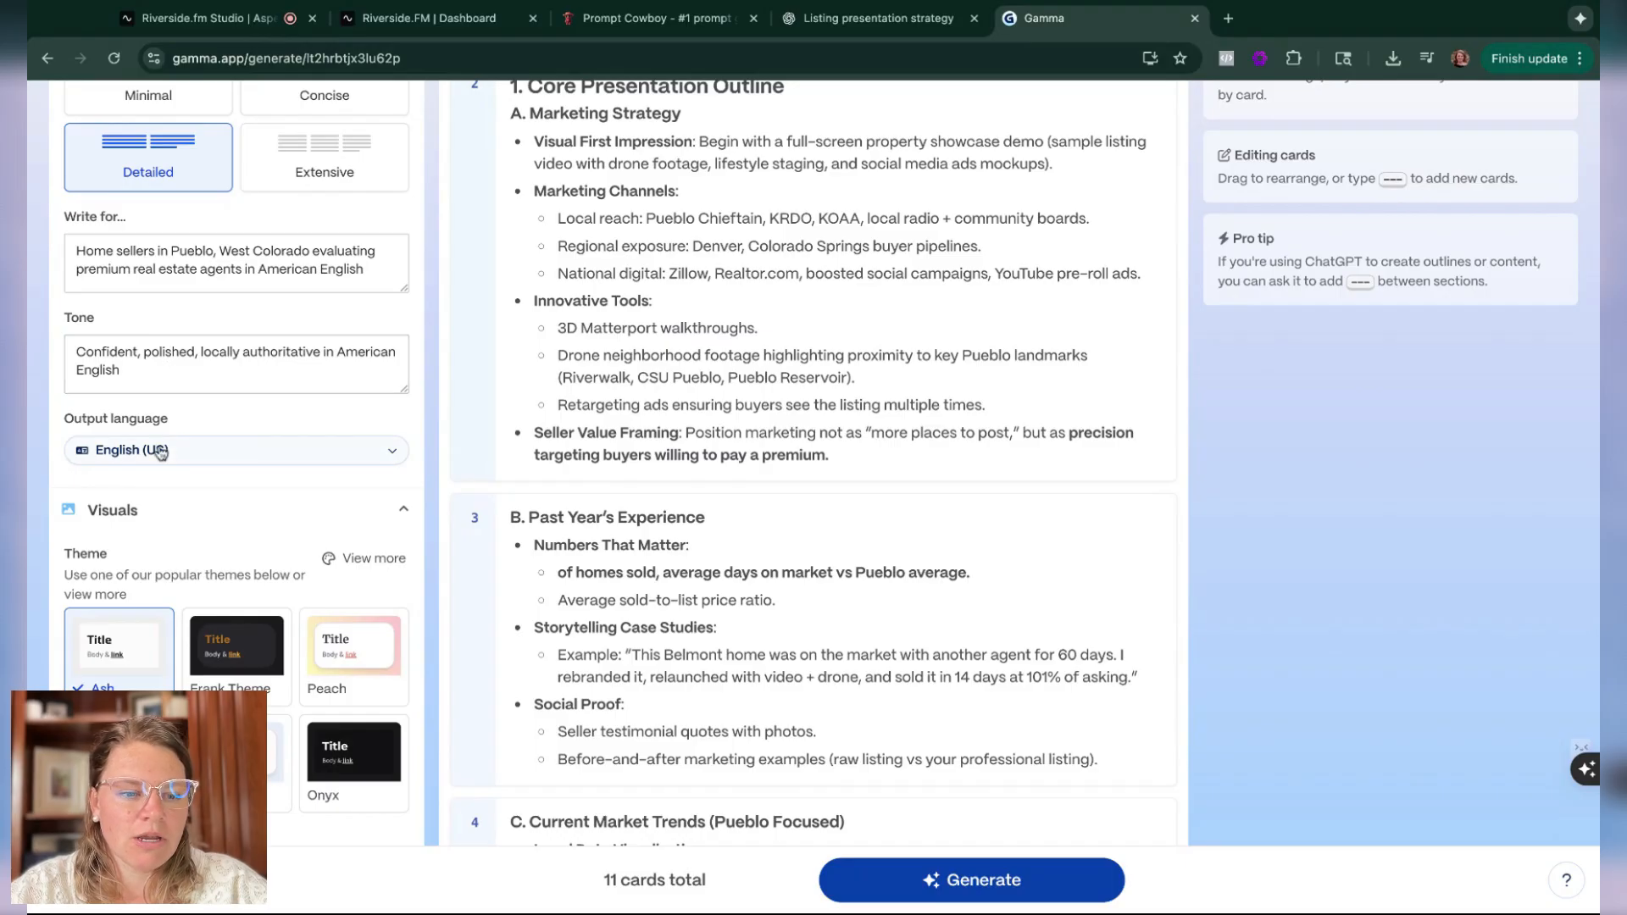
{"action": "left_click", "coordinate": [235, 449]}
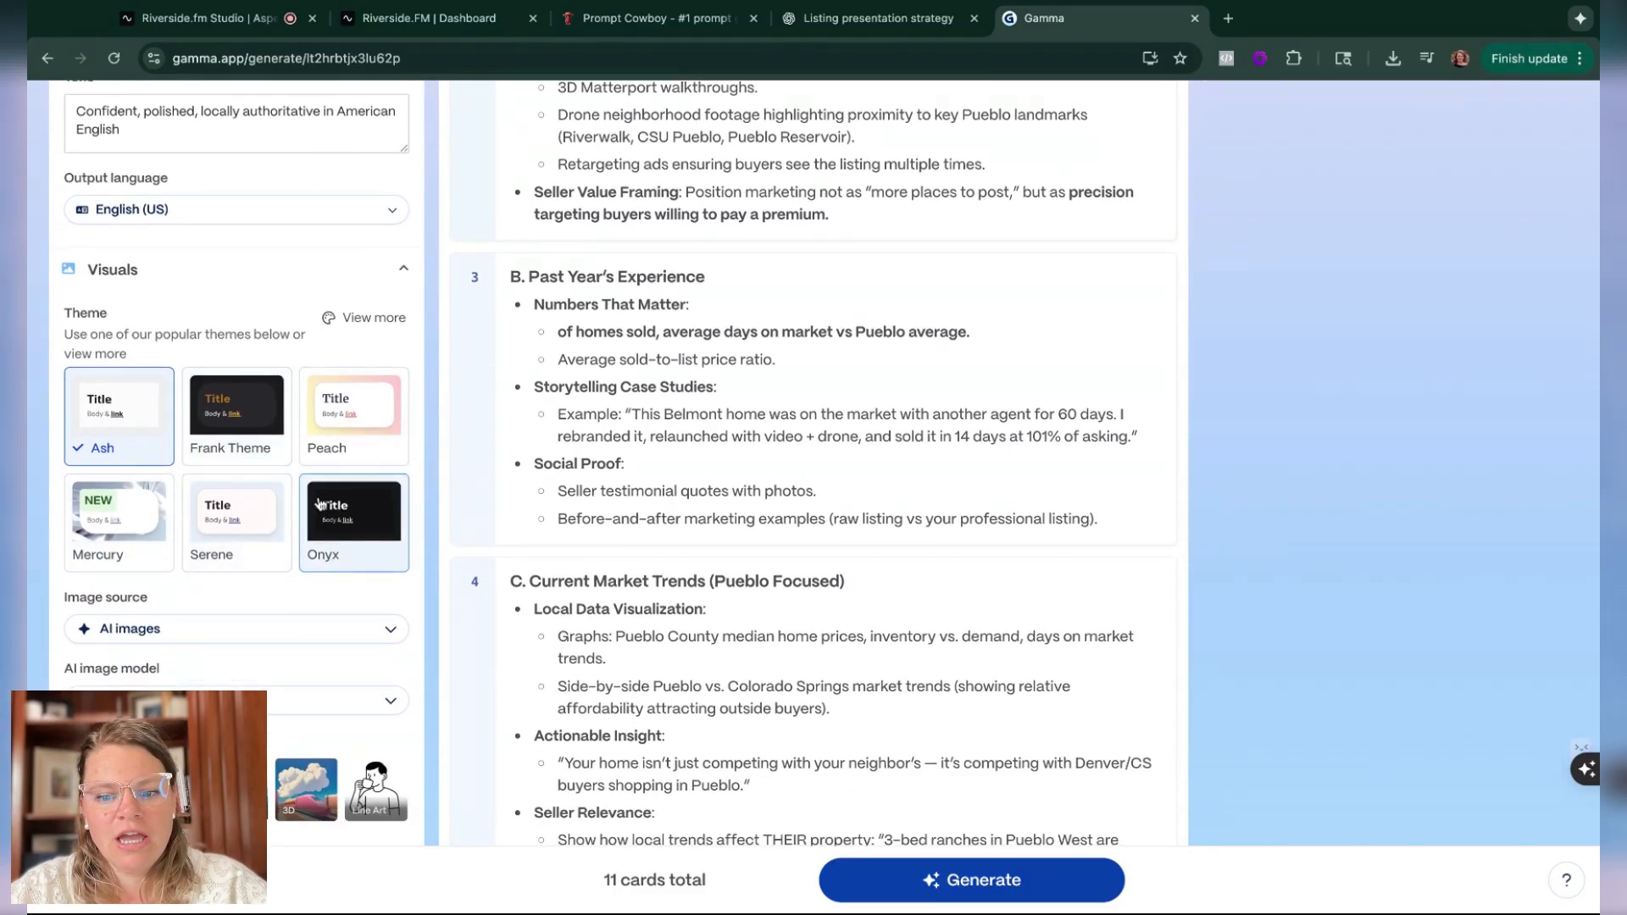
Step: Browse all themes, preview Bubblegum, then choose the dark theme named 'Real…' instead of Ash
{"action": "left_click", "coordinate": [371, 317]}
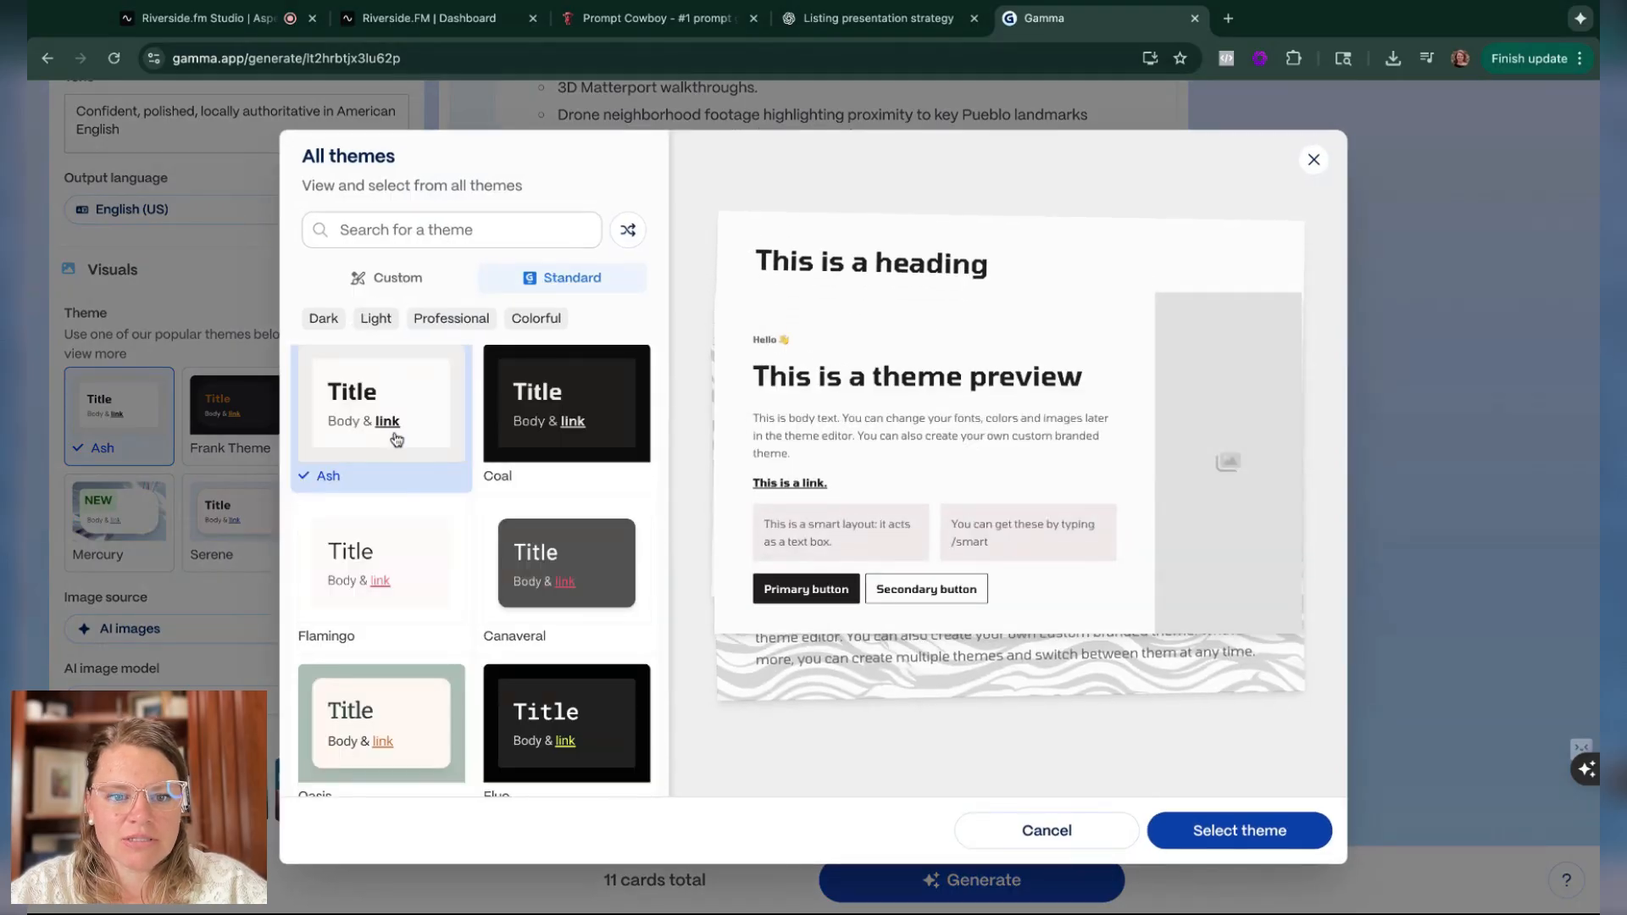
{"action": "scroll", "scroll_direction": "down", "scroll_amount": 3}
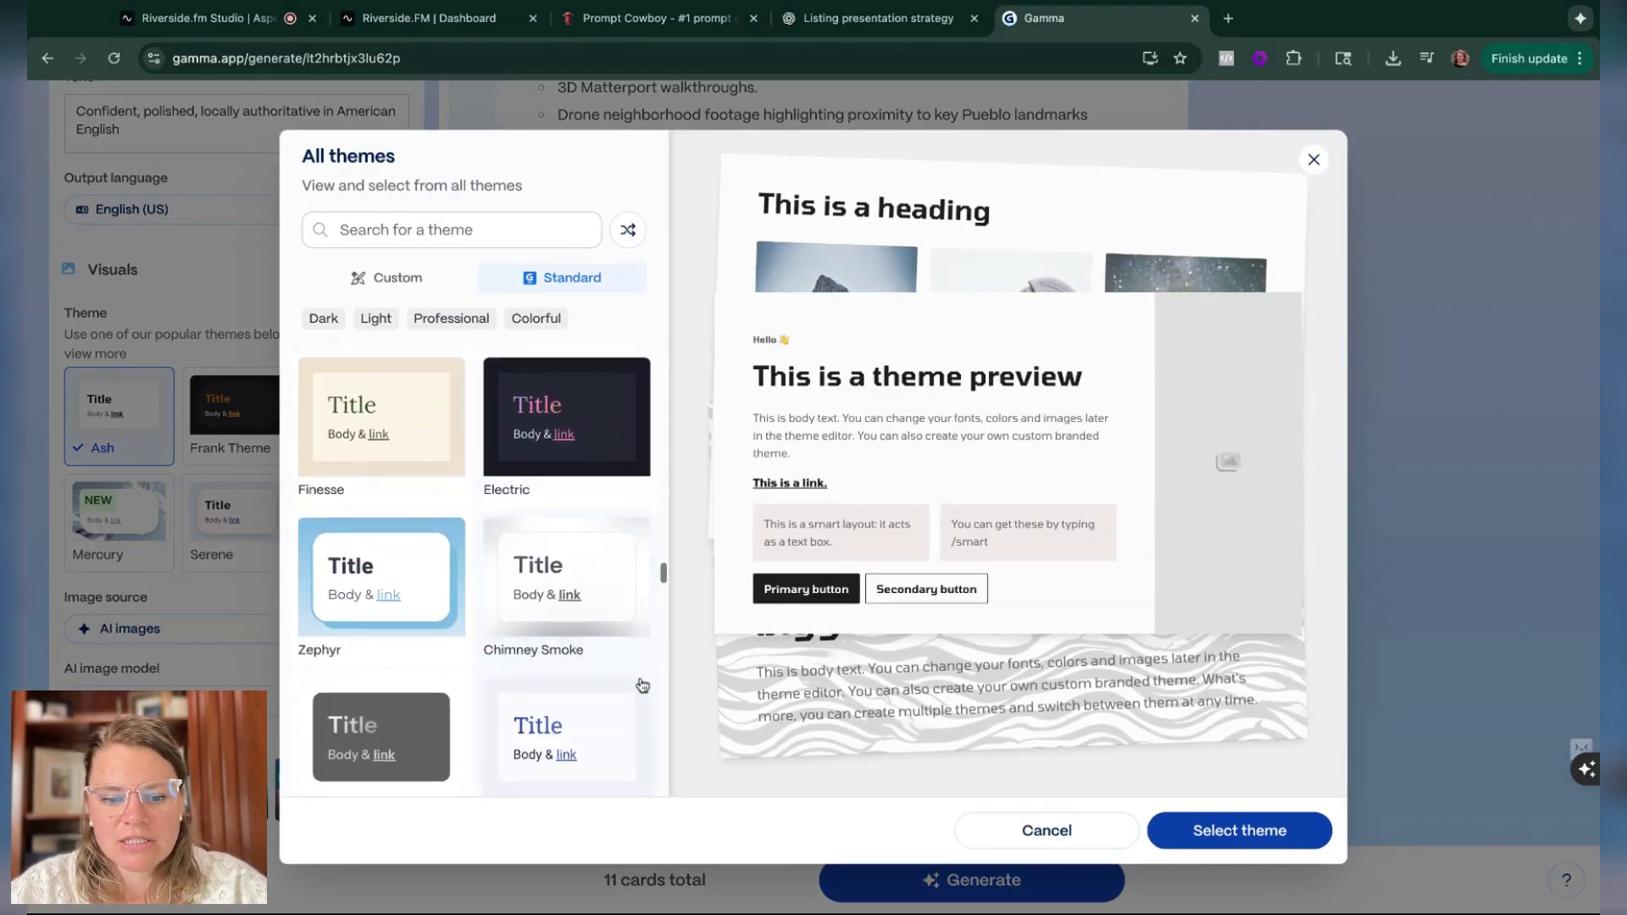
{"action": "scroll", "scroll_direction": "down", "scroll_amount": 3}
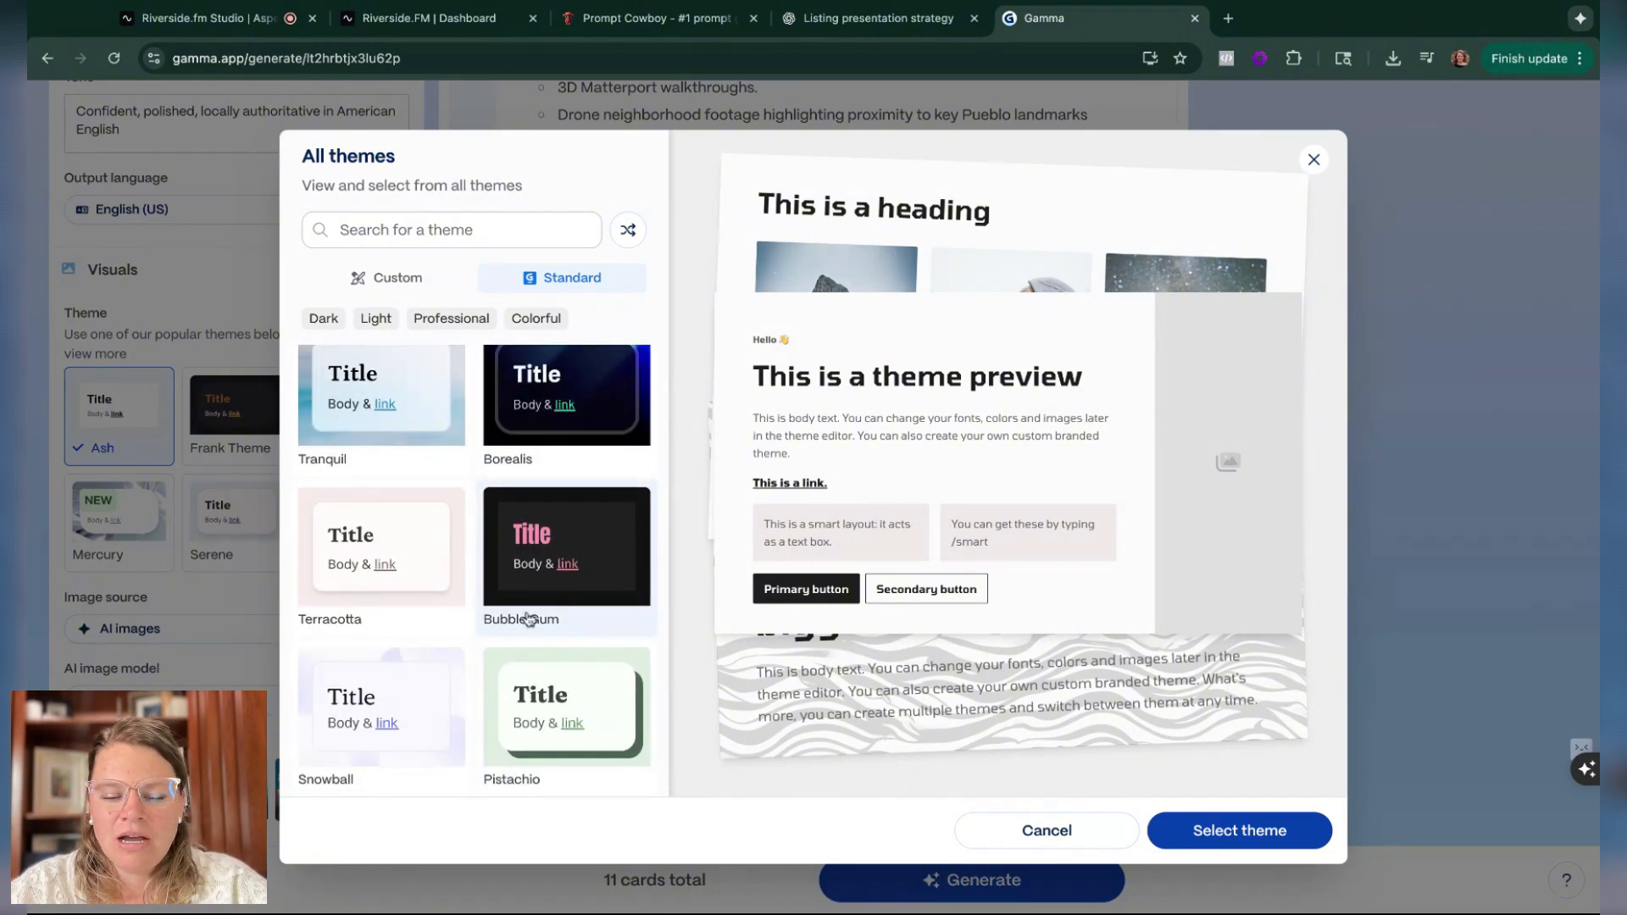
{"action": "left_click", "coordinate": [565, 545]}
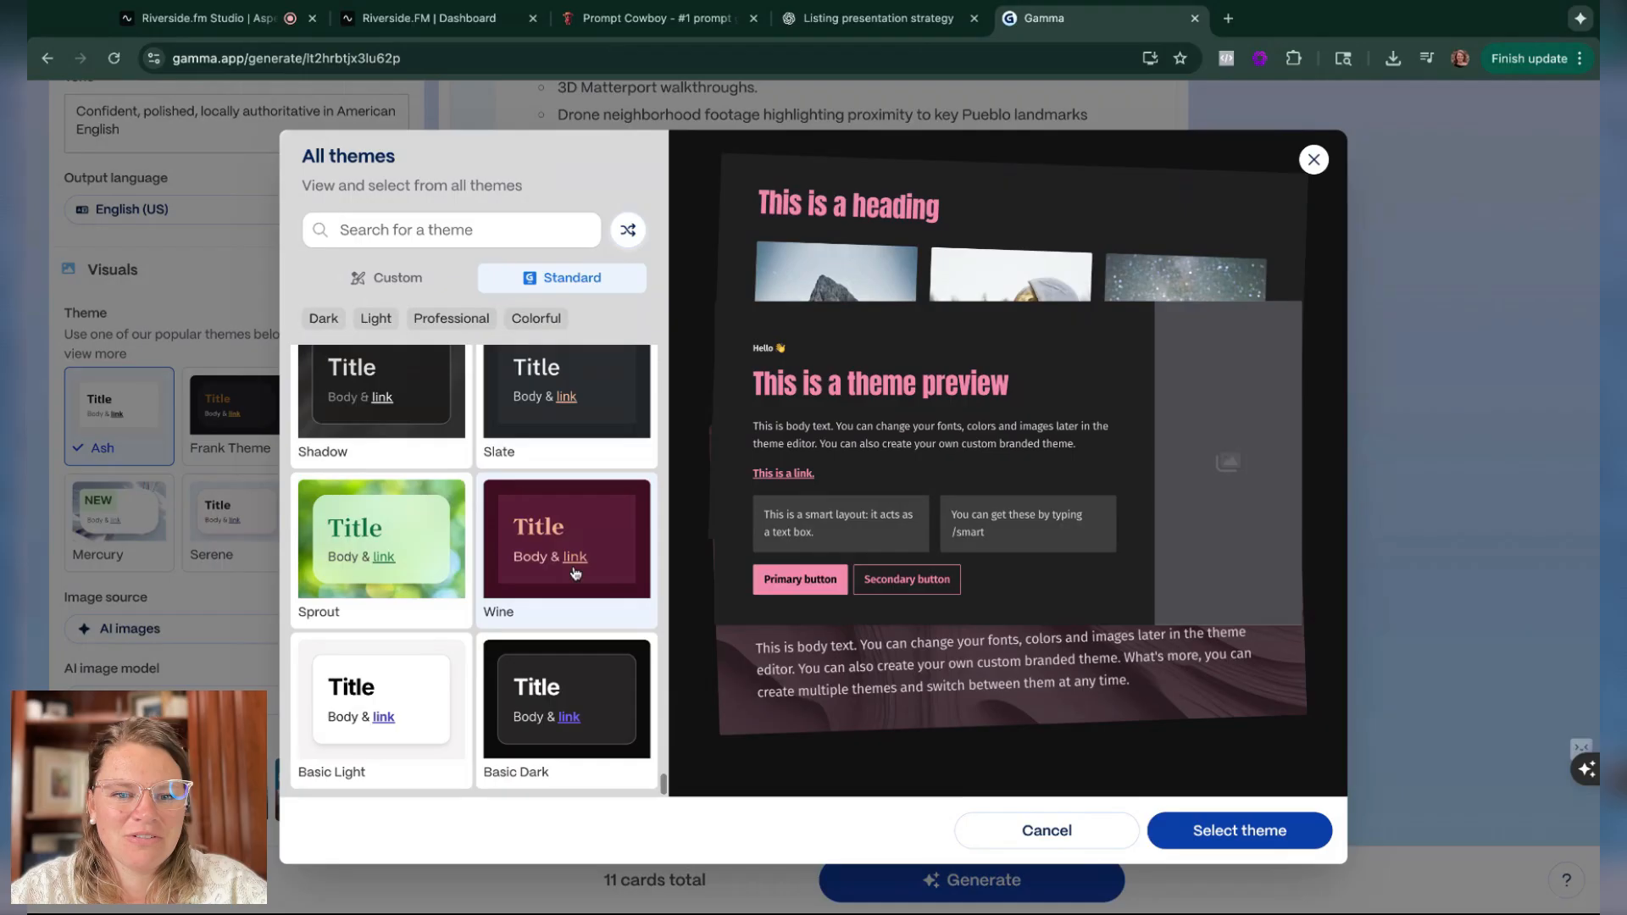
{"action": "scroll", "scroll_direction": "down", "scroll_amount": 3}
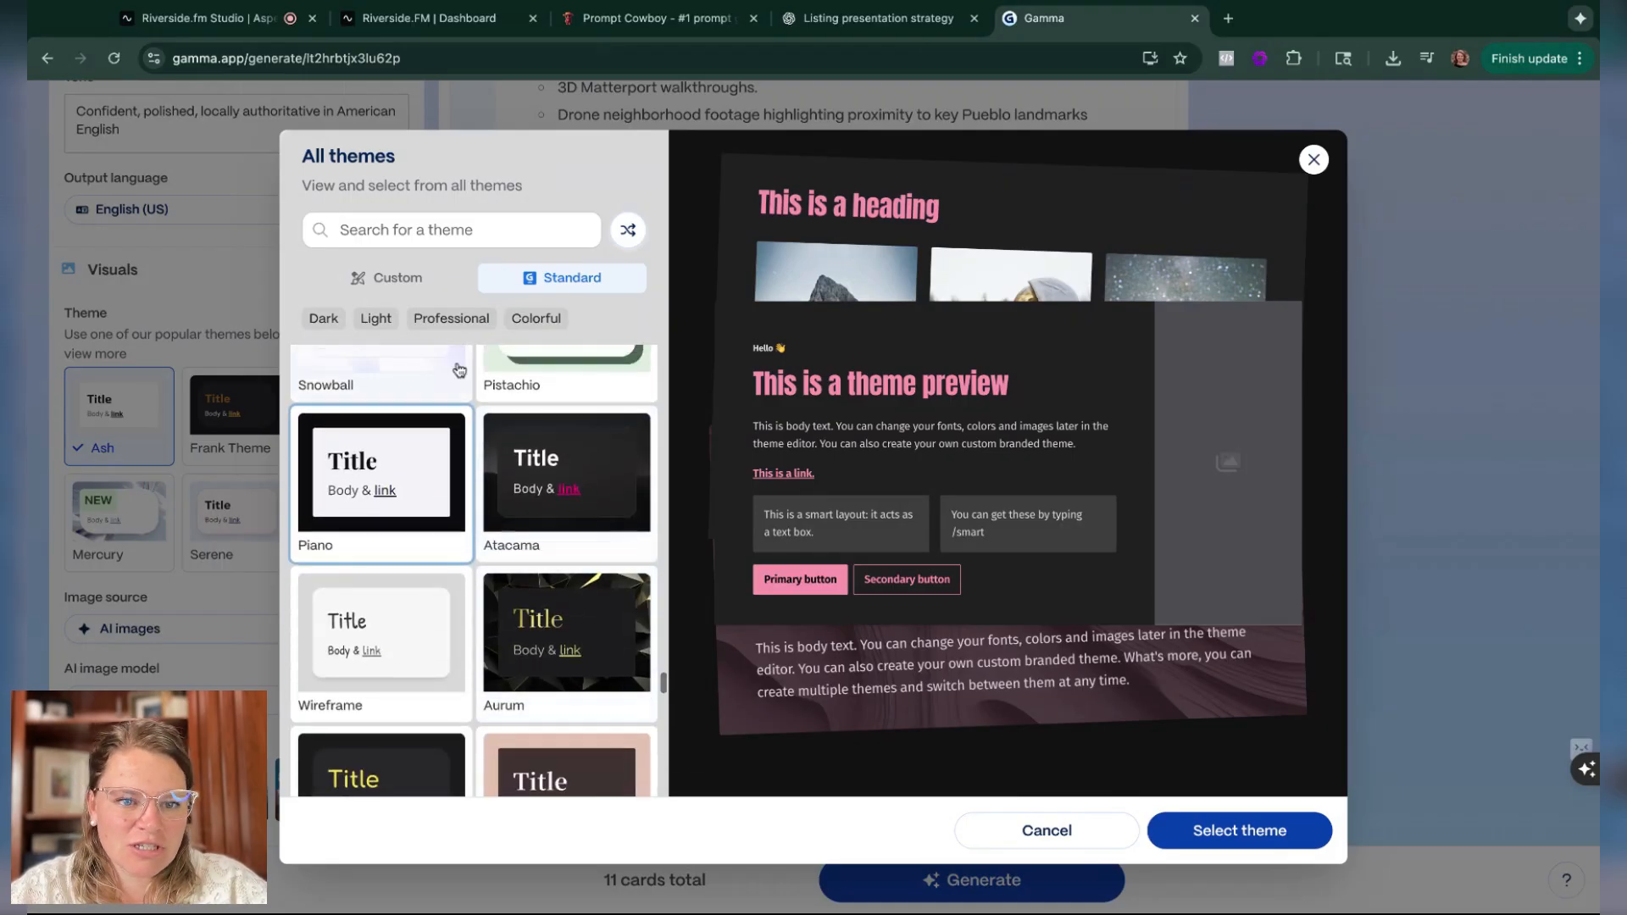
{"action": "left_click", "coordinate": [396, 278]}
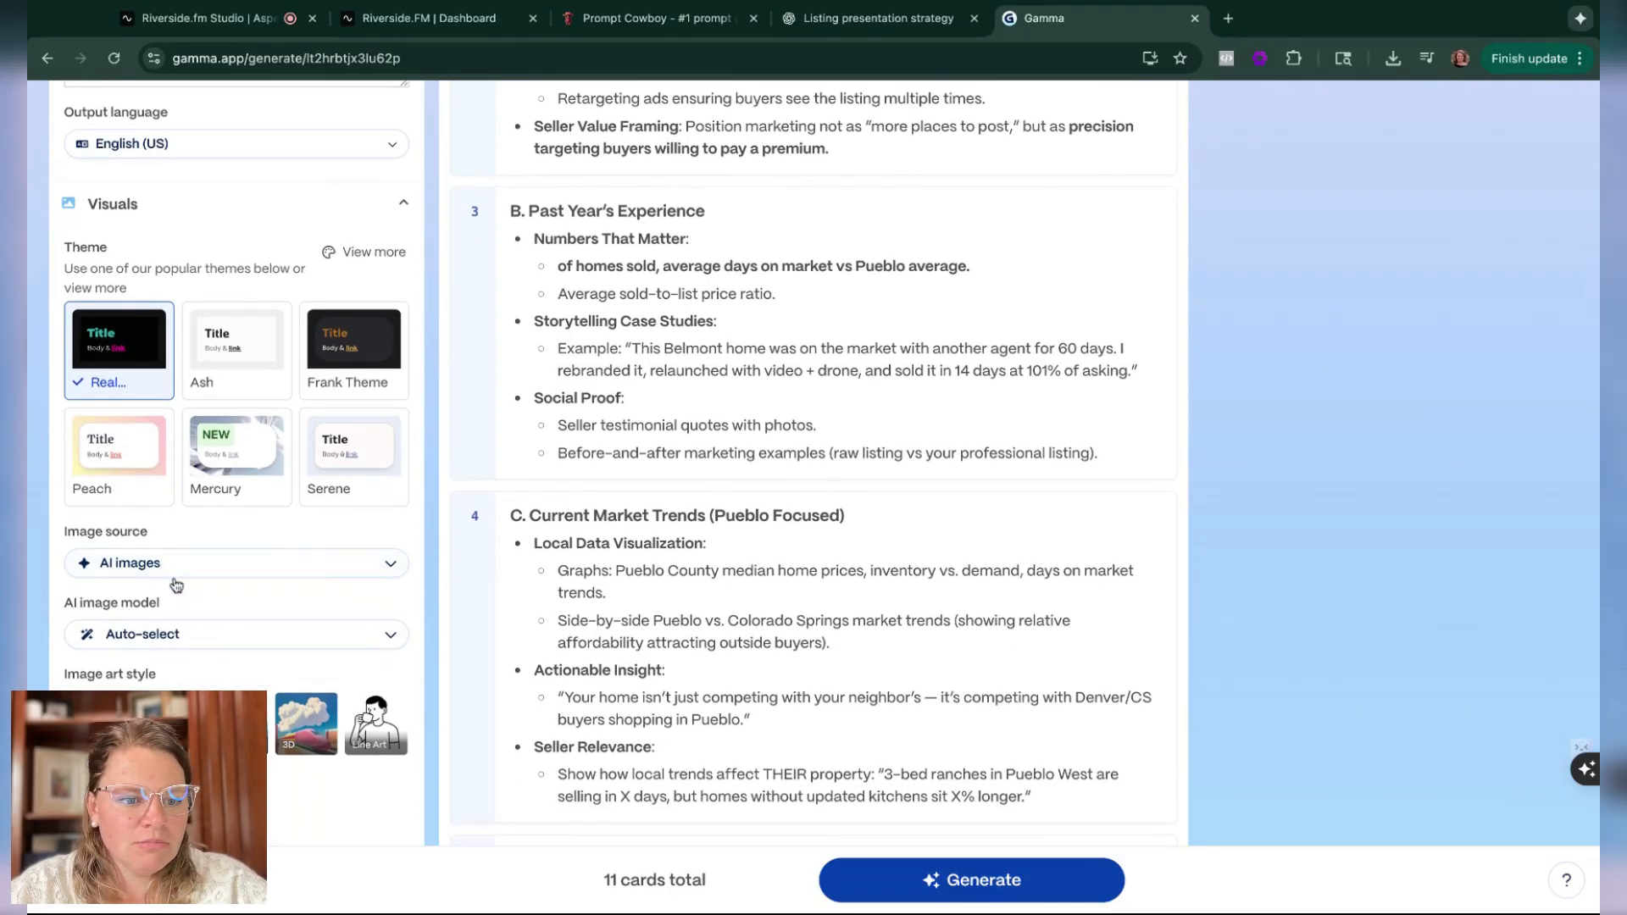
{"action": "scroll", "scroll_direction": "down", "scroll_amount": 3}
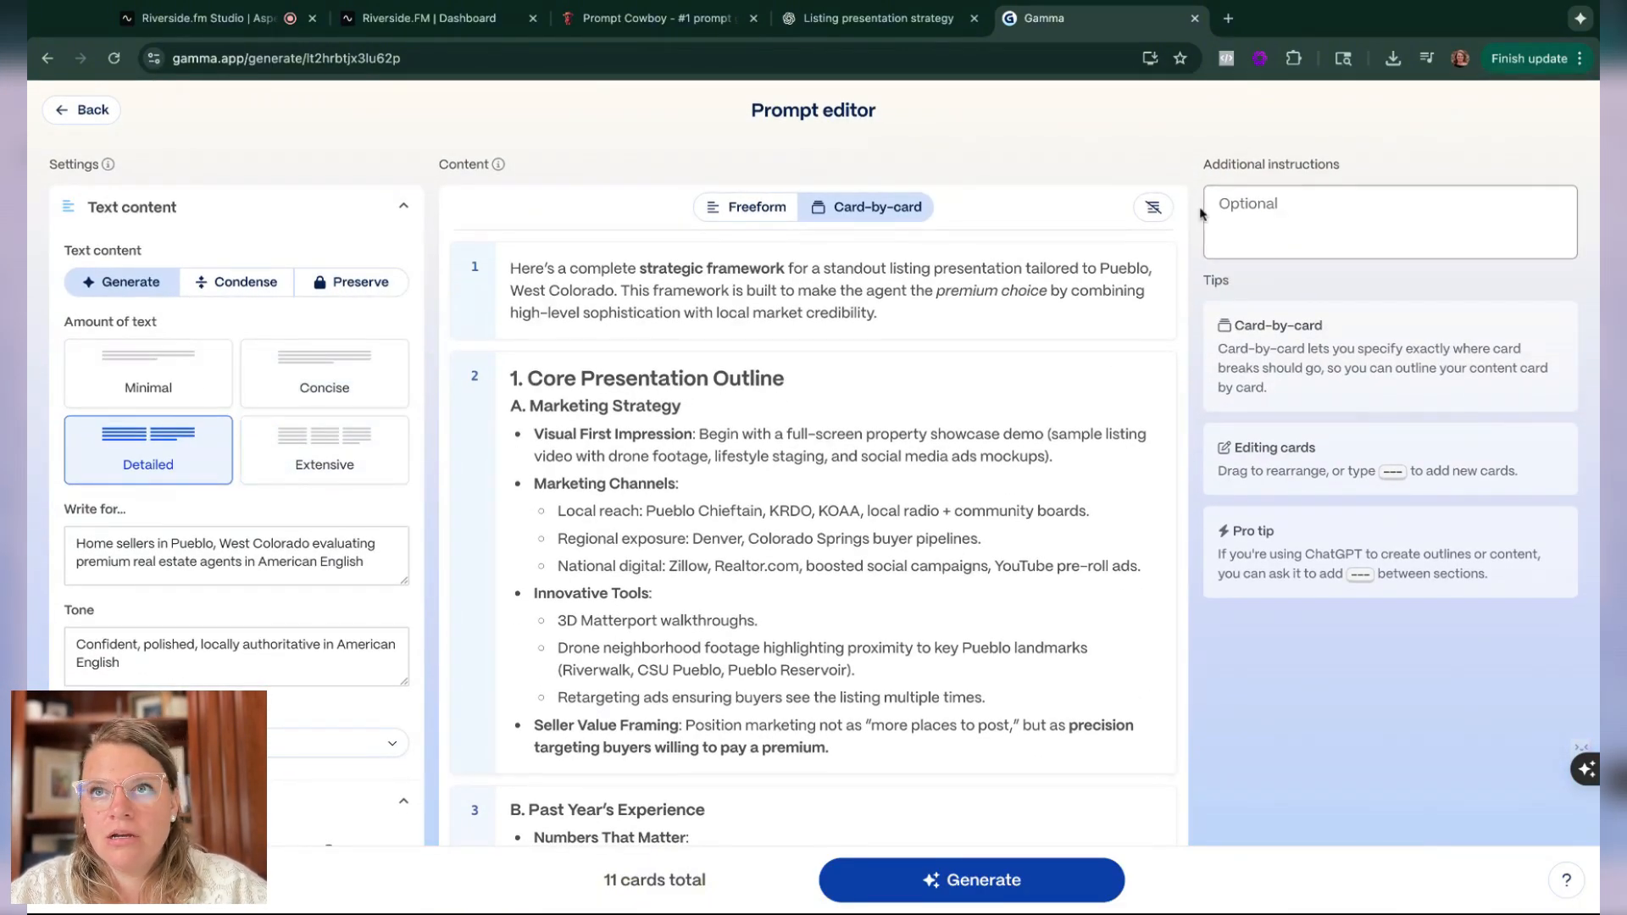
{"action": "left_click", "coordinate": [1387, 221]}
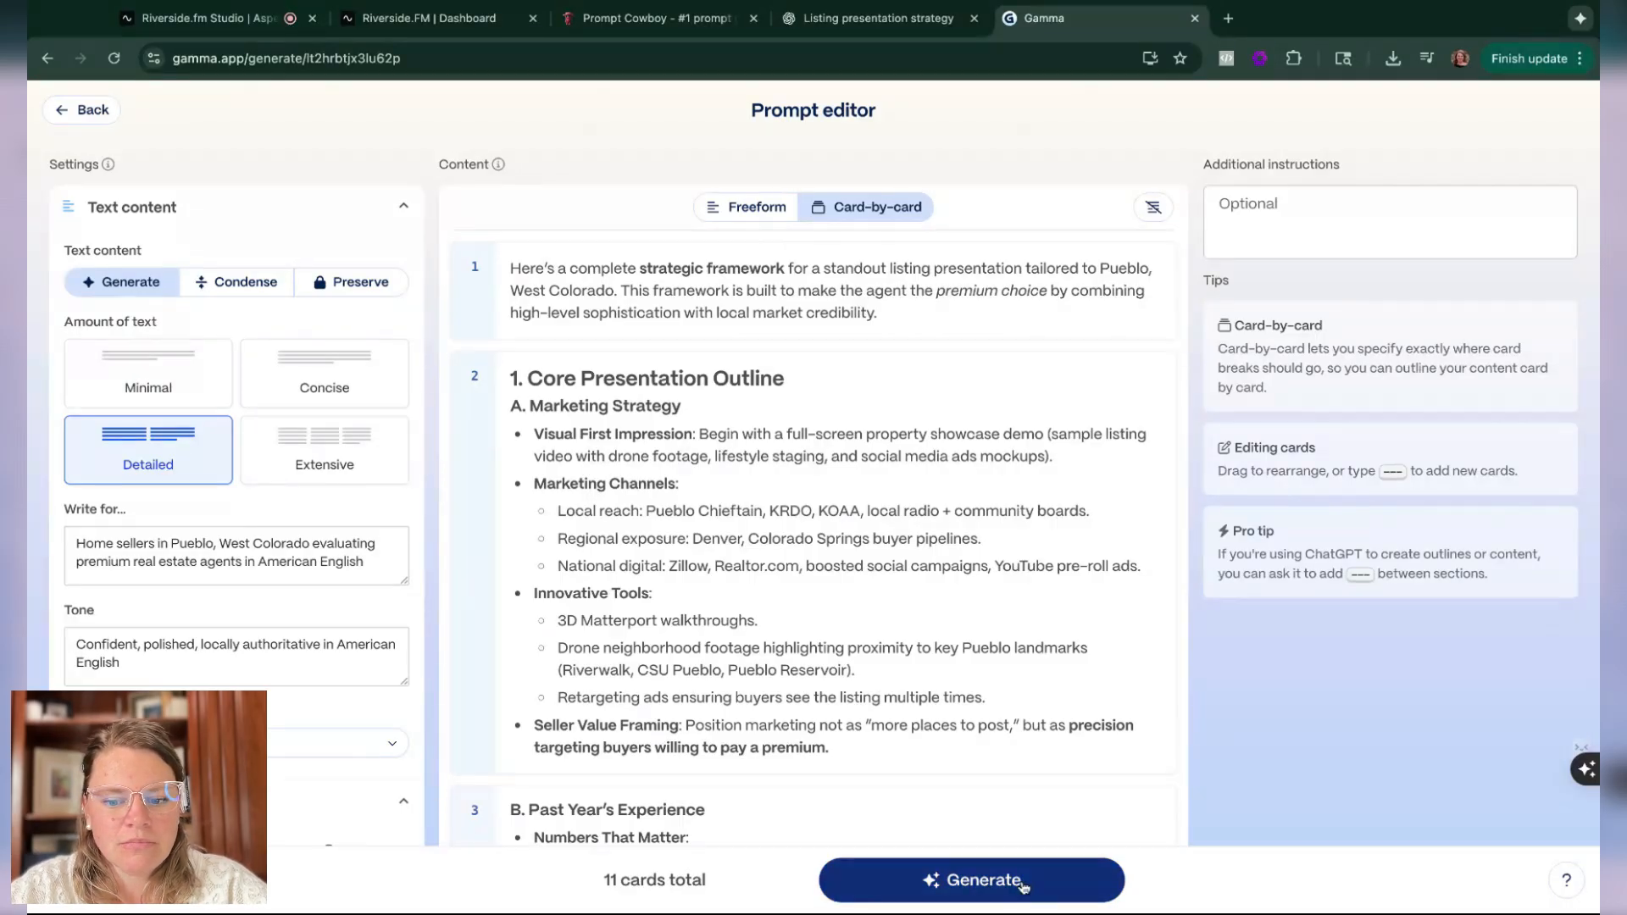
Step: Generate the 11-card deck, scroll the cards, and view the market card's AI edit options
{"action": "left_click", "coordinate": [970, 879]}
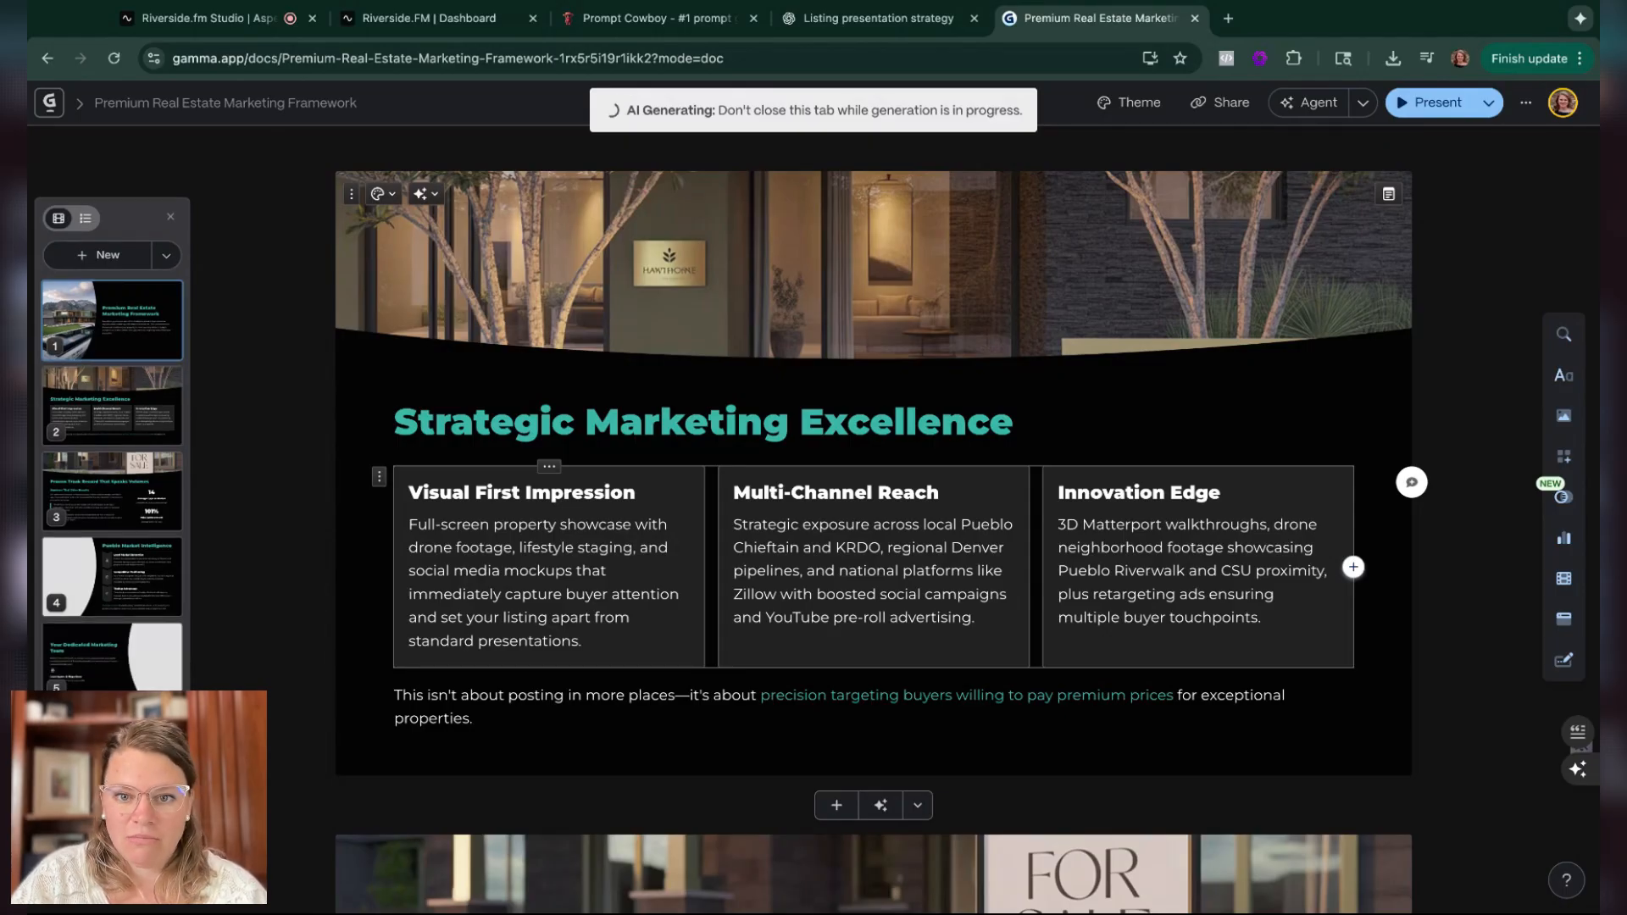
{"action": "scroll", "scroll_direction": "down", "scroll_amount": 3}
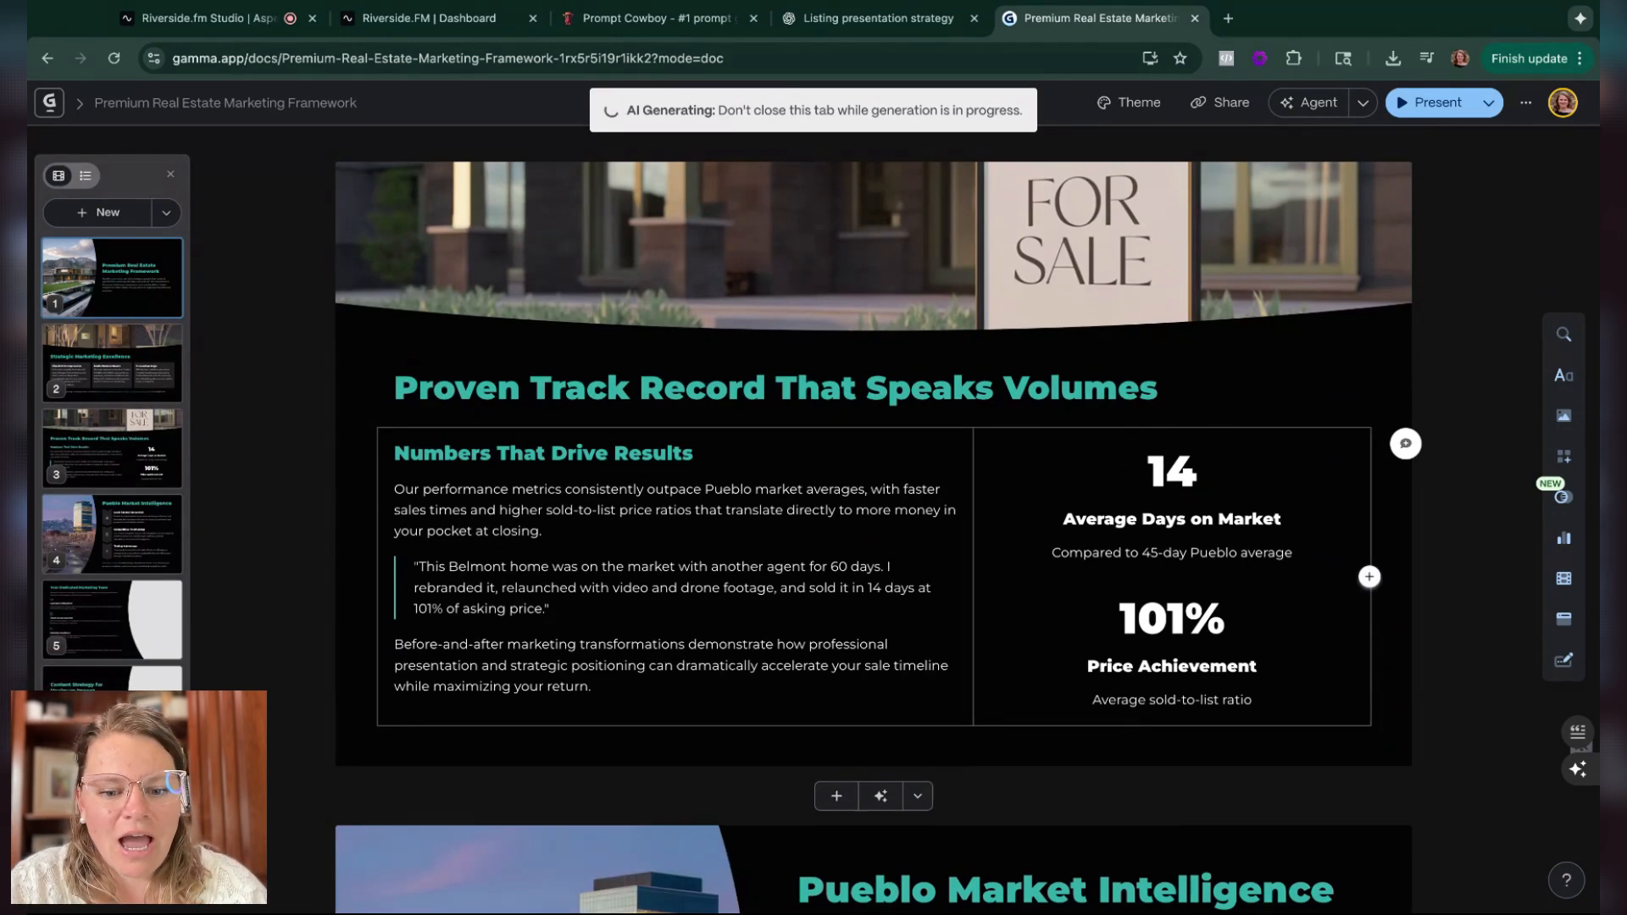
{"action": "scroll", "scroll_direction": "down", "scroll_amount": 3}
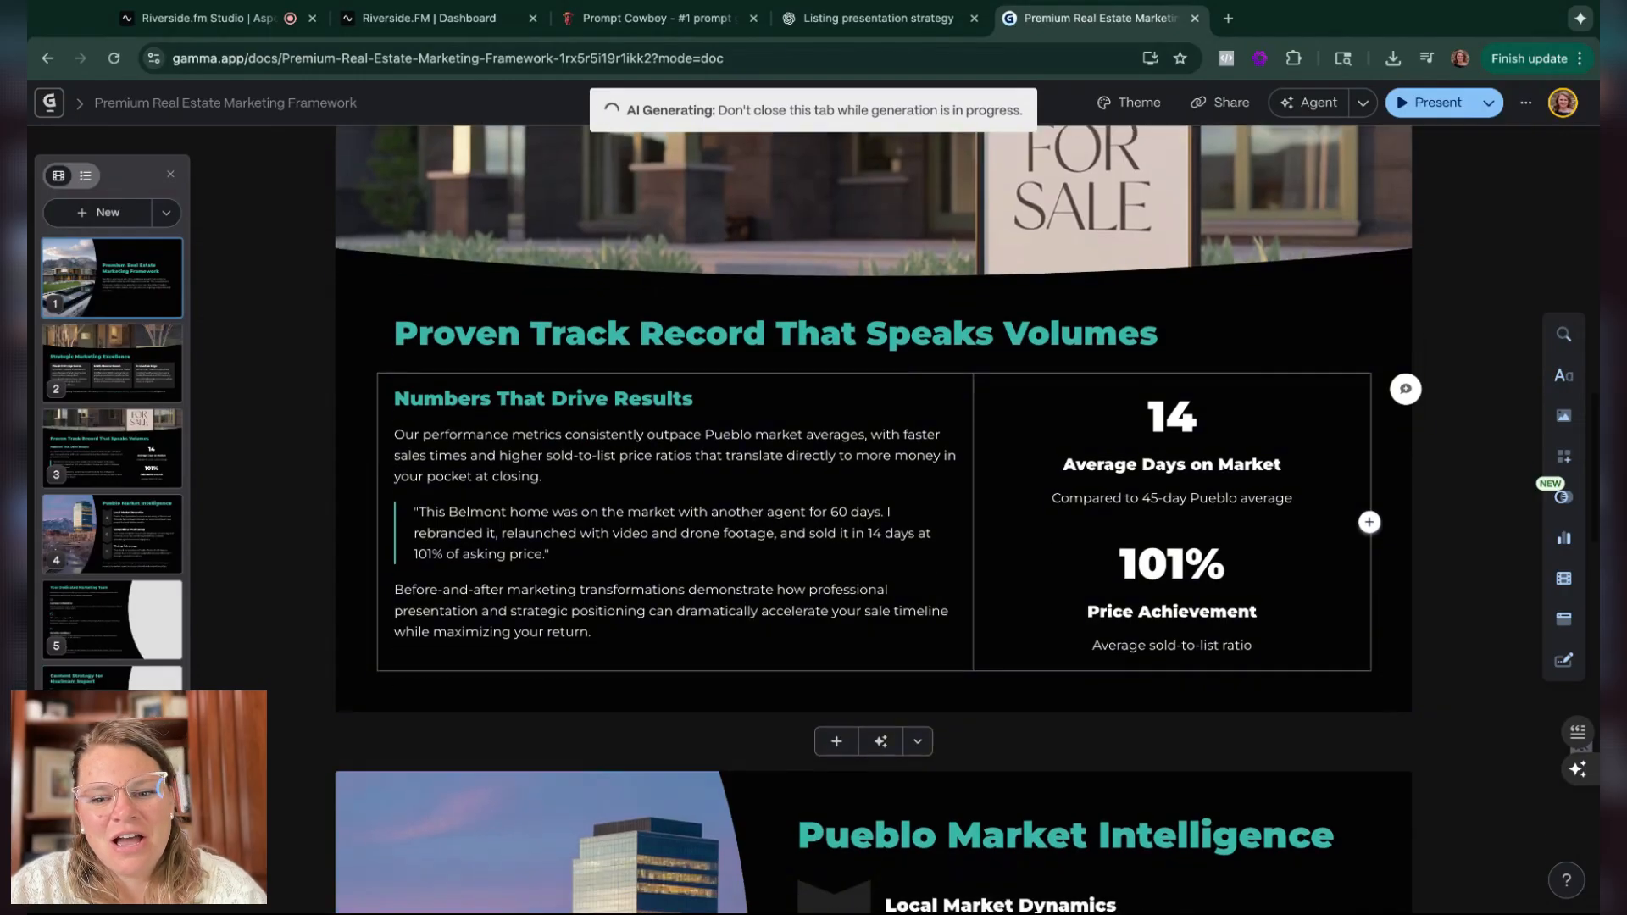
{"action": "scroll", "scroll_direction": "down", "scroll_amount": 3}
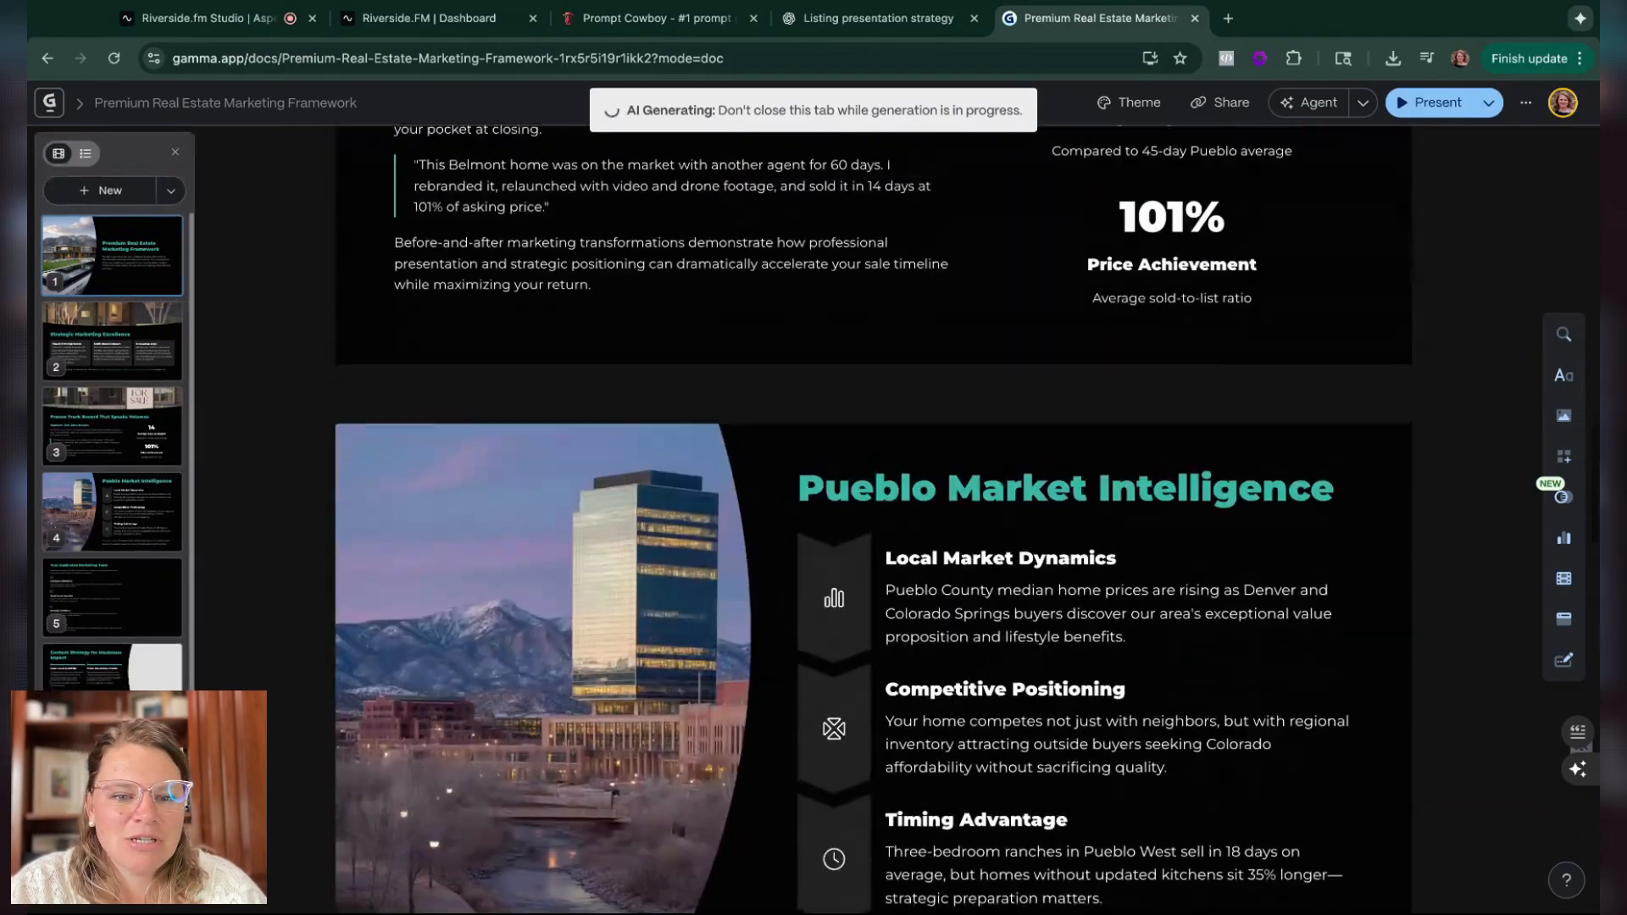
{"action": "scroll", "scroll_direction": "down", "scroll_amount": 3}
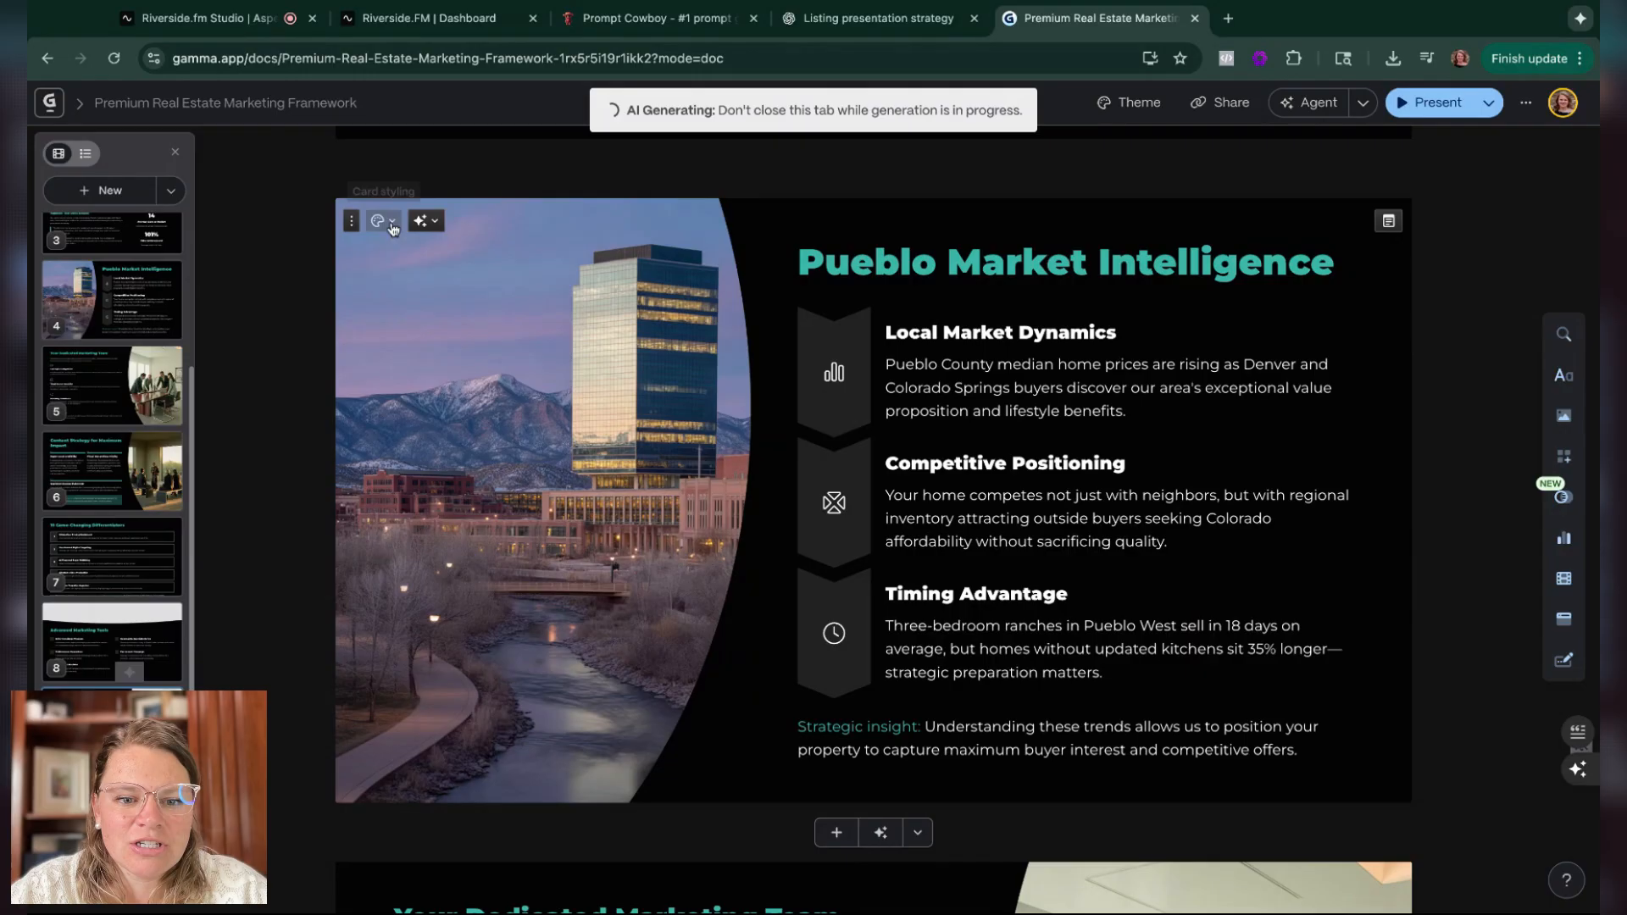
{"action": "left_click", "coordinate": [421, 220]}
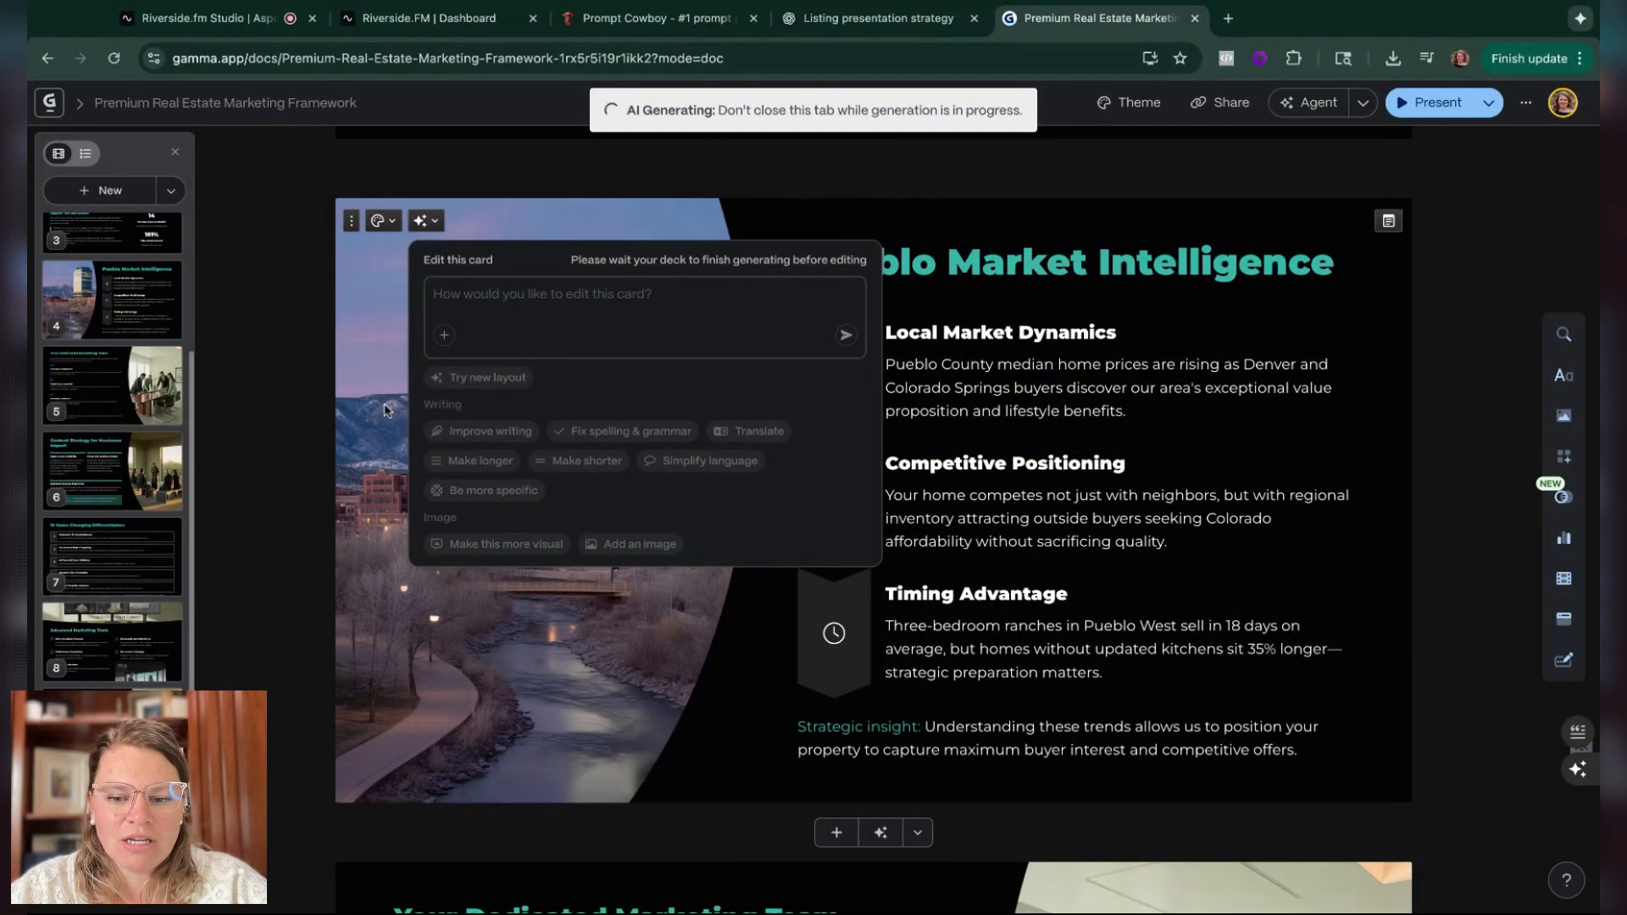
{"action": "scroll", "scroll_direction": "down", "scroll_amount": 3}
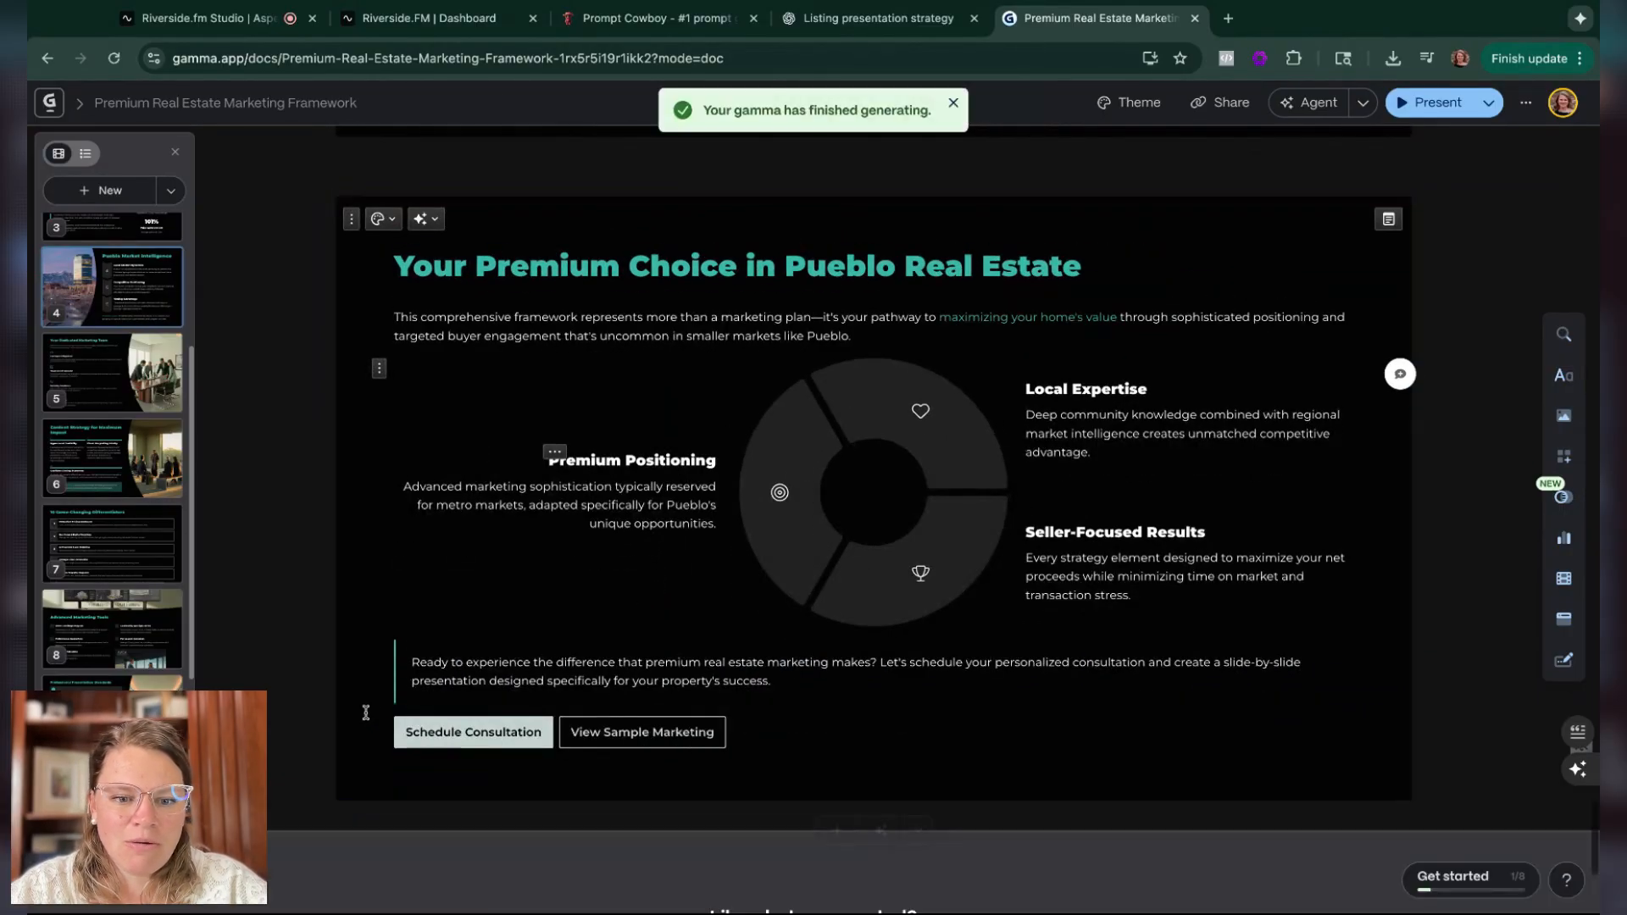
Step: Scroll the finished cards, entering the Seller-Focused Results and consider-our-options text blocks
{"action": "scroll", "scroll_direction": "down", "scroll_amount": 3}
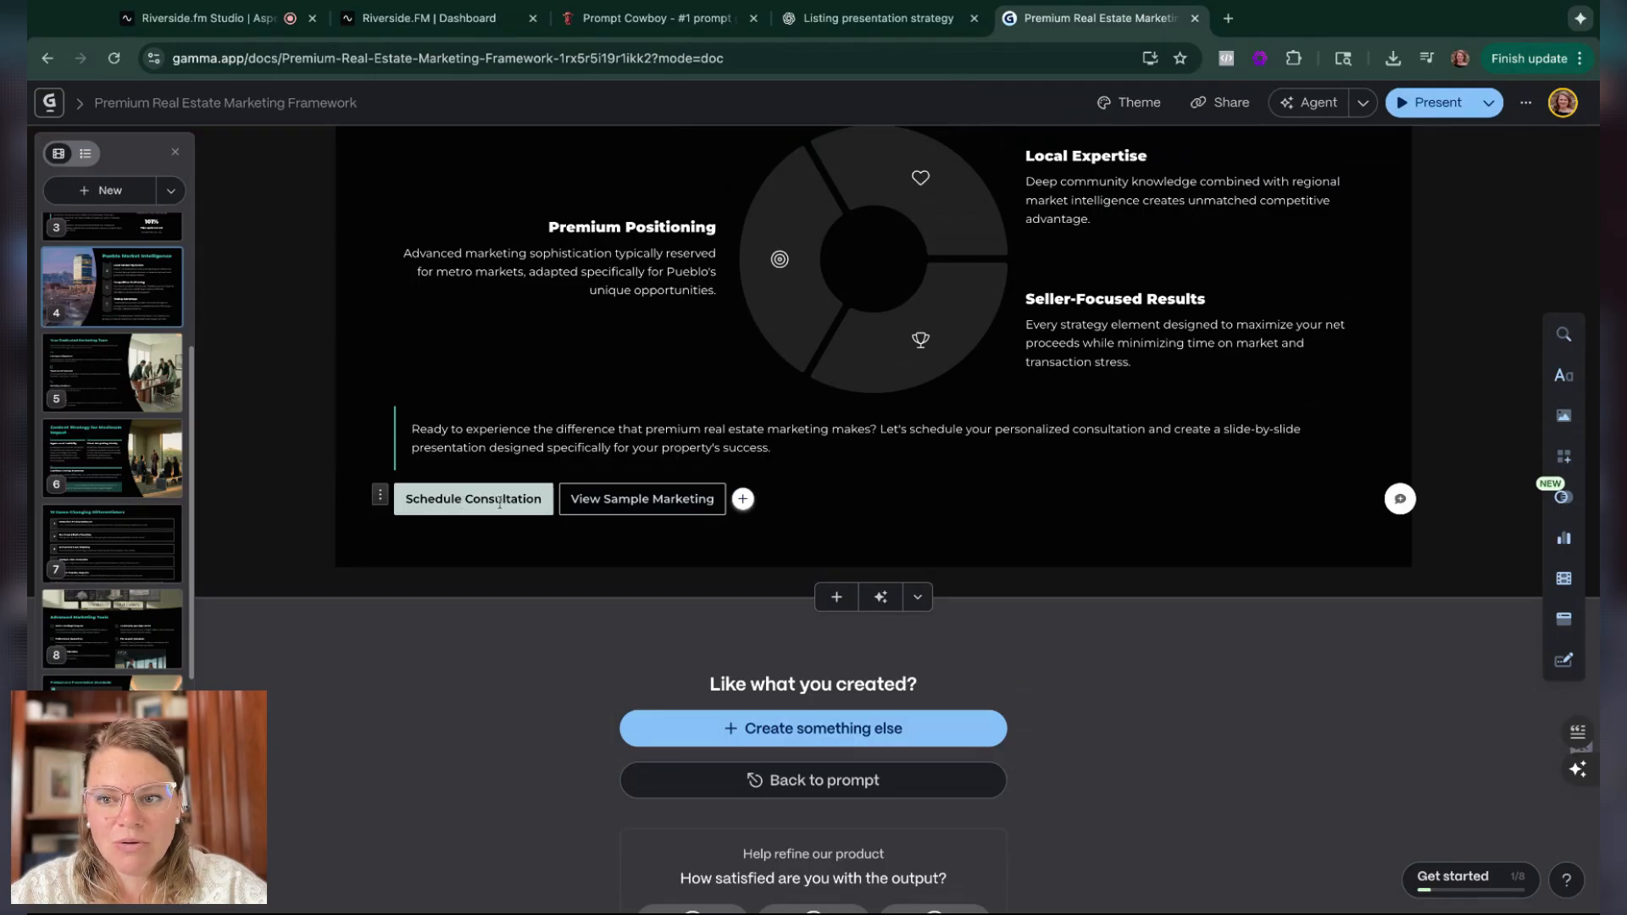
{"action": "mouse_move", "coordinate": [669, 499]}
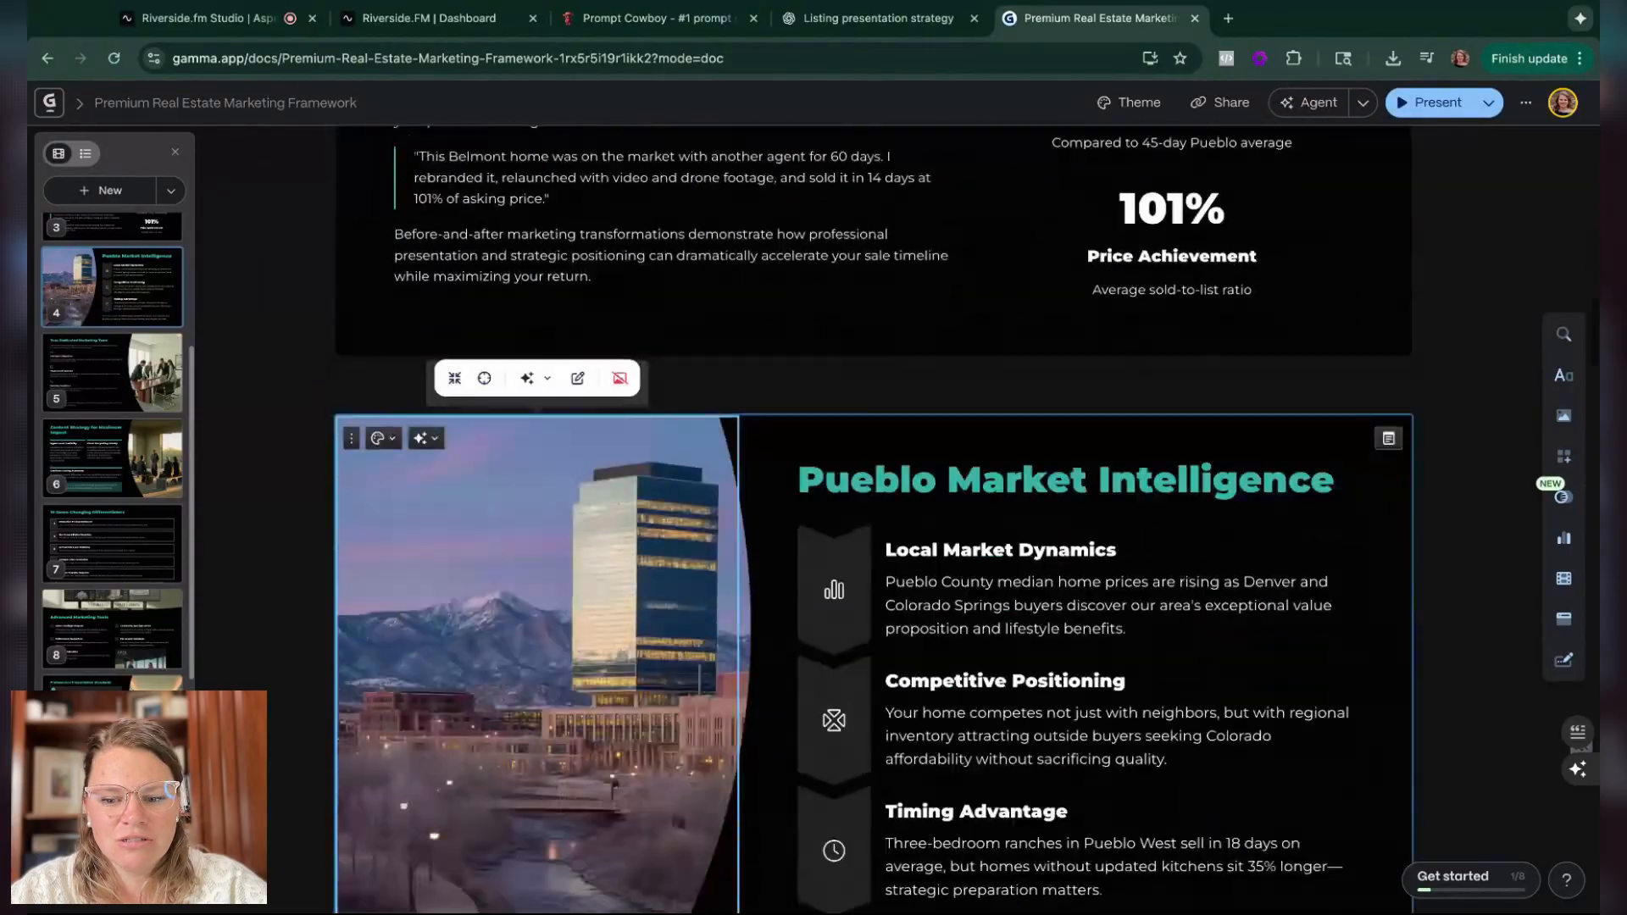
{"action": "scroll", "scroll_direction": "down", "scroll_amount": 3}
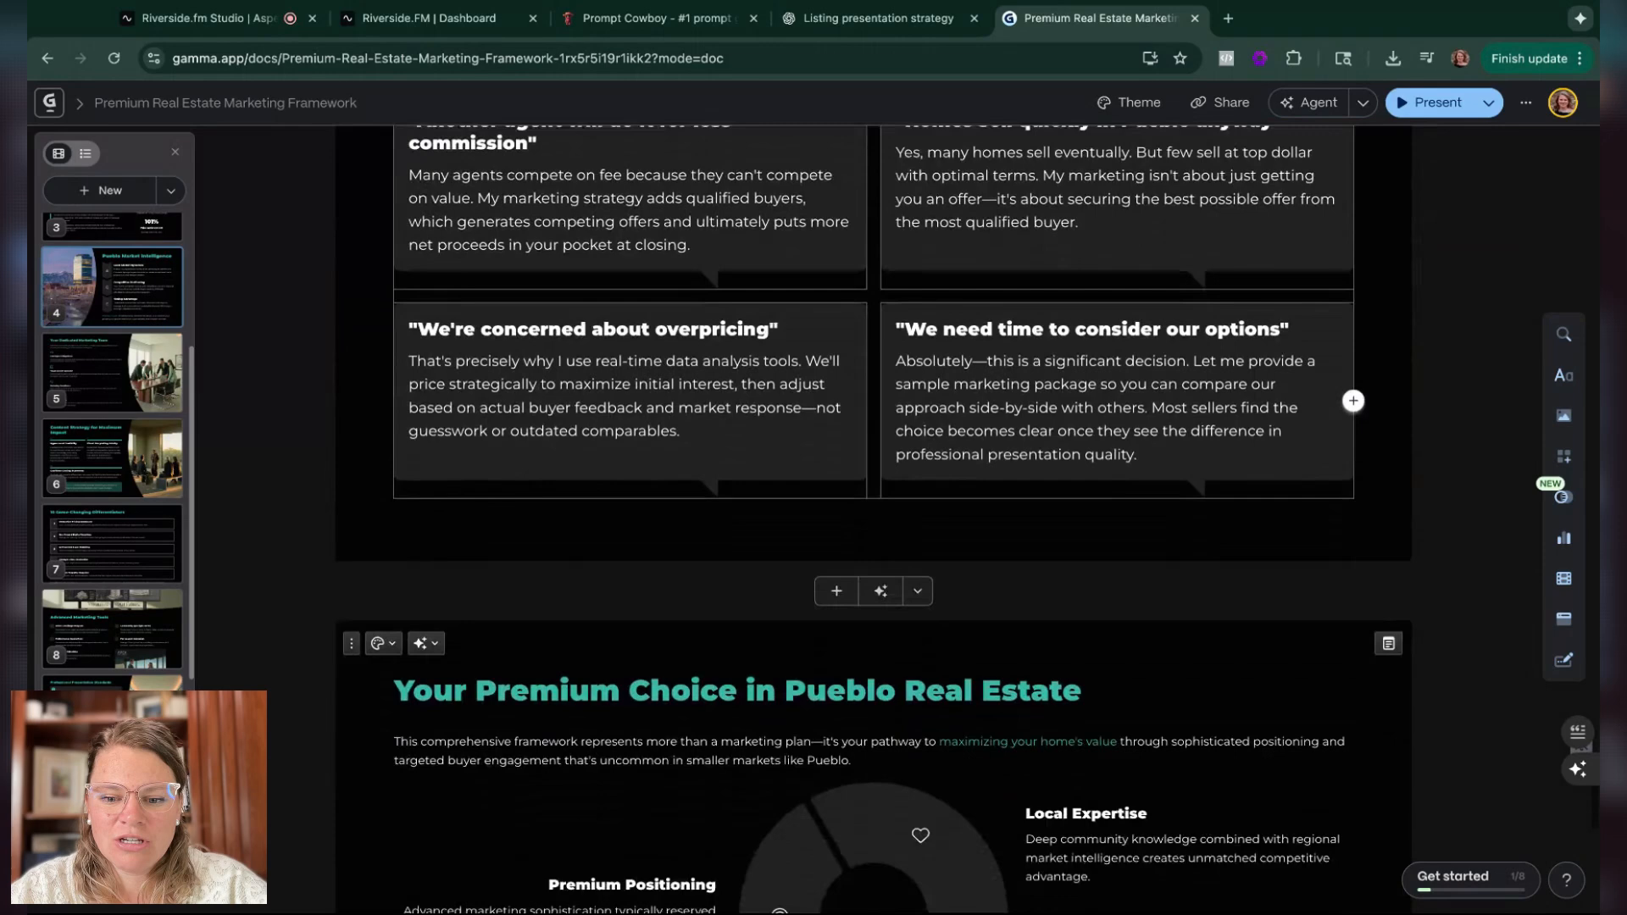
{"action": "scroll", "scroll_direction": "down", "scroll_amount": 3}
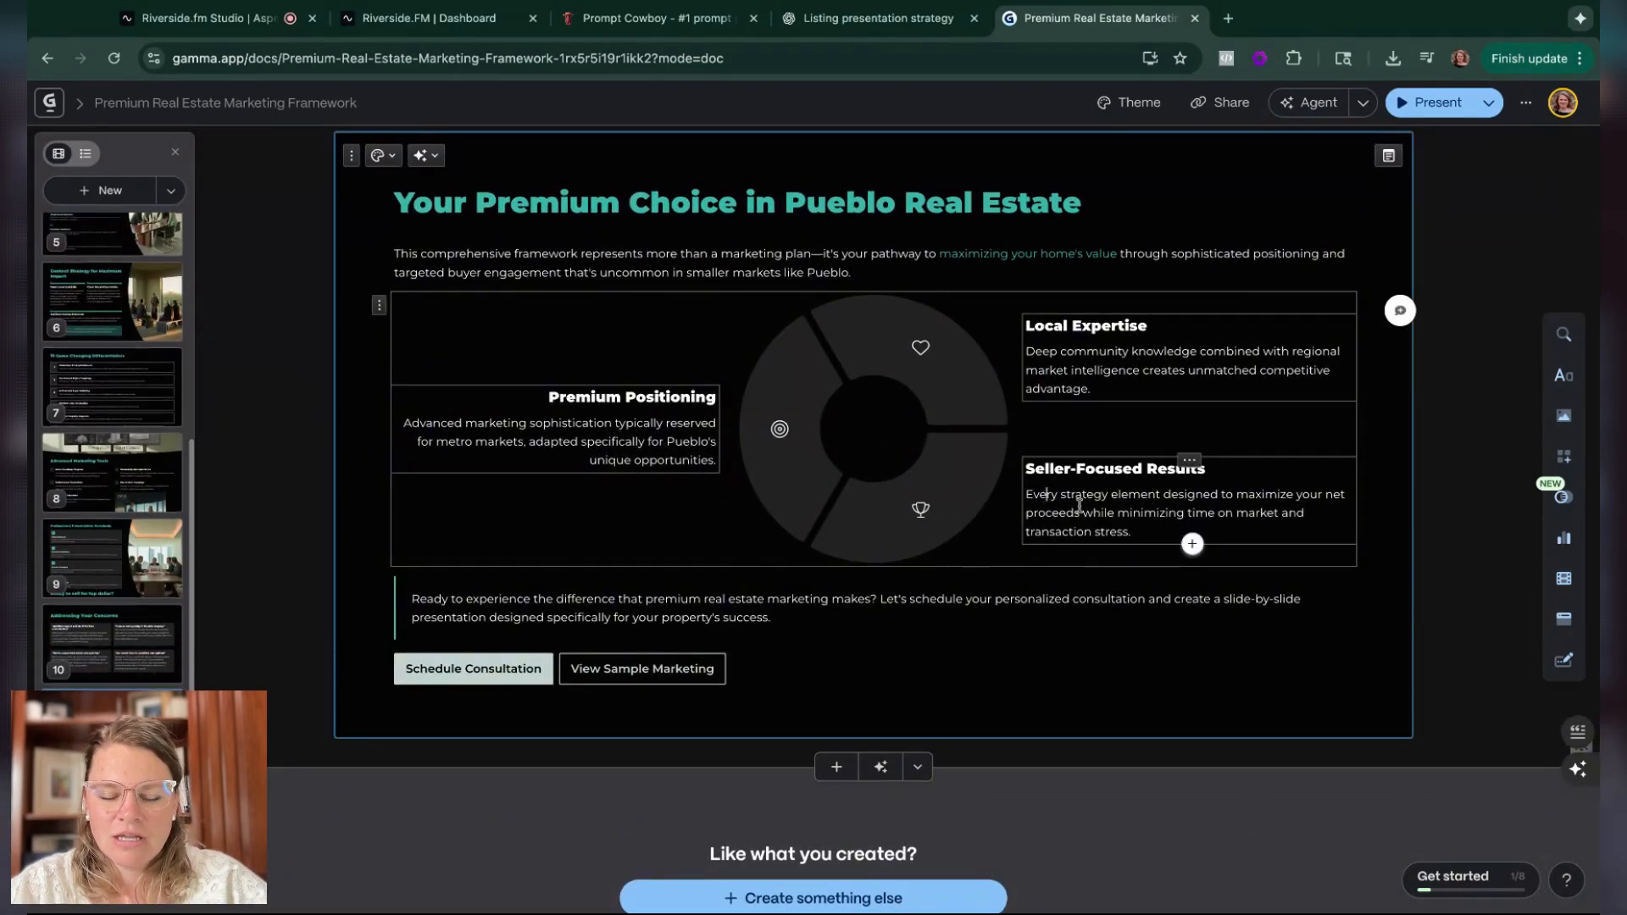
{"action": "double_click", "coordinate": [1039, 494]}
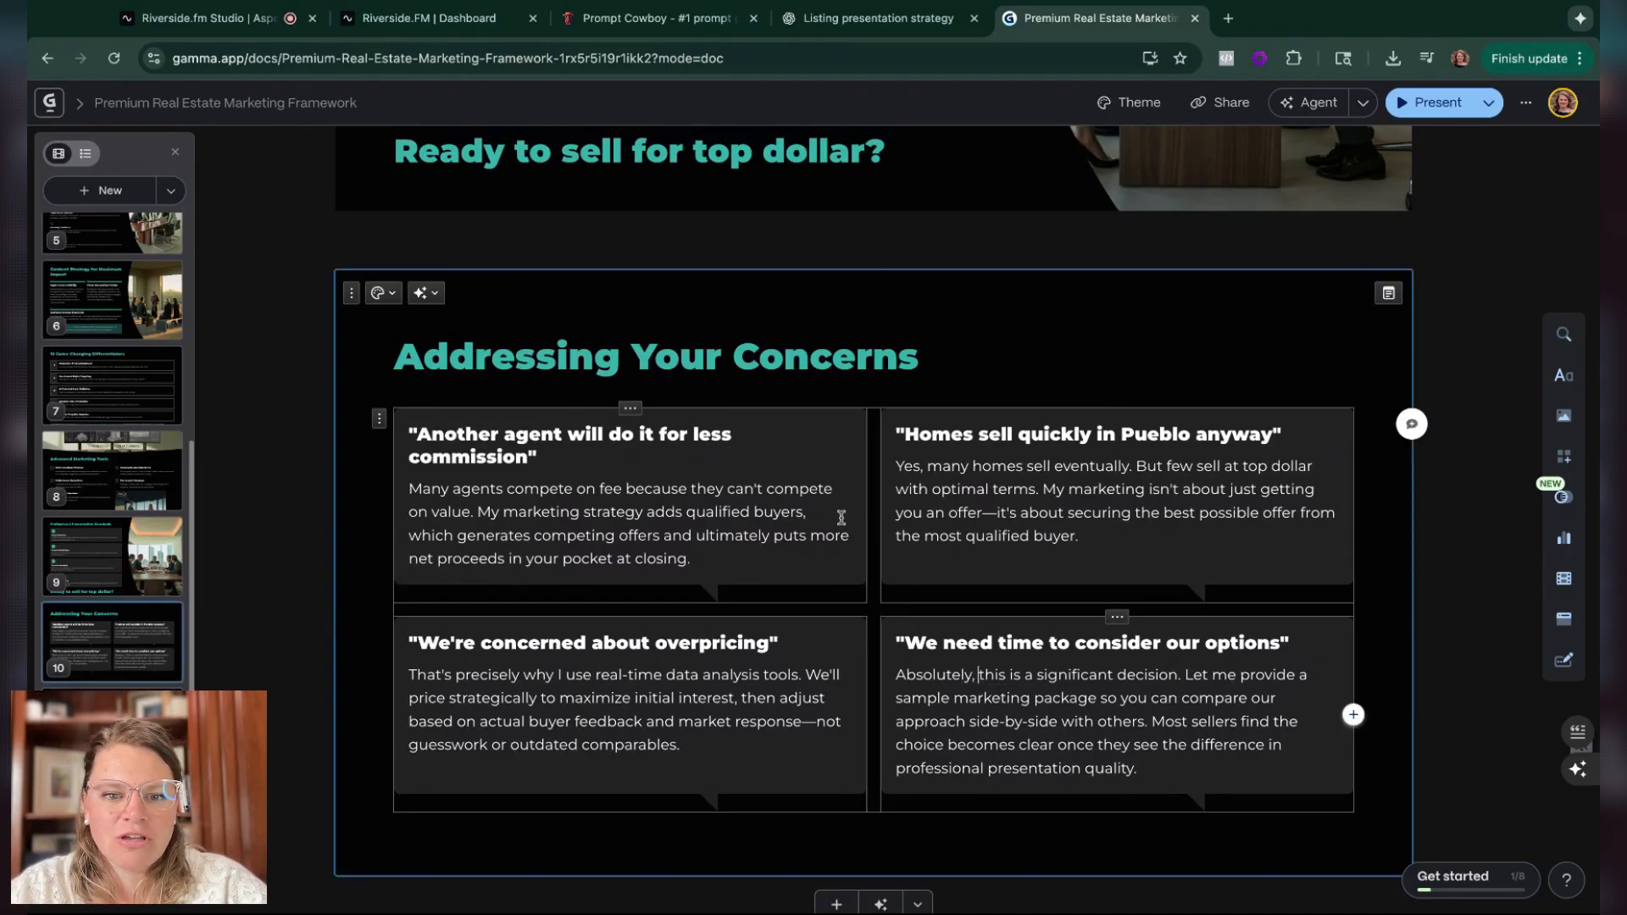
{"action": "double_click", "coordinate": [823, 356]}
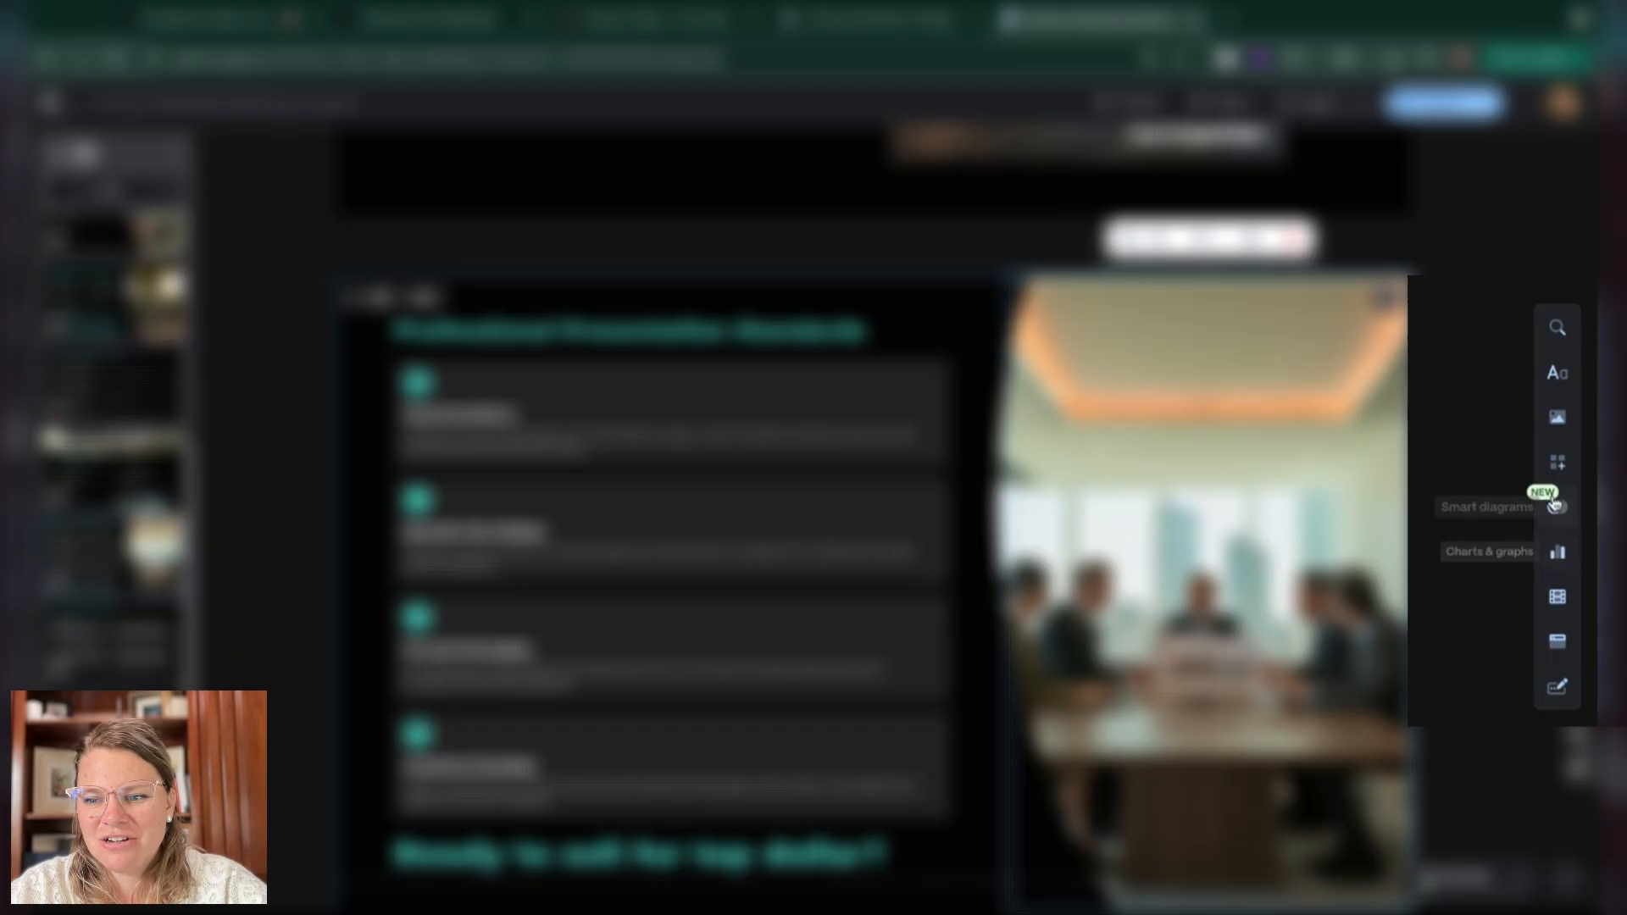
{"action": "mouse_move", "coordinate": [1553, 350]}
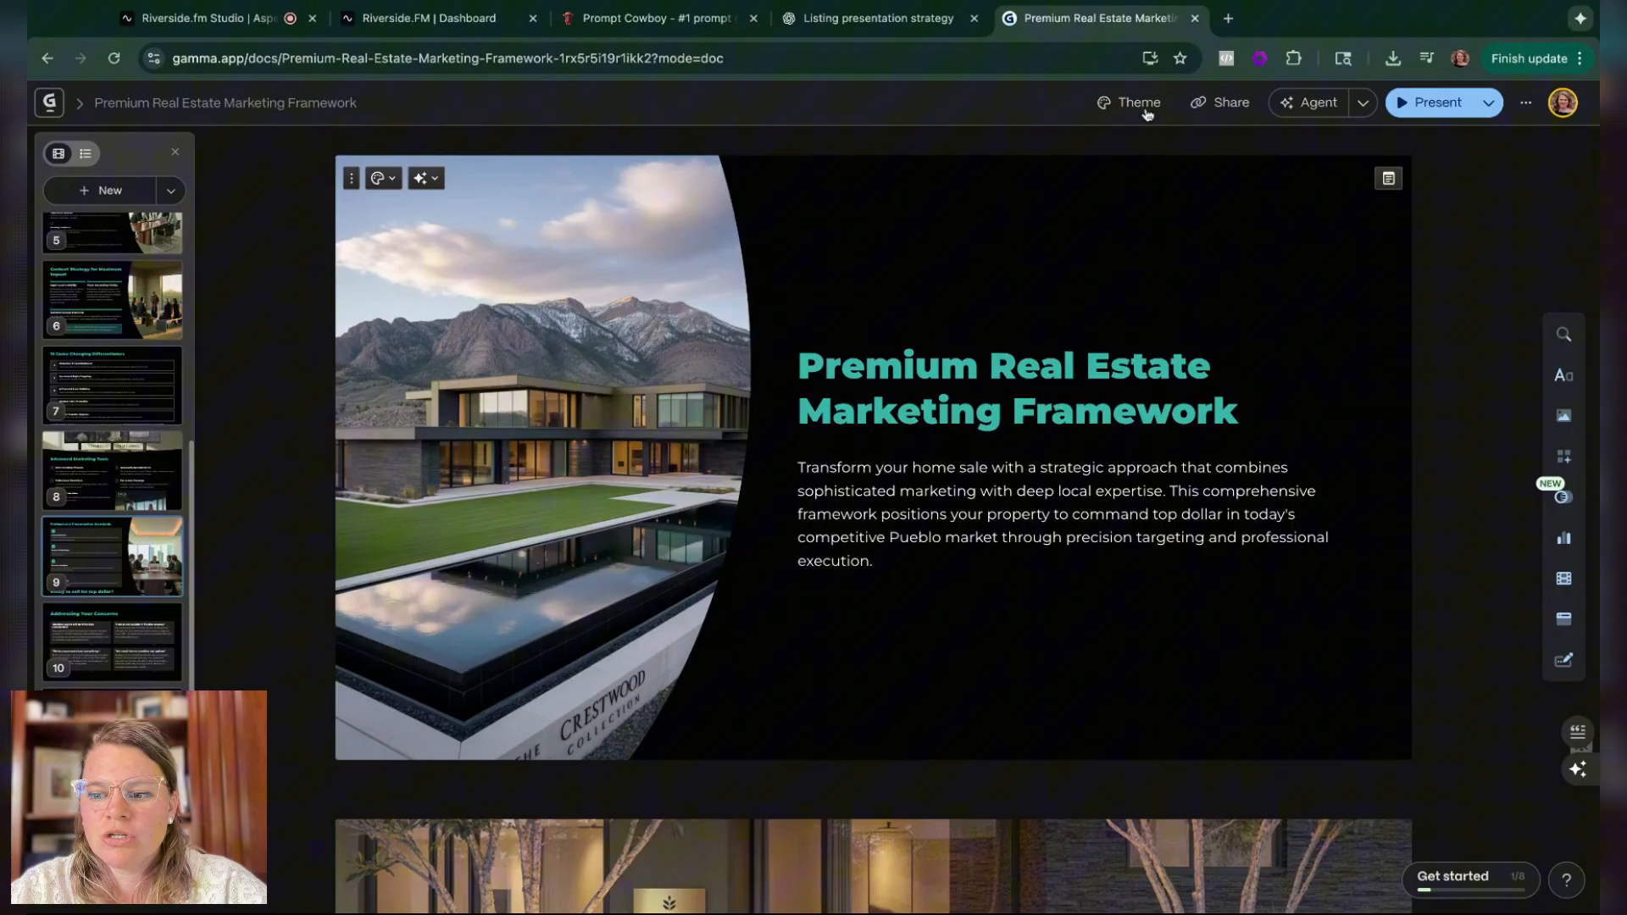
Step: Try the ReMax landscape-background theme on the deck, then return to the workspace home
{"action": "left_click", "coordinate": [1127, 102]}
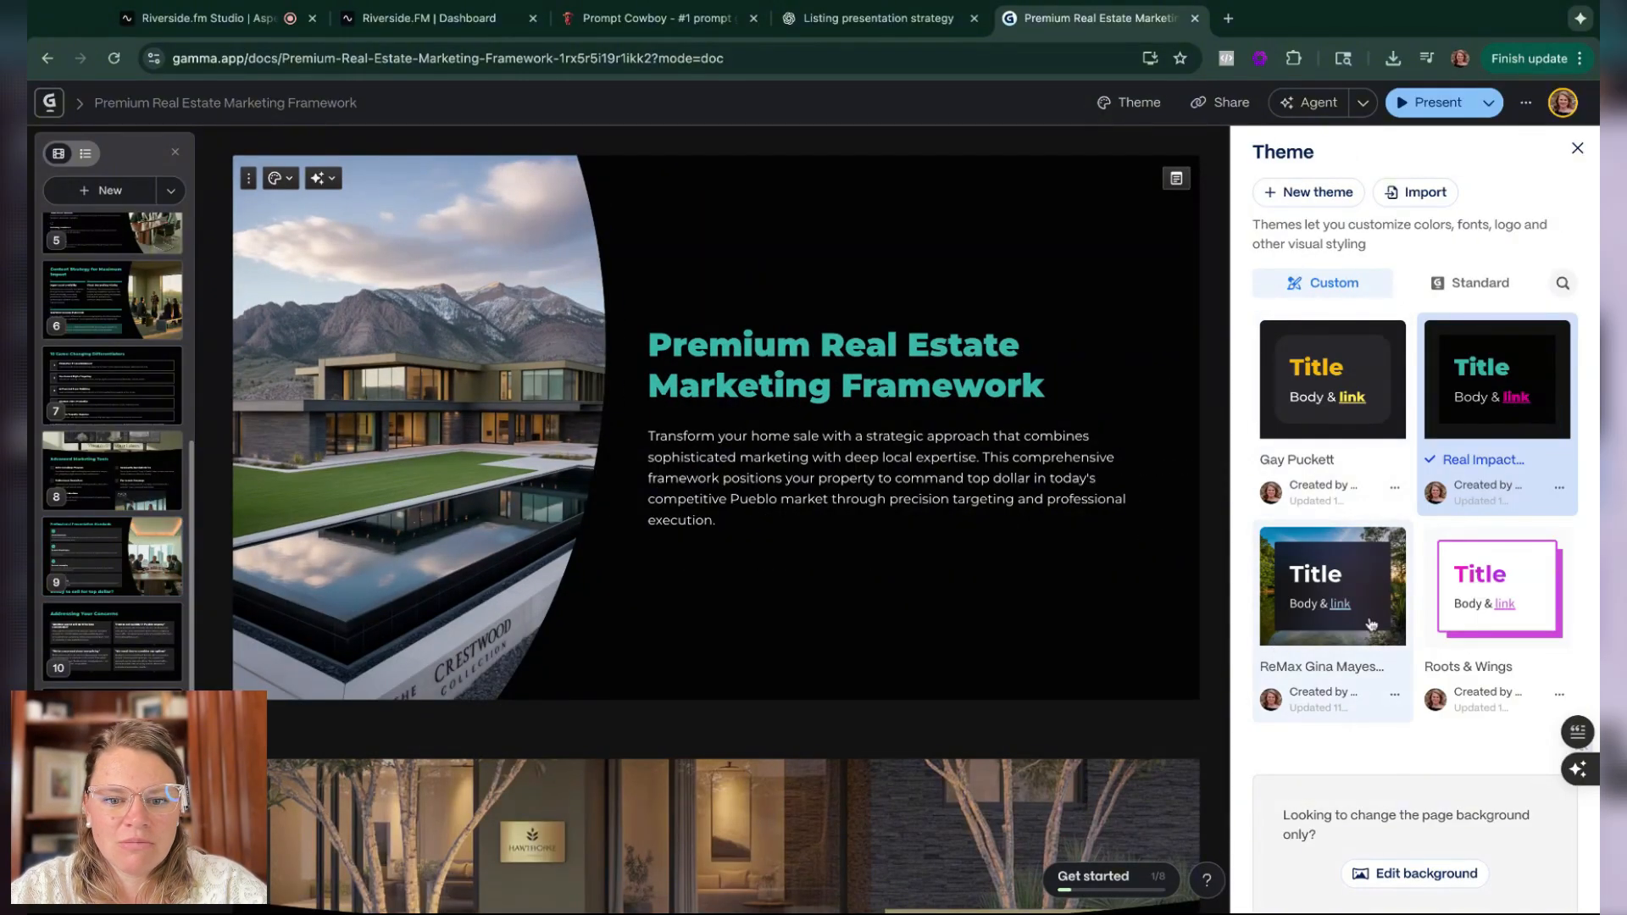
{"action": "left_click", "coordinate": [1330, 583]}
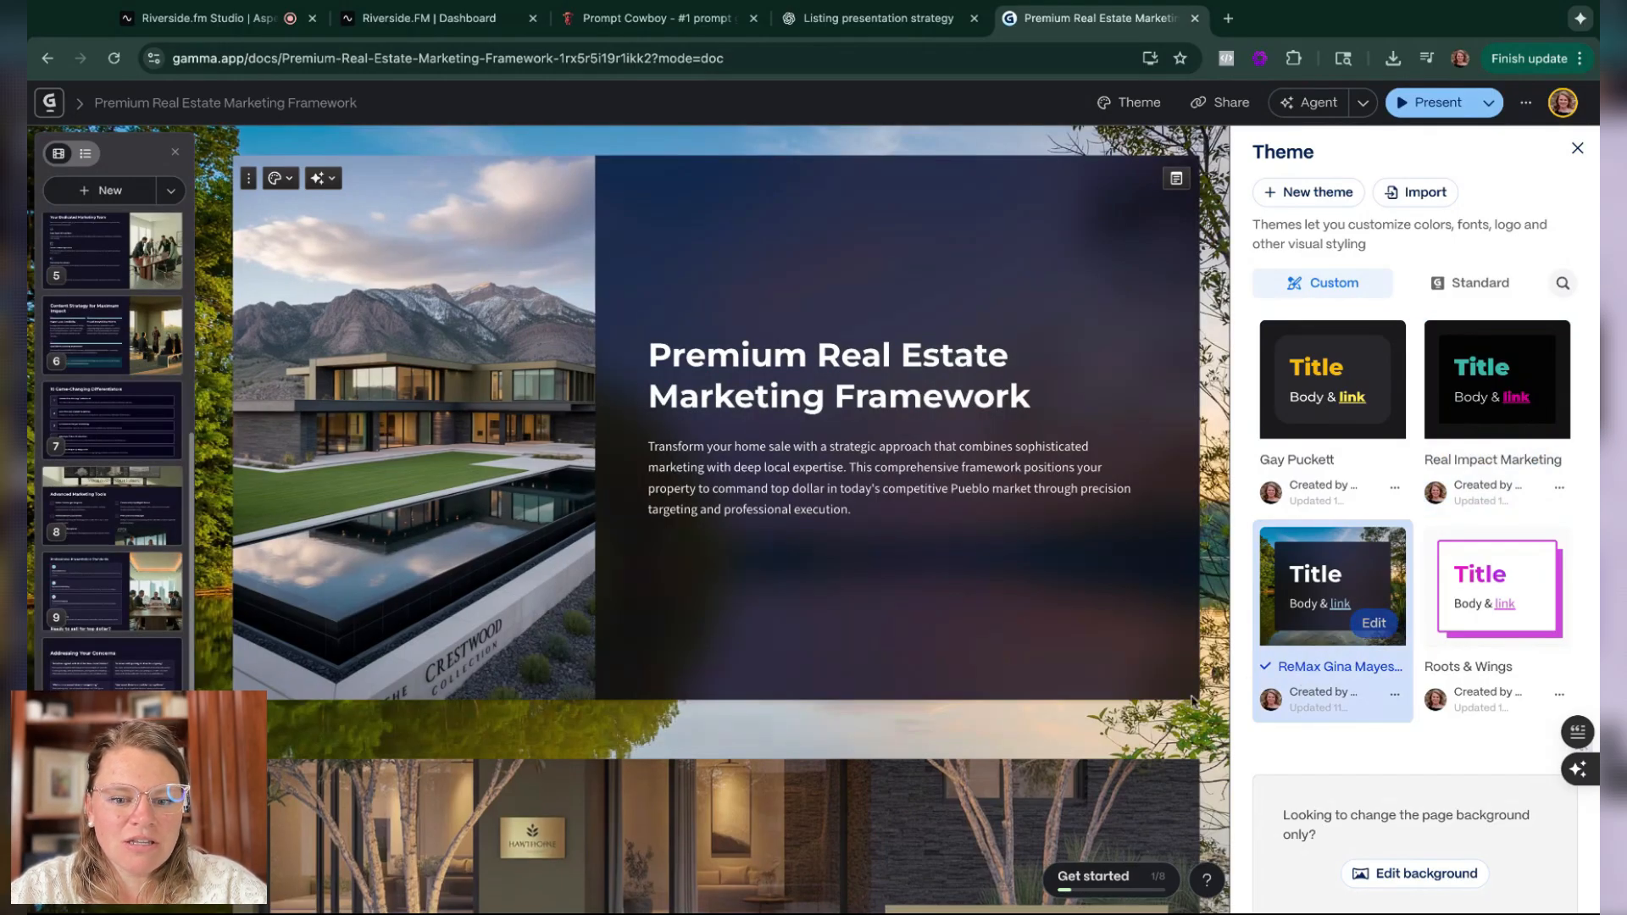
{"action": "scroll", "scroll_direction": "down", "scroll_amount": 3}
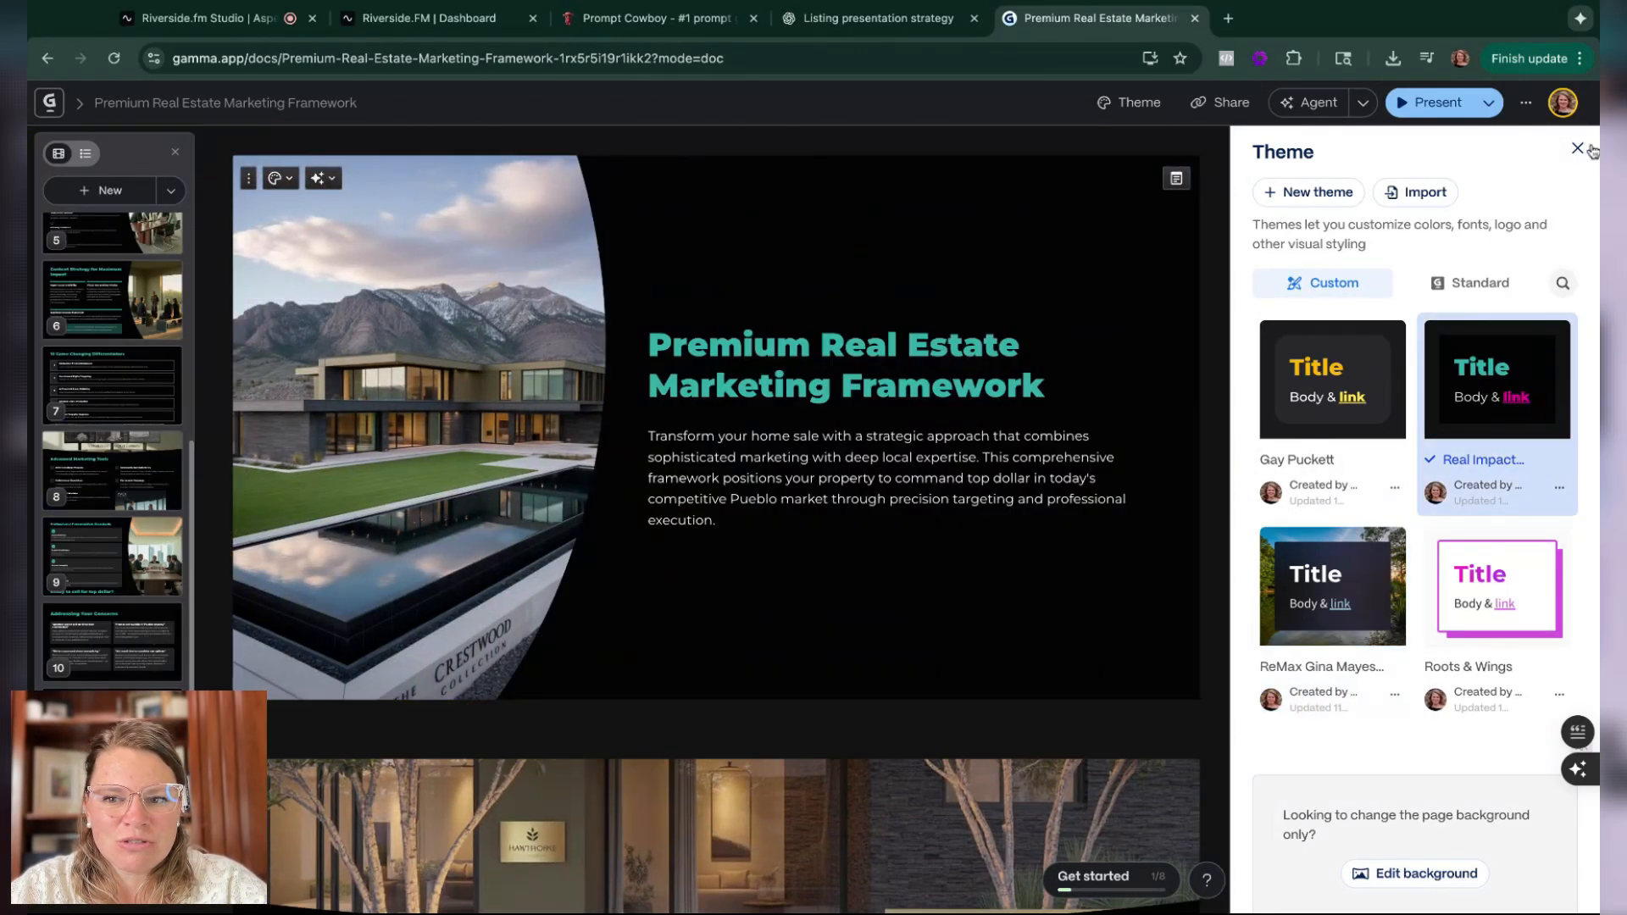
{"action": "left_click", "coordinate": [1577, 149]}
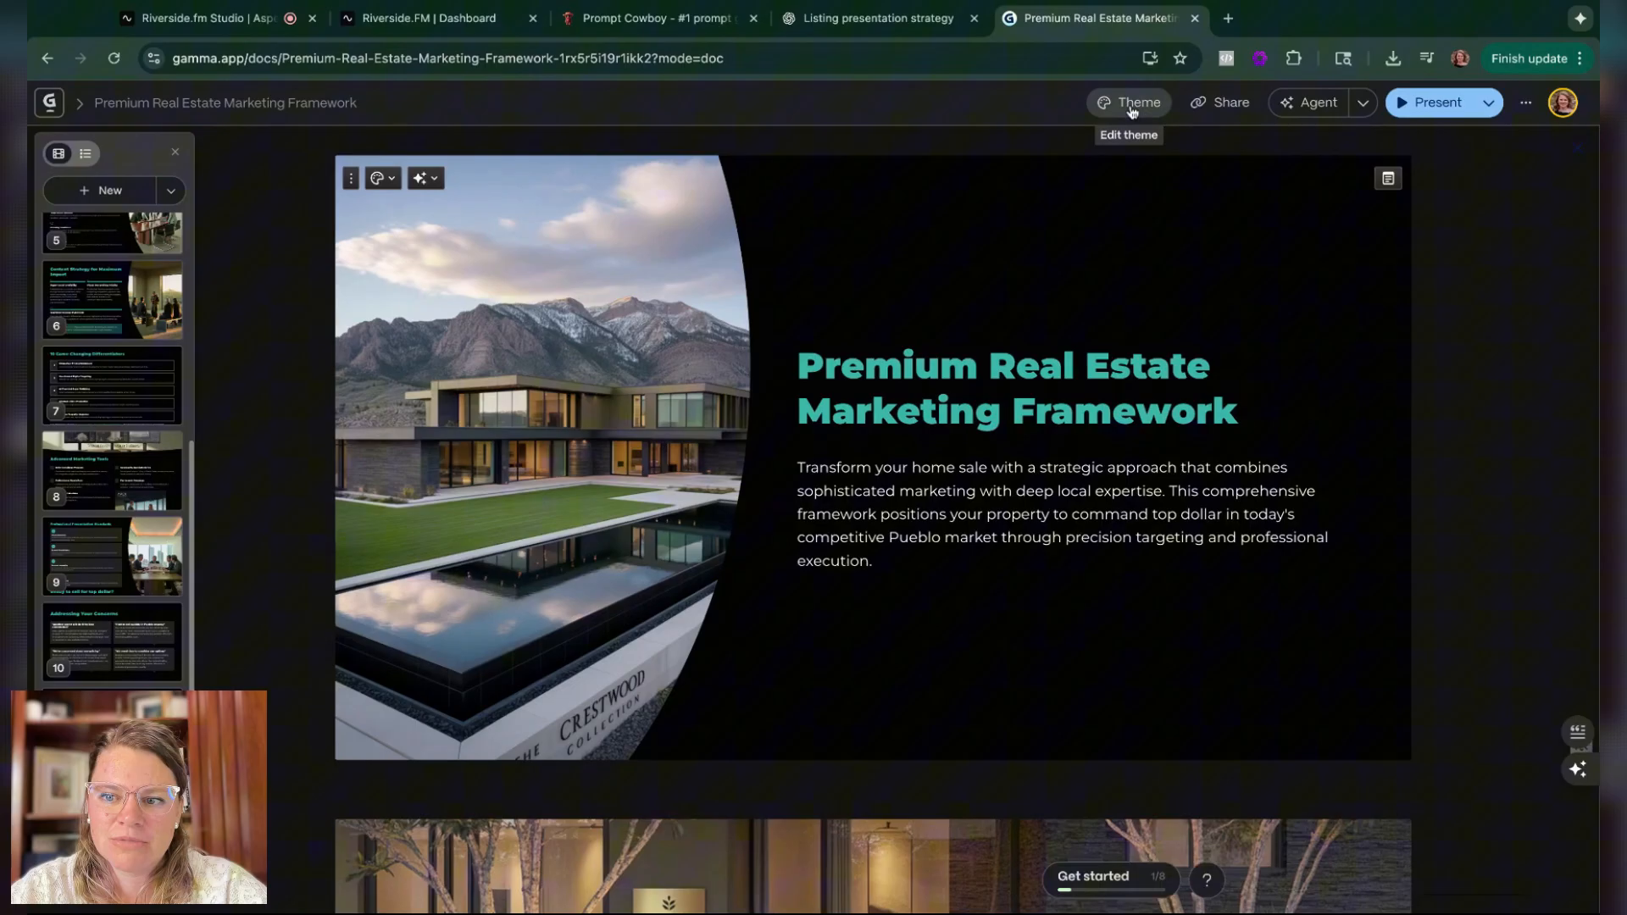
{"action": "left_click", "coordinate": [1128, 102]}
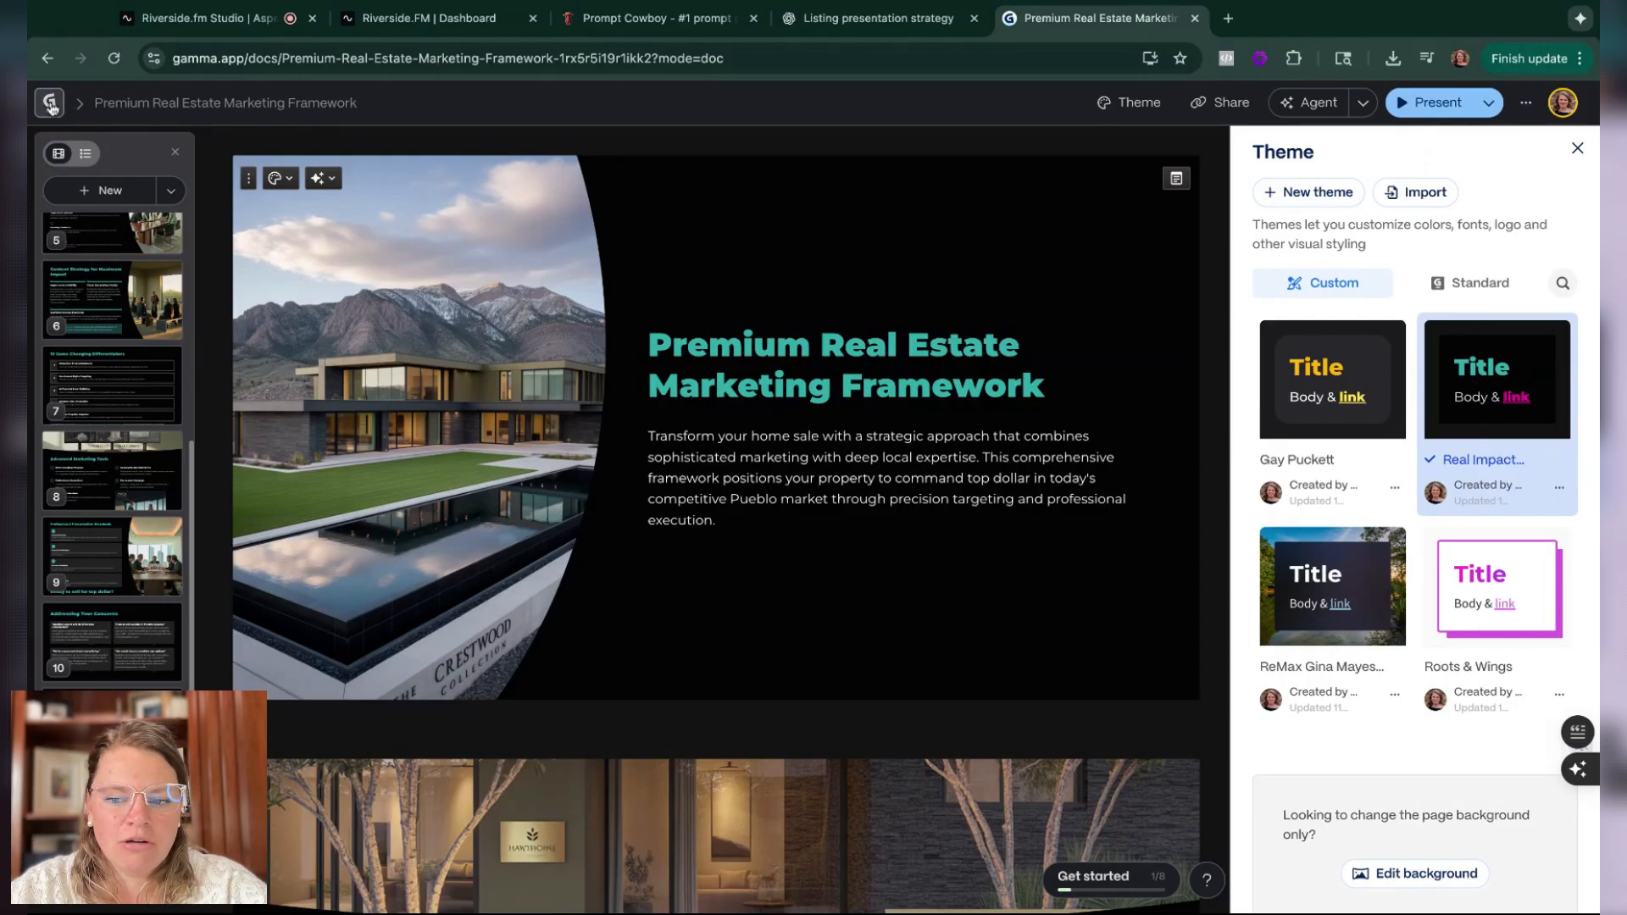
{"action": "left_click", "coordinate": [49, 102]}
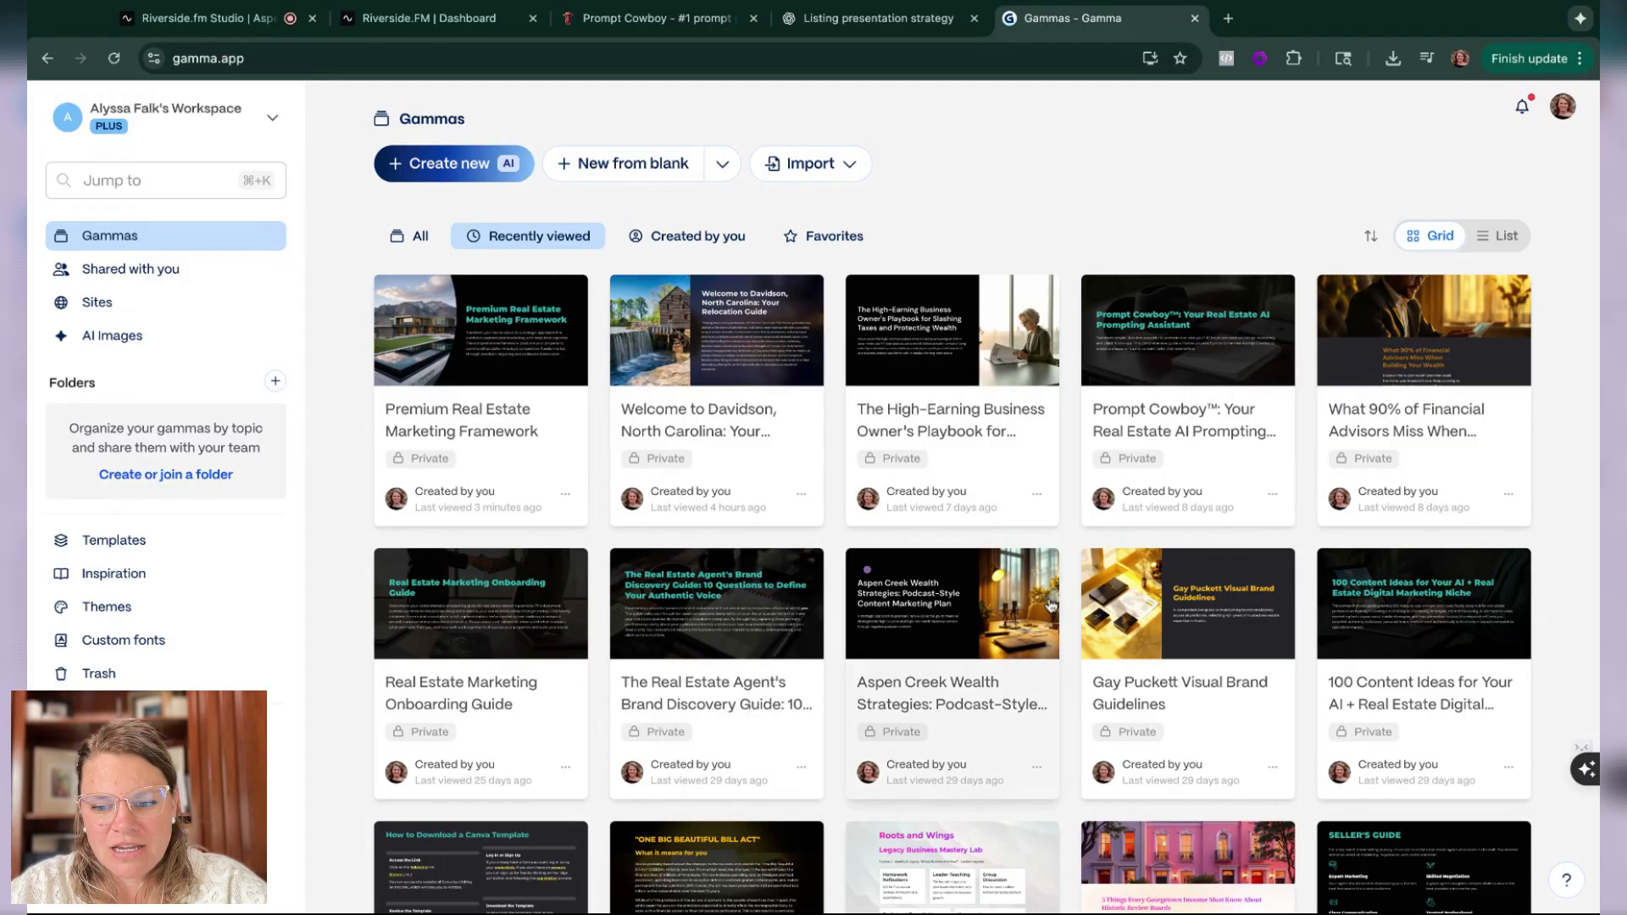
Step: Open the Georgetown historic review boards deck and scroll through its pink theme
{"action": "scroll", "scroll_direction": "down", "scroll_amount": 3}
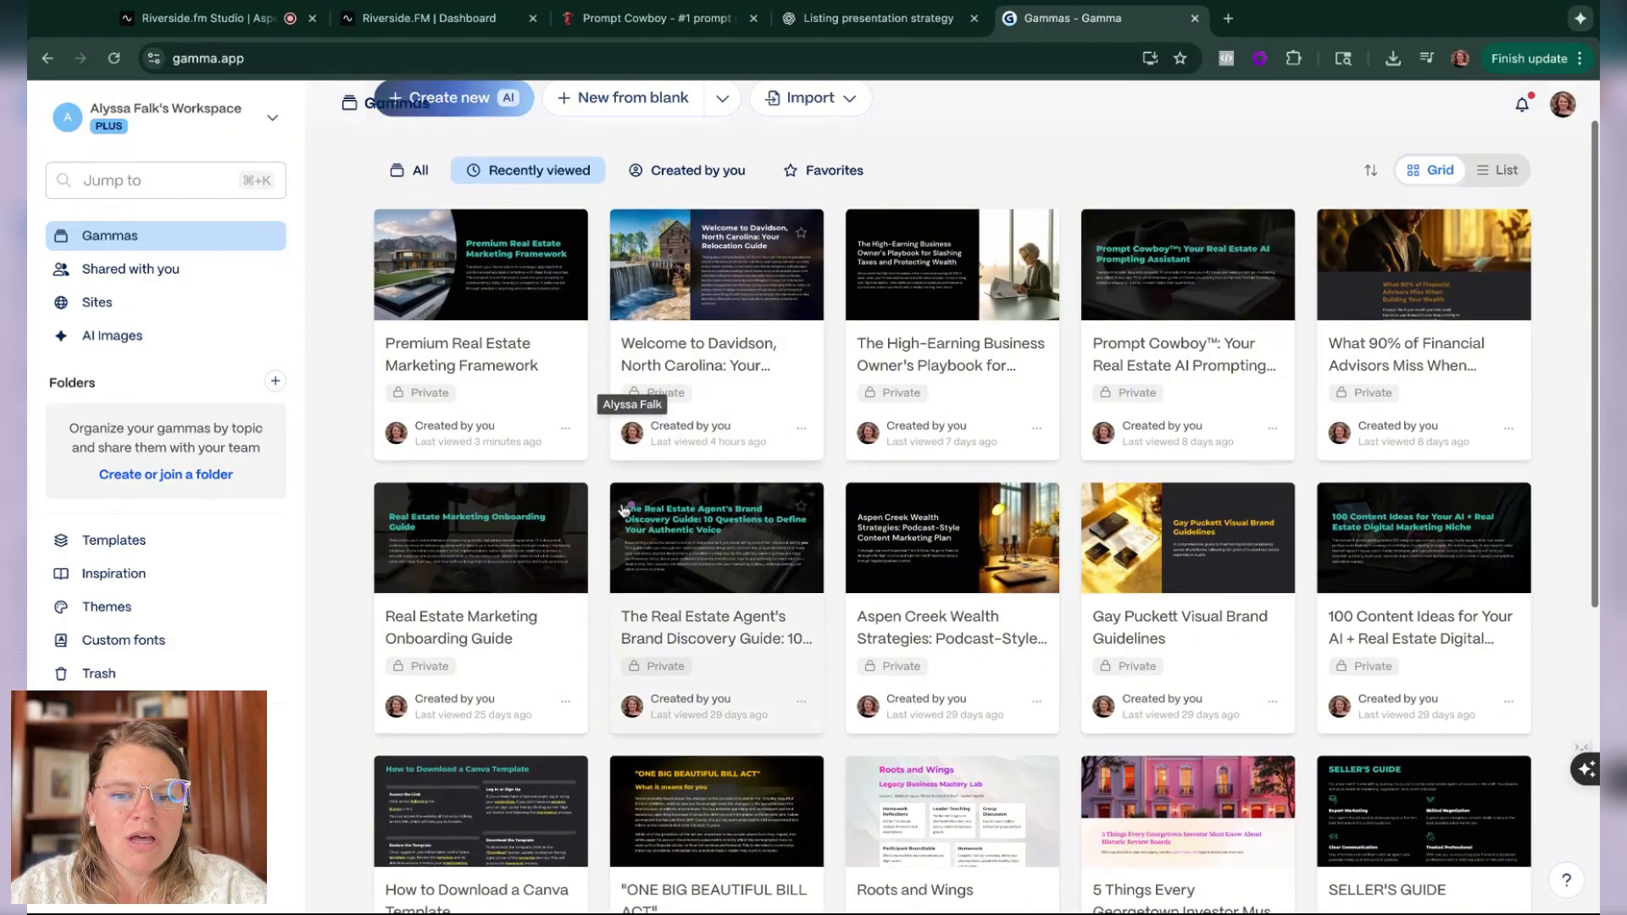
{"action": "left_click", "coordinate": [1187, 812]}
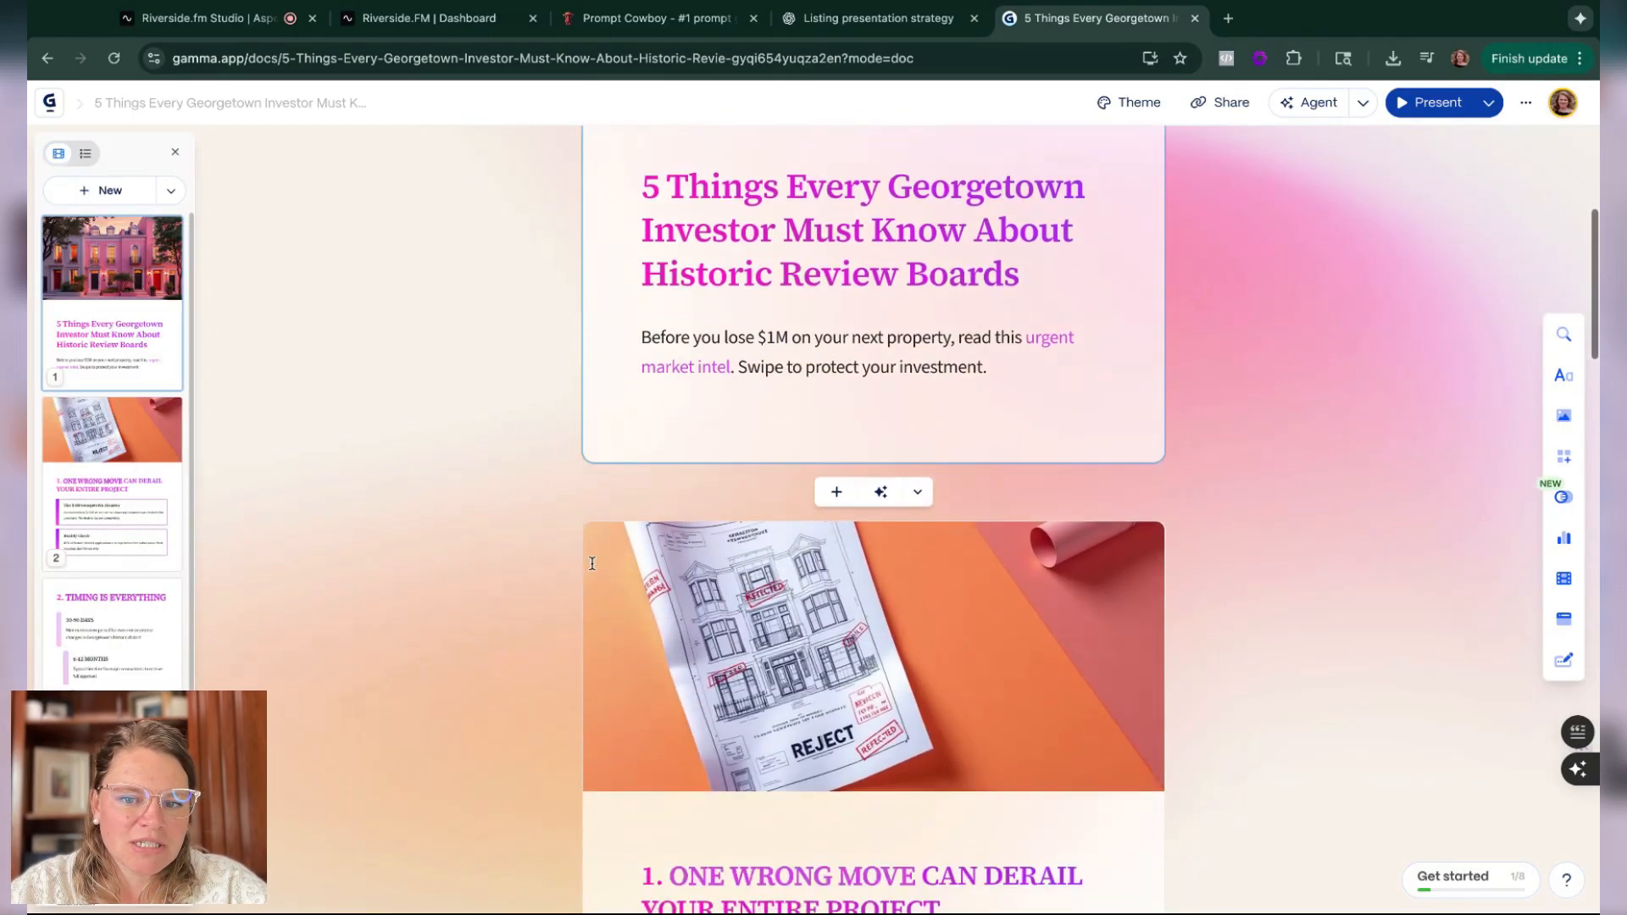
{"action": "scroll", "scroll_direction": "down", "scroll_amount": 3}
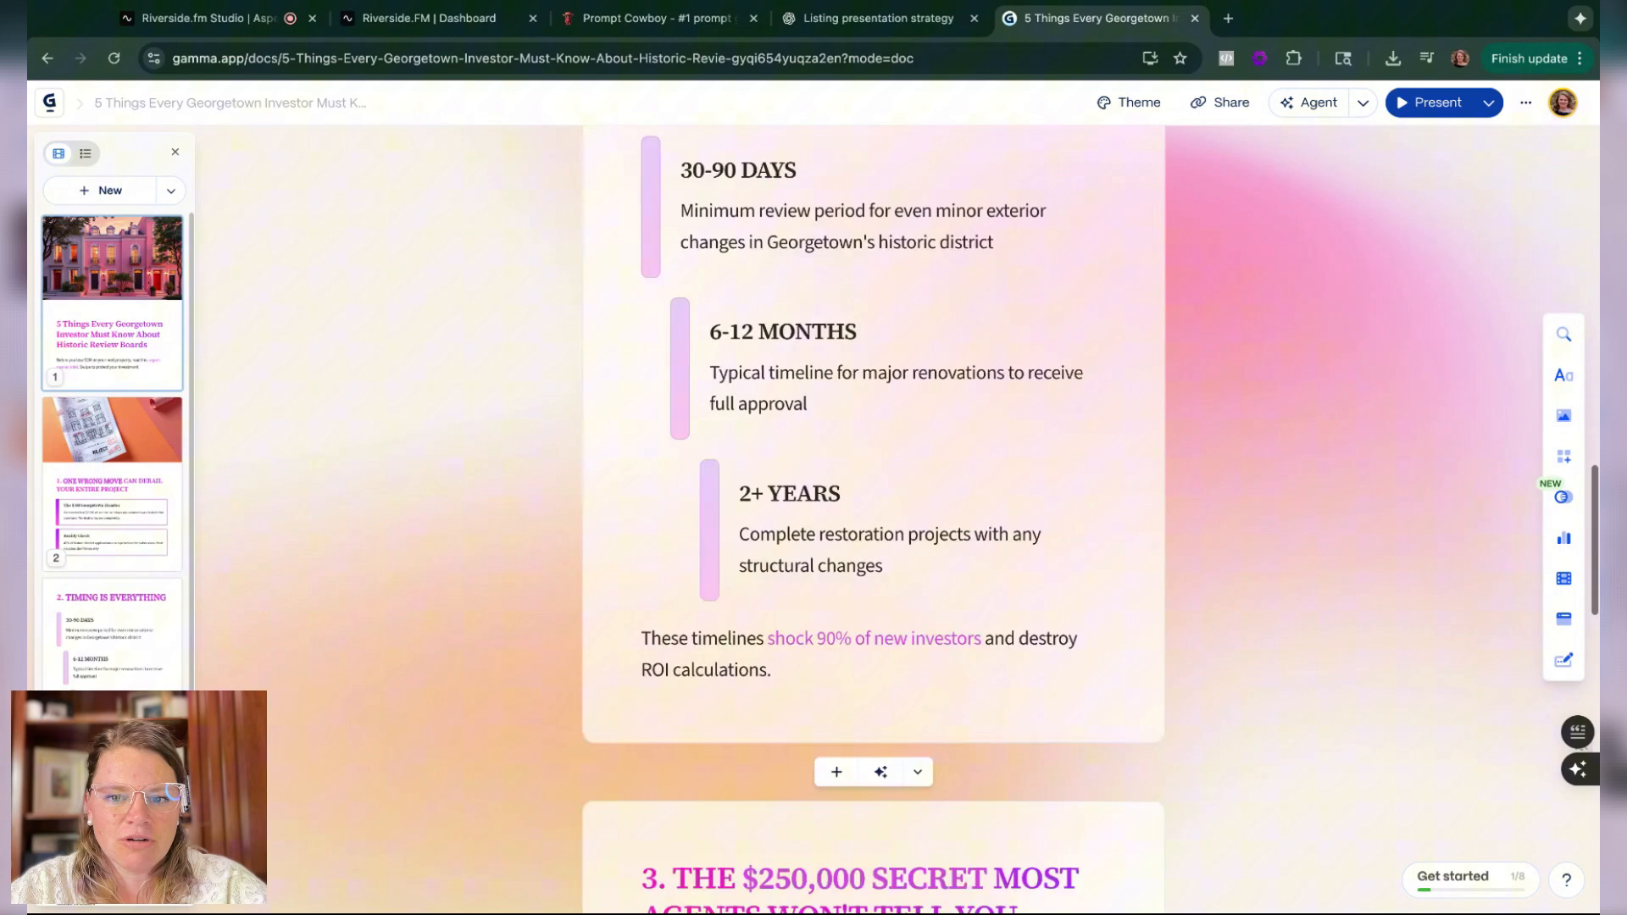
{"action": "scroll", "scroll_direction": "down", "scroll_amount": 3}
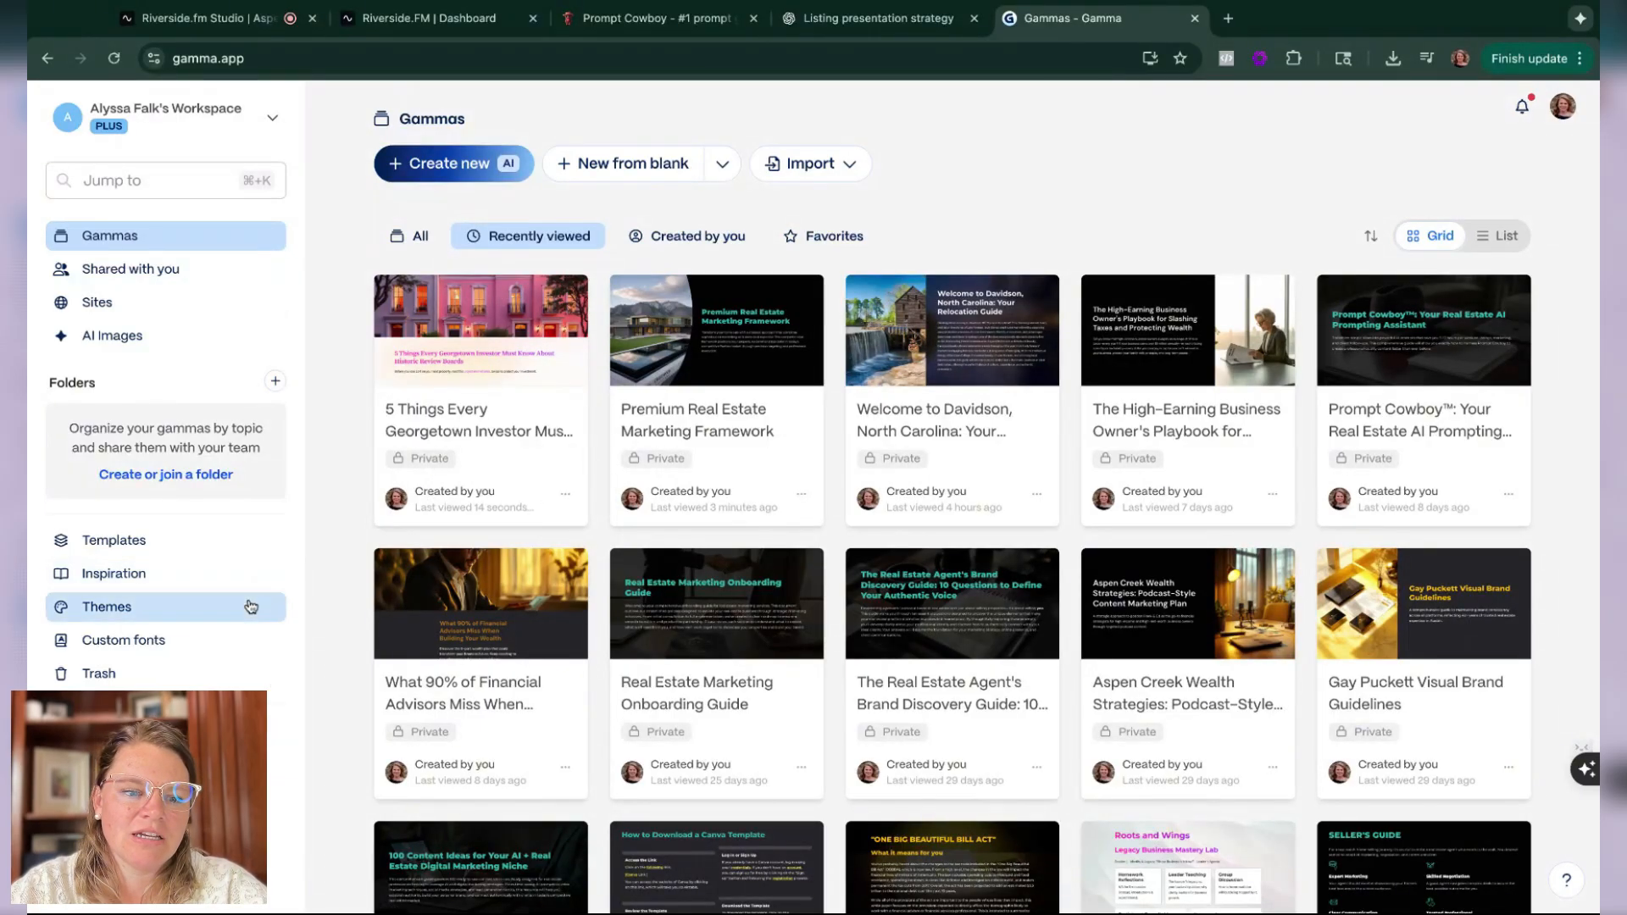
{"action": "left_click", "coordinate": [107, 605]}
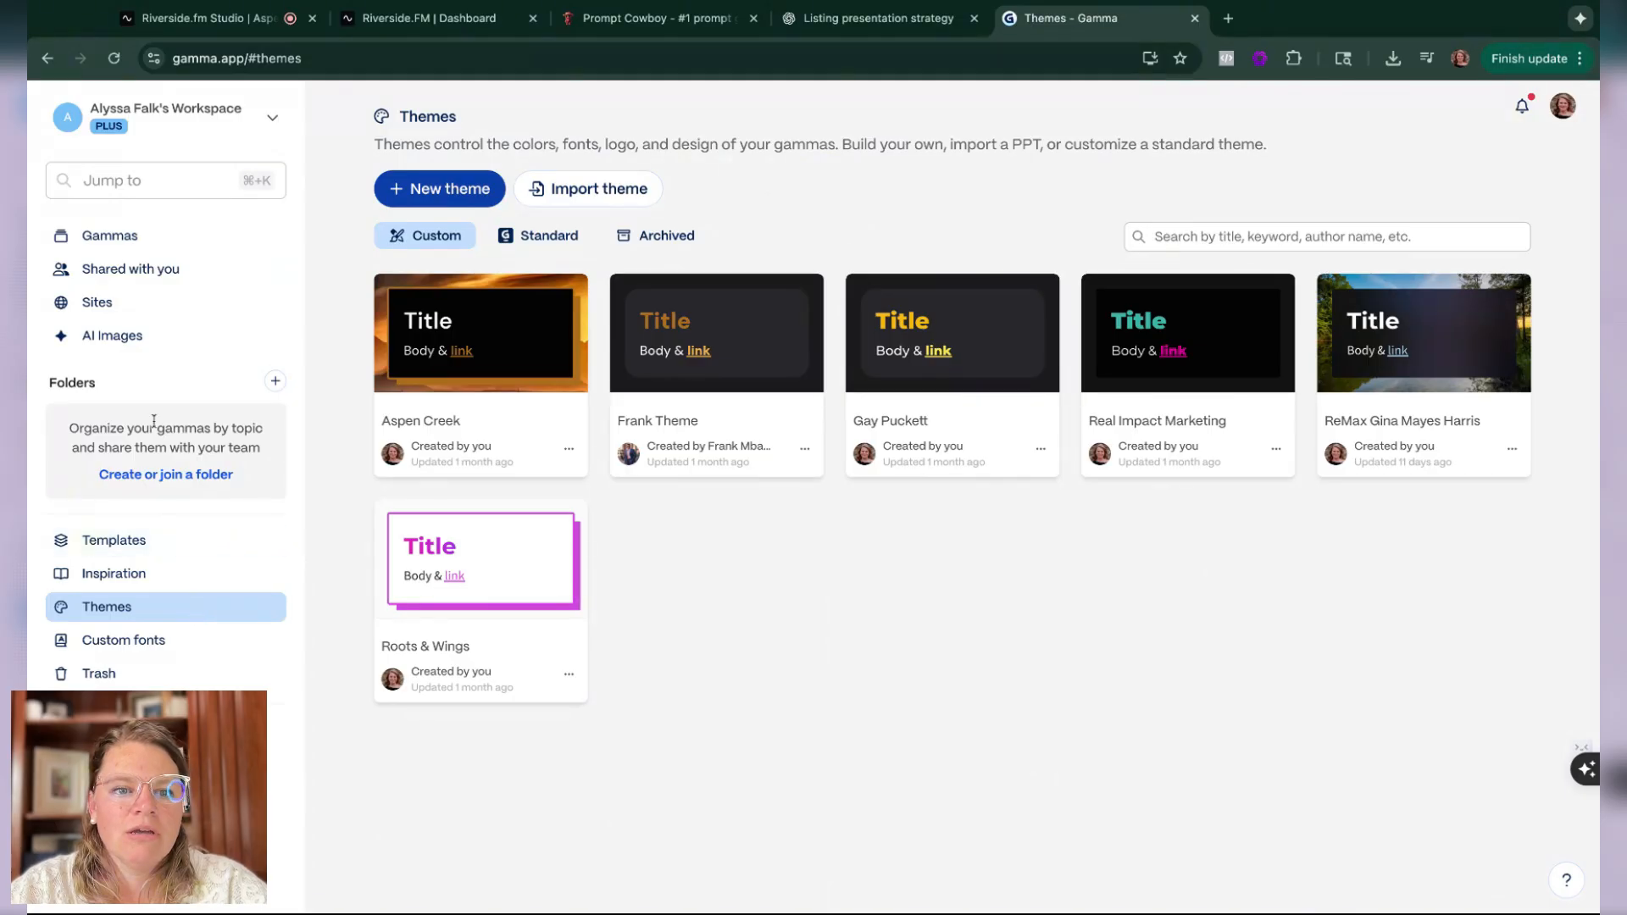
{"action": "mouse_move", "coordinate": [439, 189]}
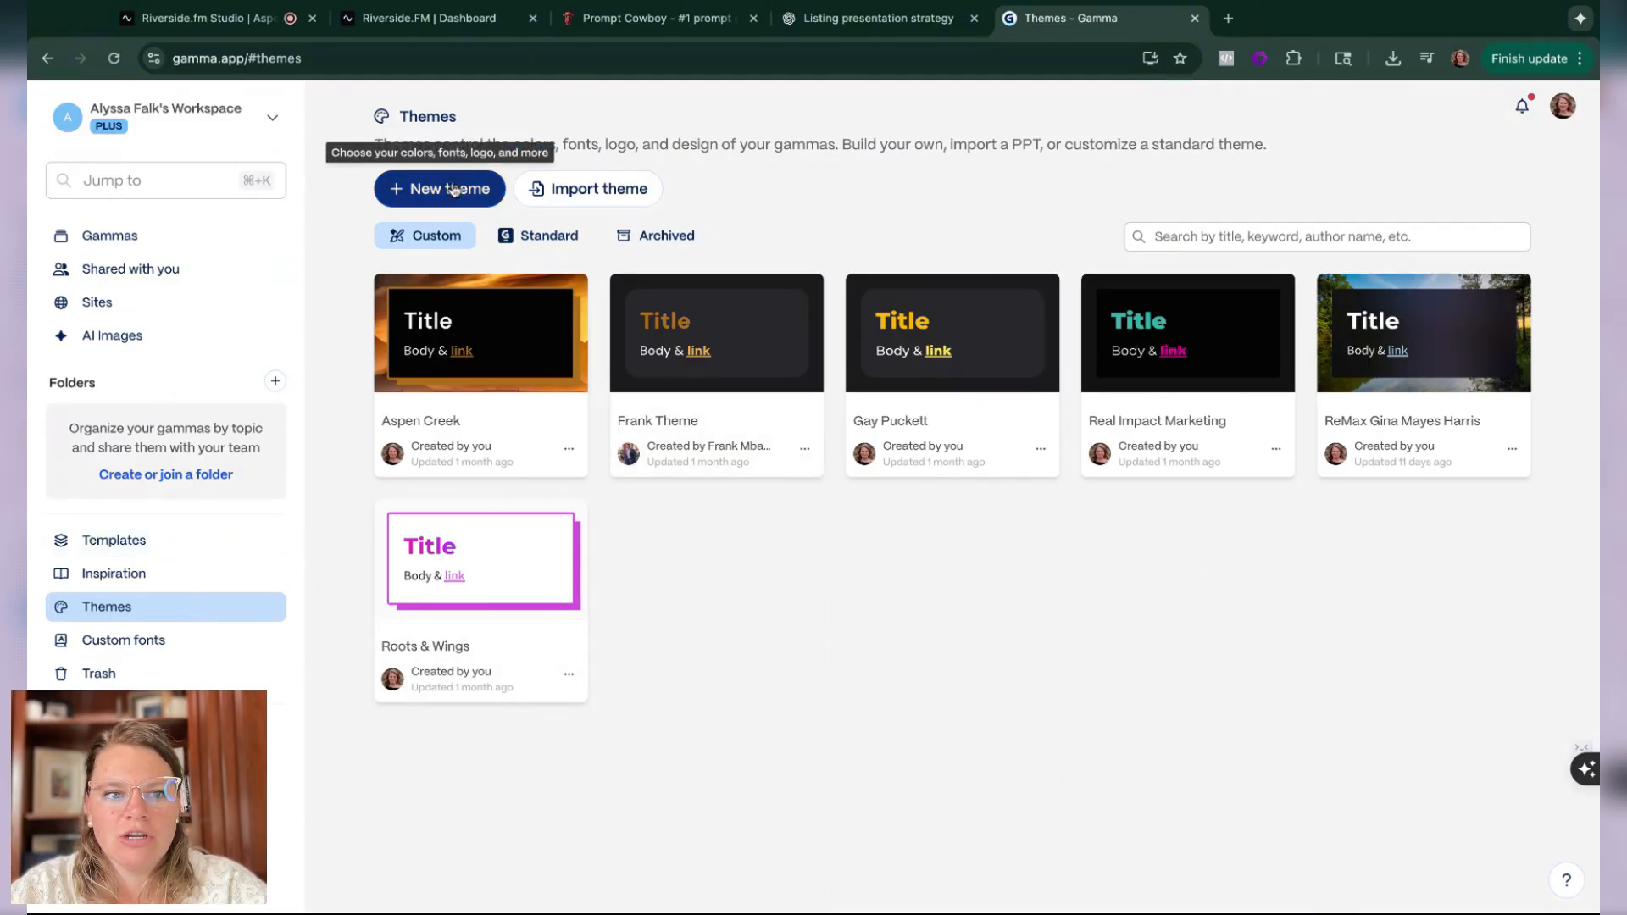
{"action": "left_click", "coordinate": [438, 188]}
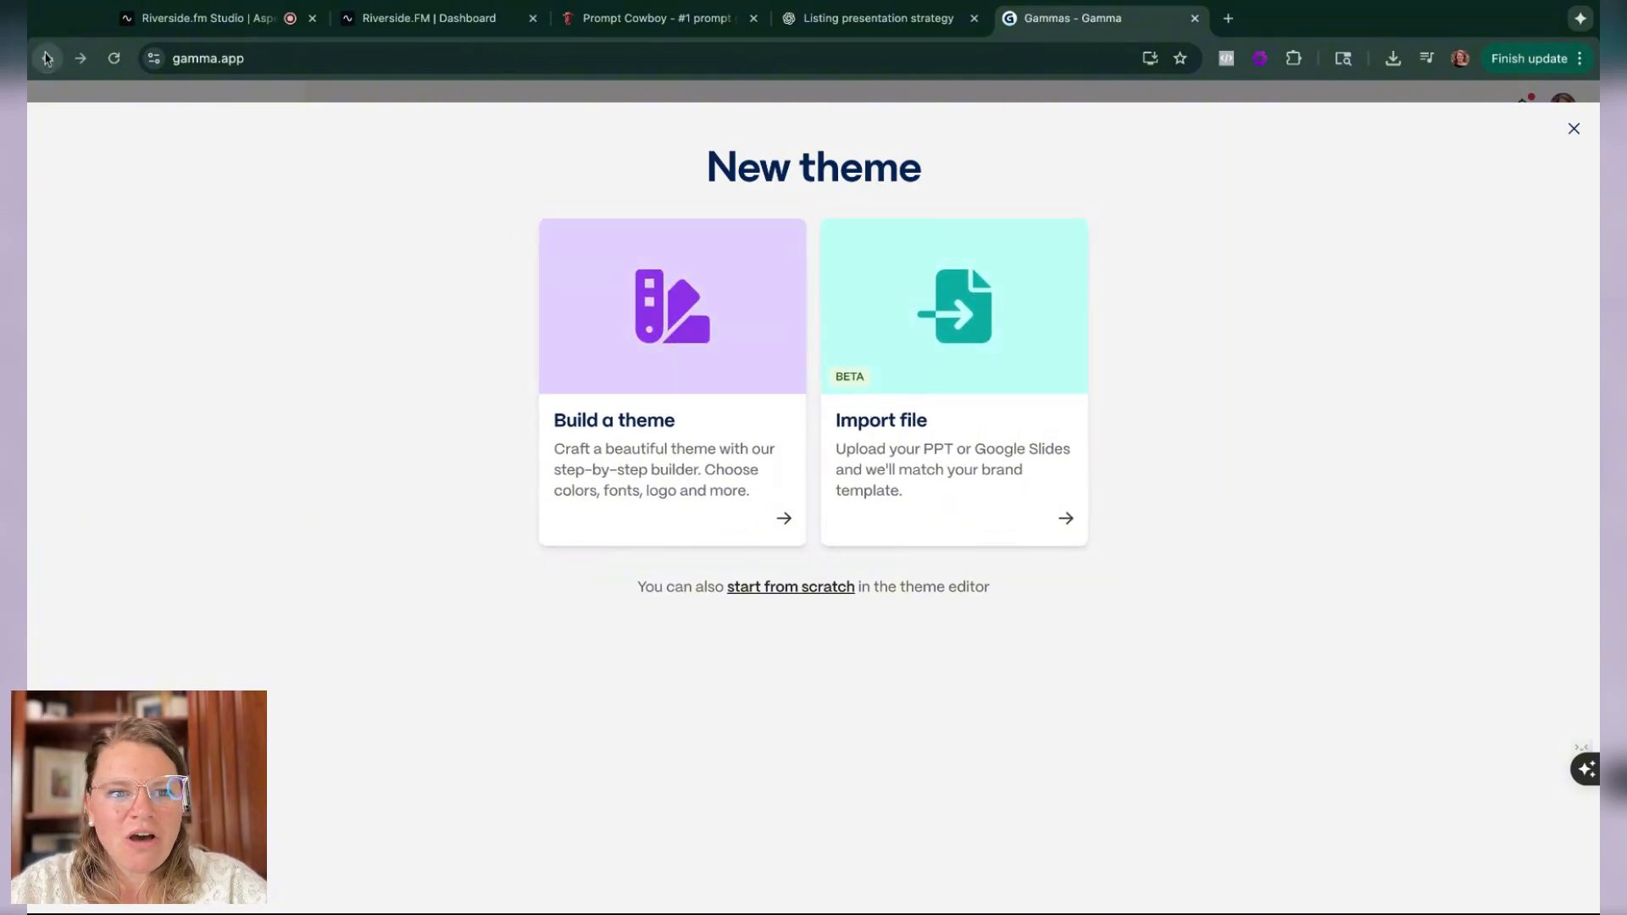
{"action": "left_click", "coordinate": [1572, 129]}
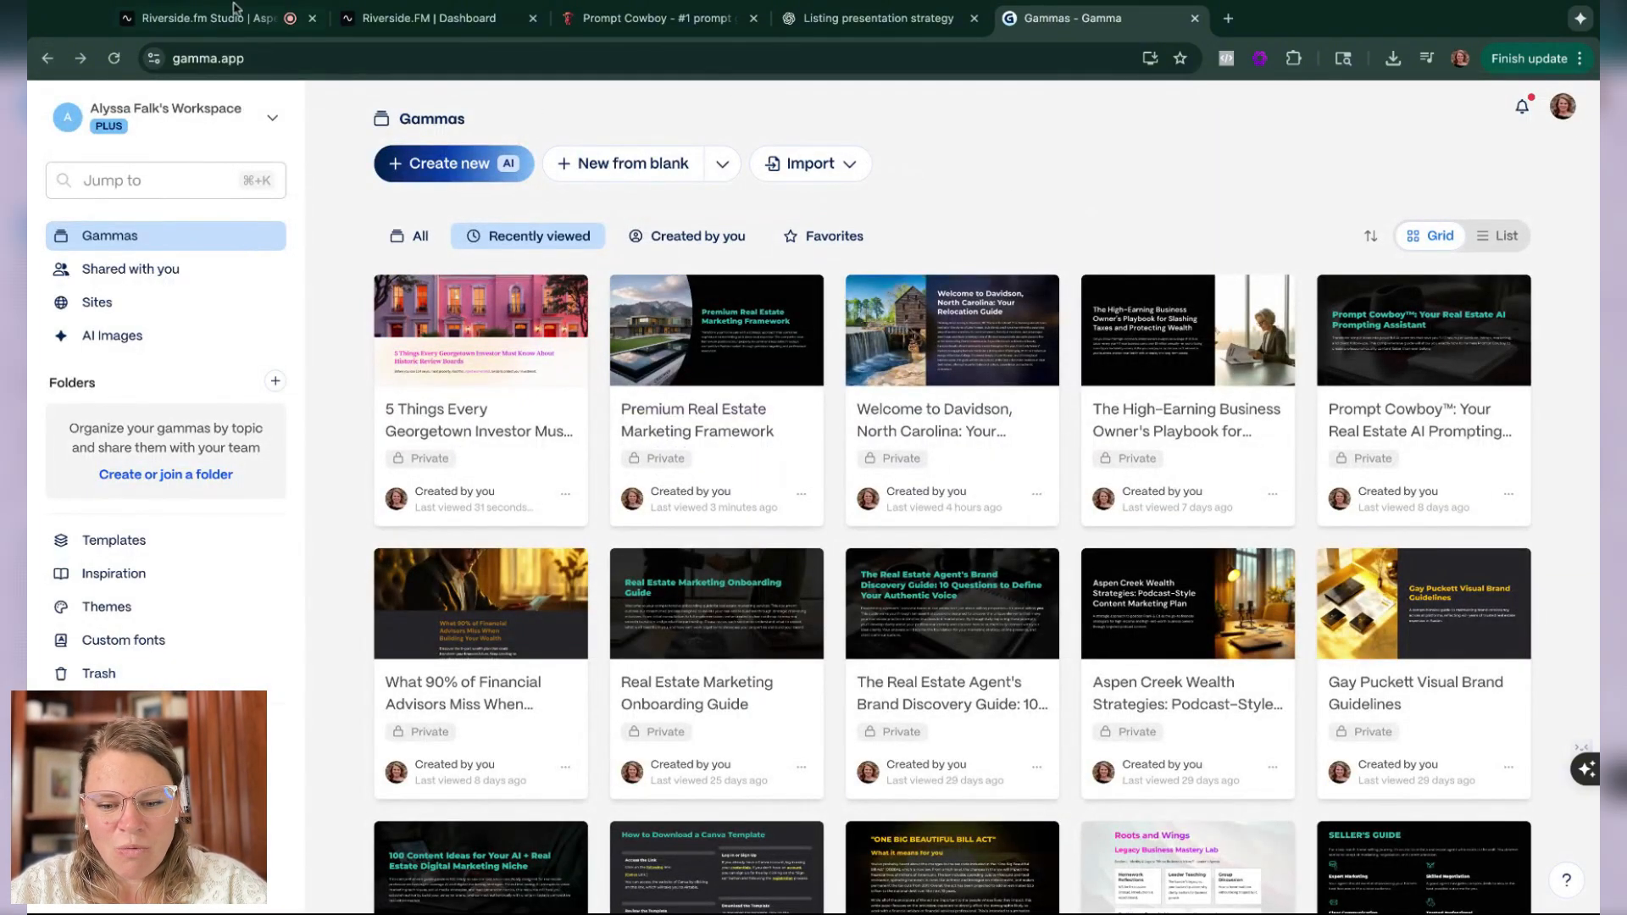